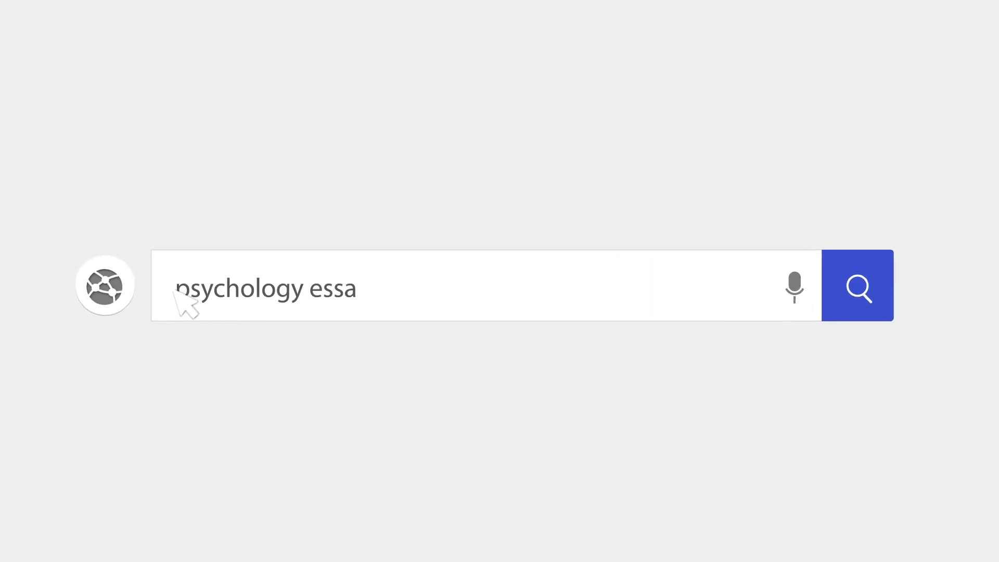
- Type the title 'Vygotsky's and Piaget's Theories Comparison' and begin the Introduction heading
left_click(857, 286)
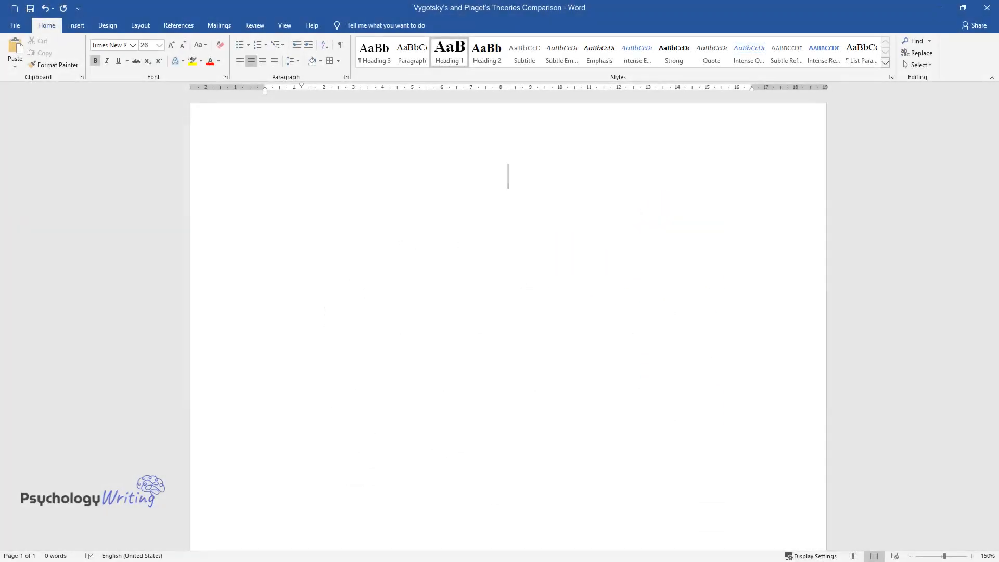
type("Vygotsky's")
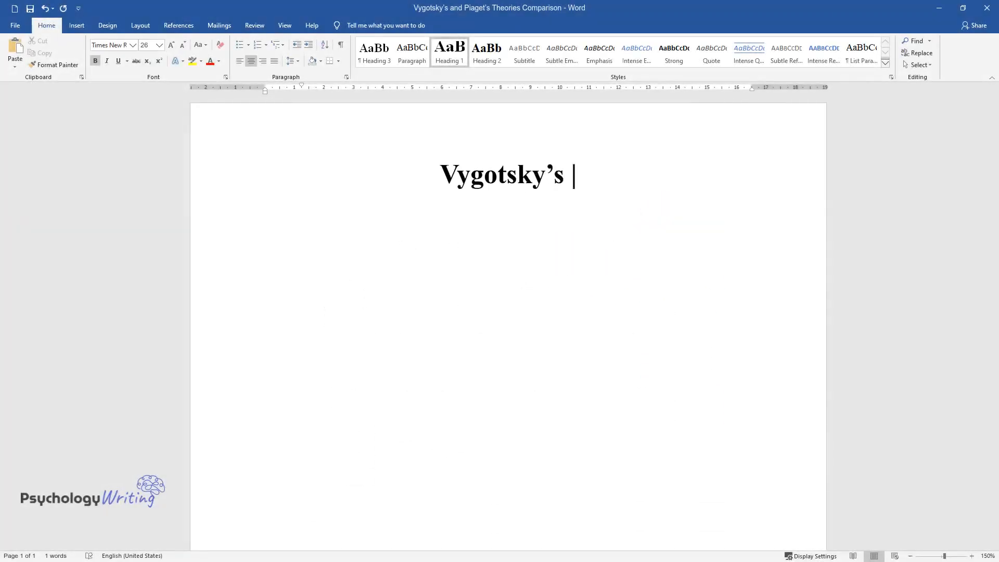
type("and Piaget's Theories Comparison")
type("Intro")
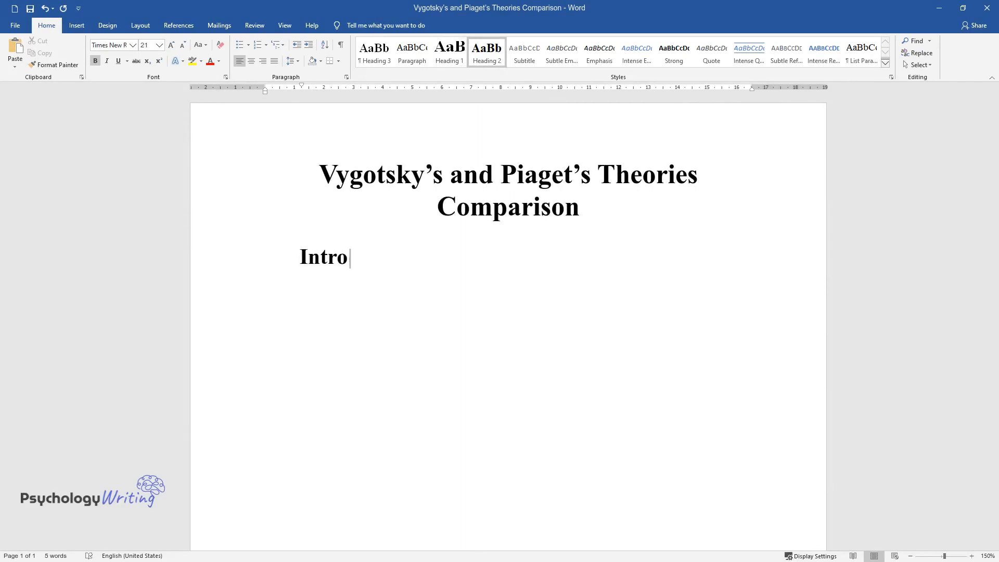
- Finish the Introduction heading and define cognitive development, thought processes, assimilation and accommodation
type("duction")
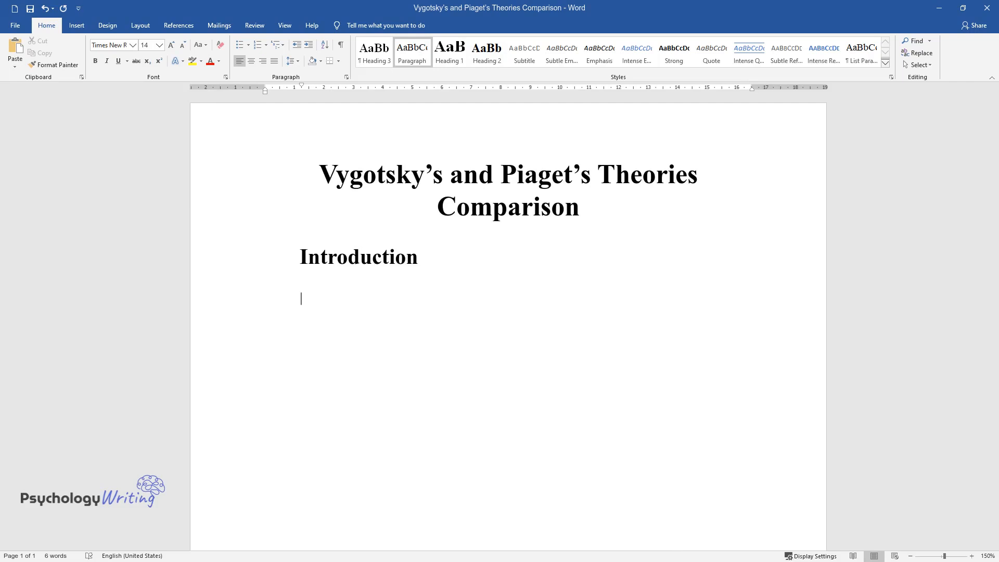
type("Gary and Martha define Cognitiv")
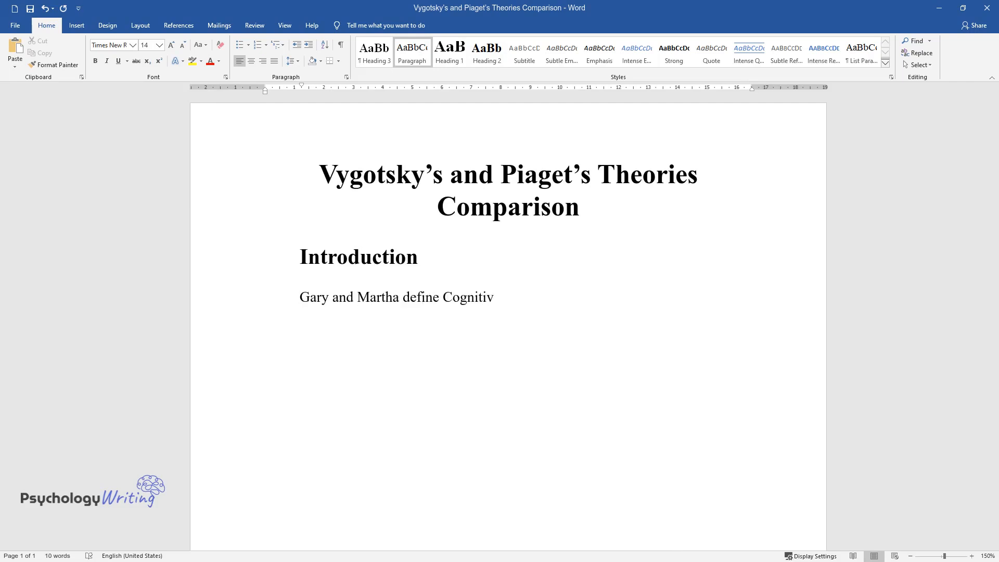
type("e development as the development")
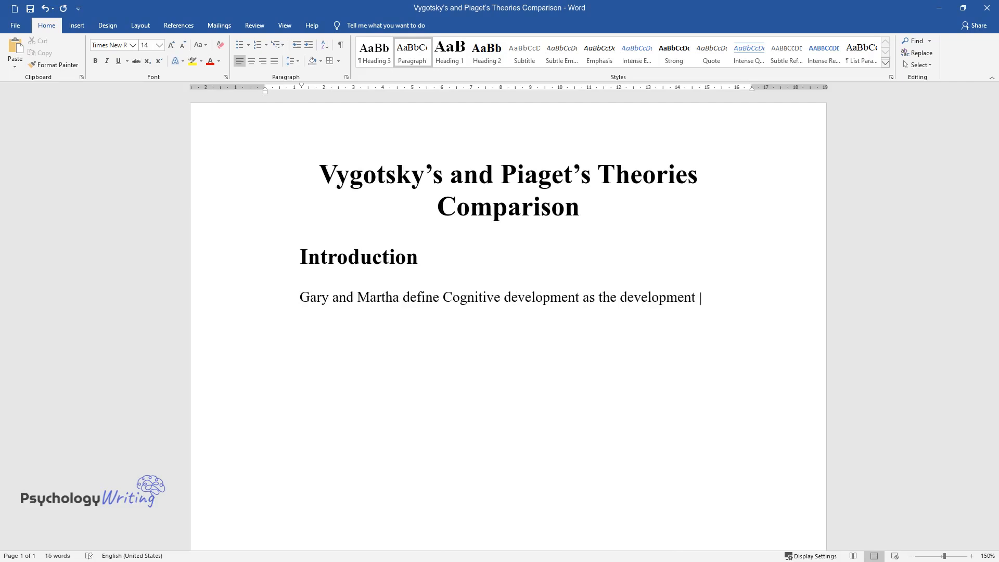
type("of the ability to think and reason")
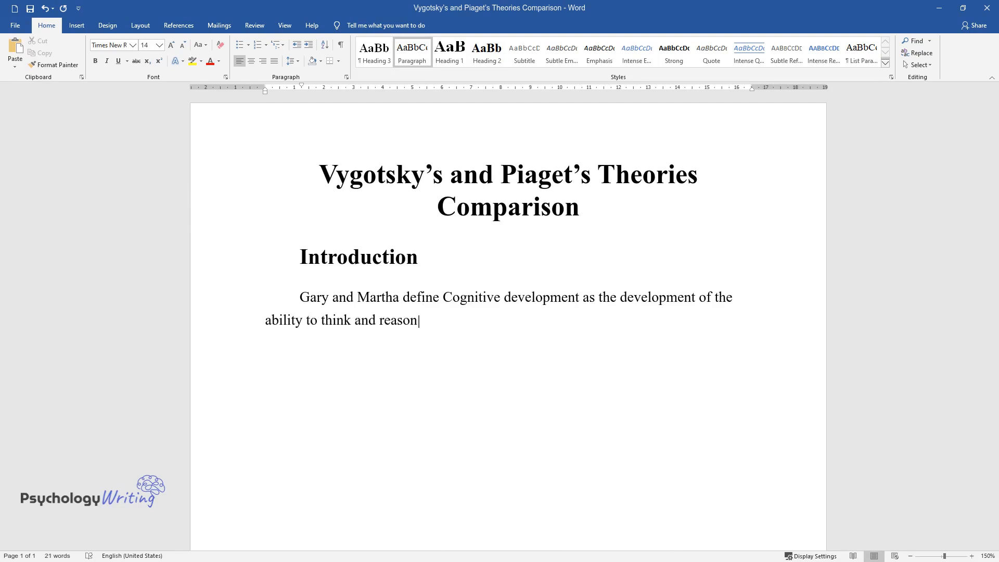
type(". Piaget's theory focuses on how")
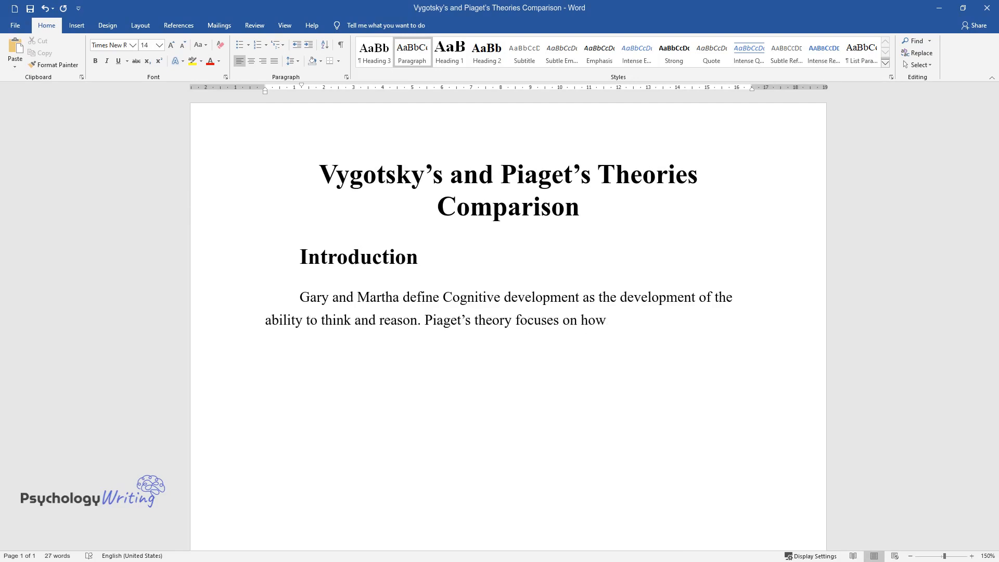
type("people think, that is, thought pr")
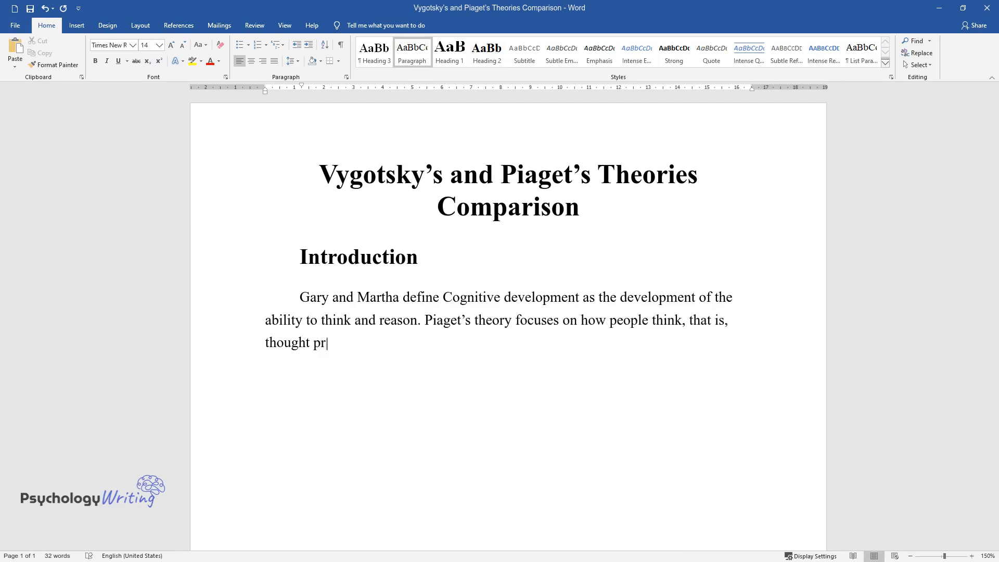
type("ocesses instead of on what they th")
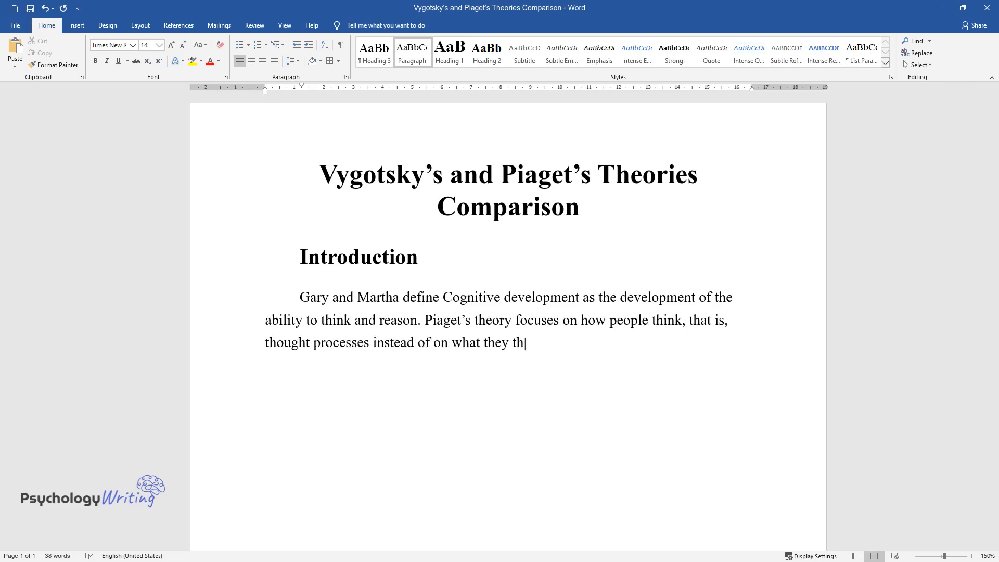
type("ink (content). There are two proc")
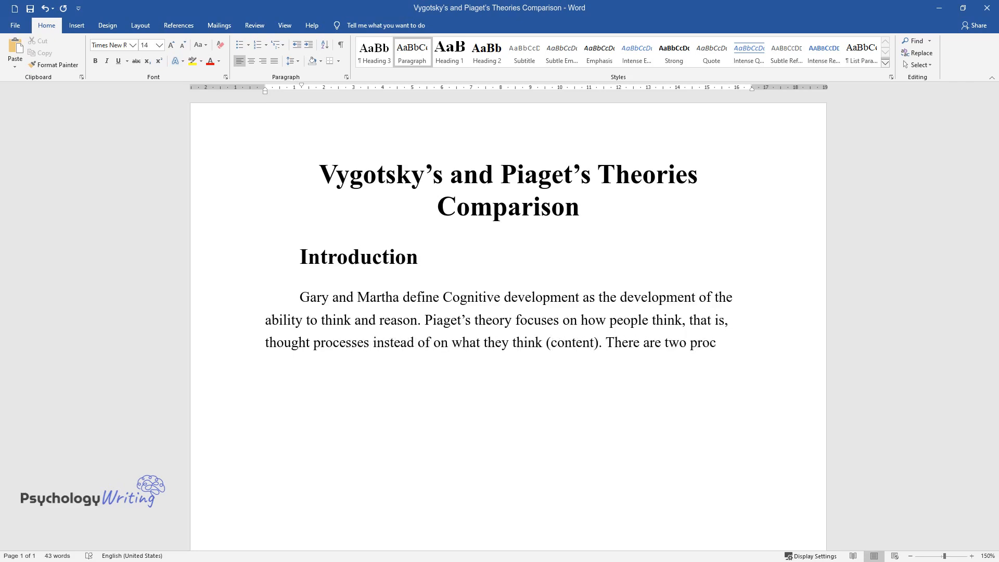
type("esses used by children and adults")
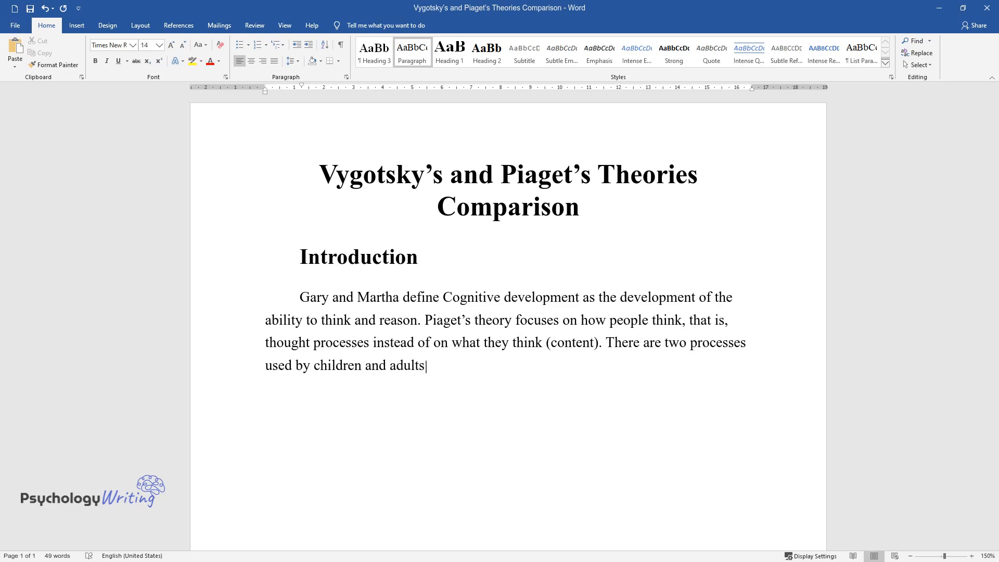
type("to deal with new ideas; assimilat")
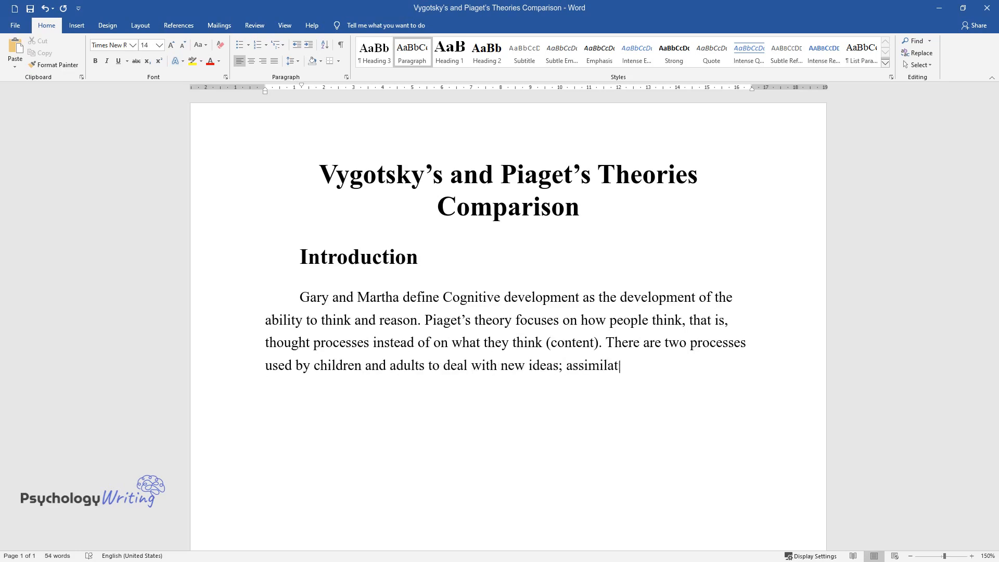
type("ion and accommodation He proposed")
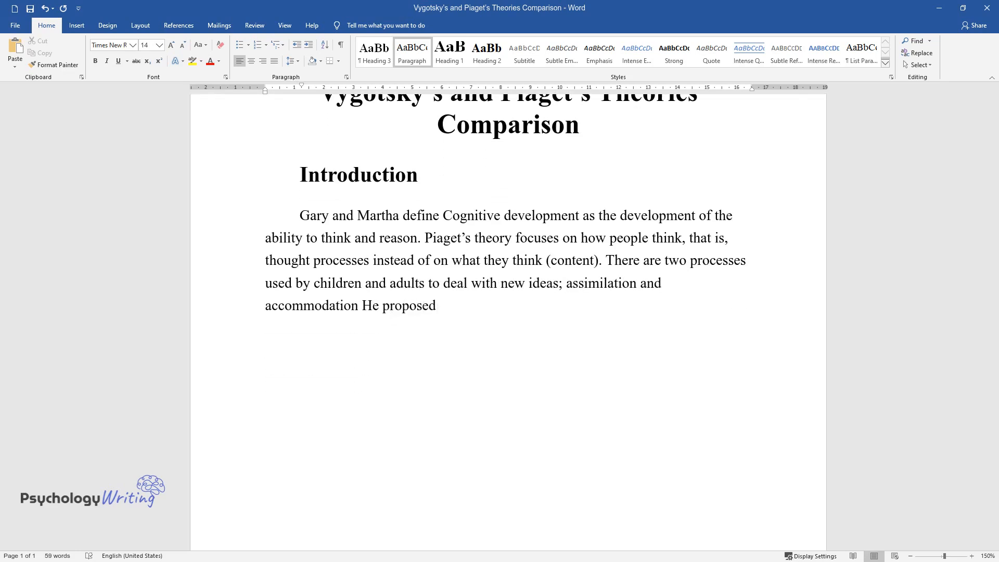
- Describe Piaget's four stages and their influence on teaching methods and school courses
type("four universal and consecutive s")
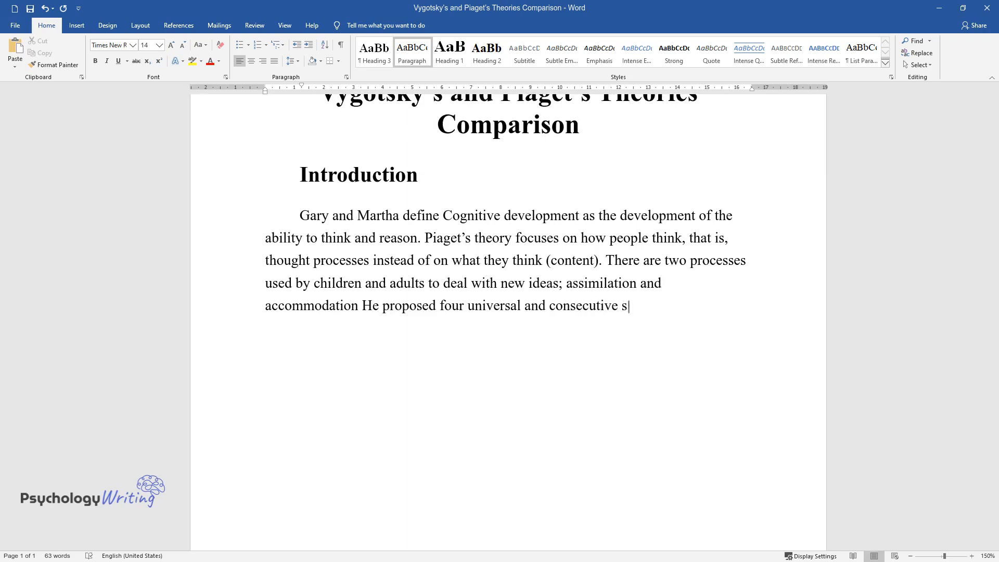
type("tages: sensorimotor, preoperationa")
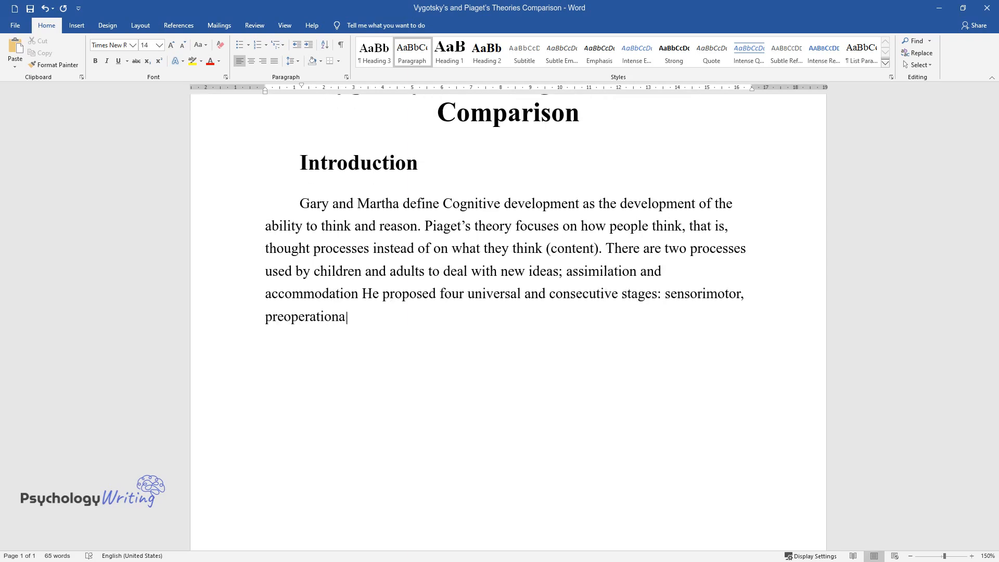
type(", concrete operations, and forma")
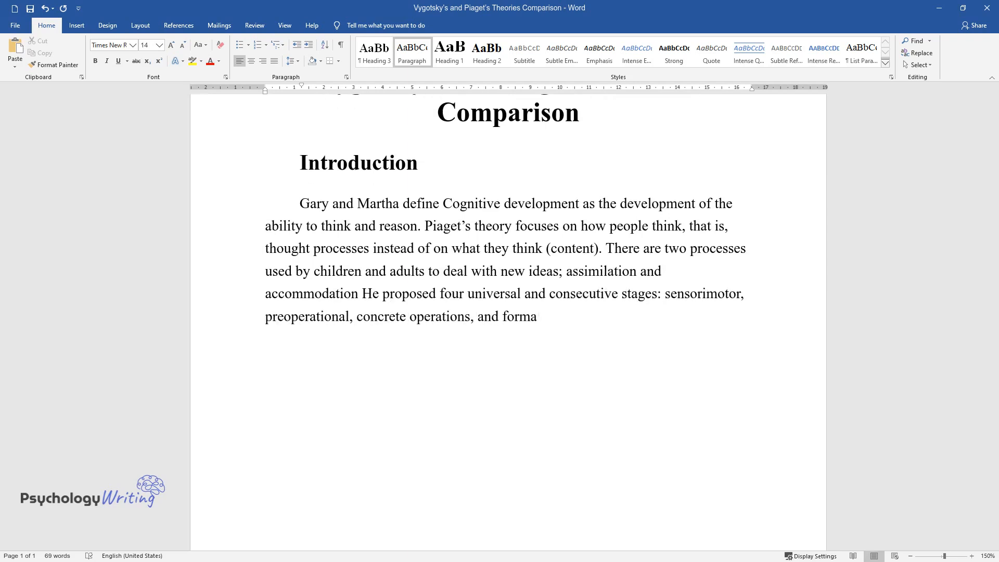
type("l operation in cognitive development. This theory led to the develo")
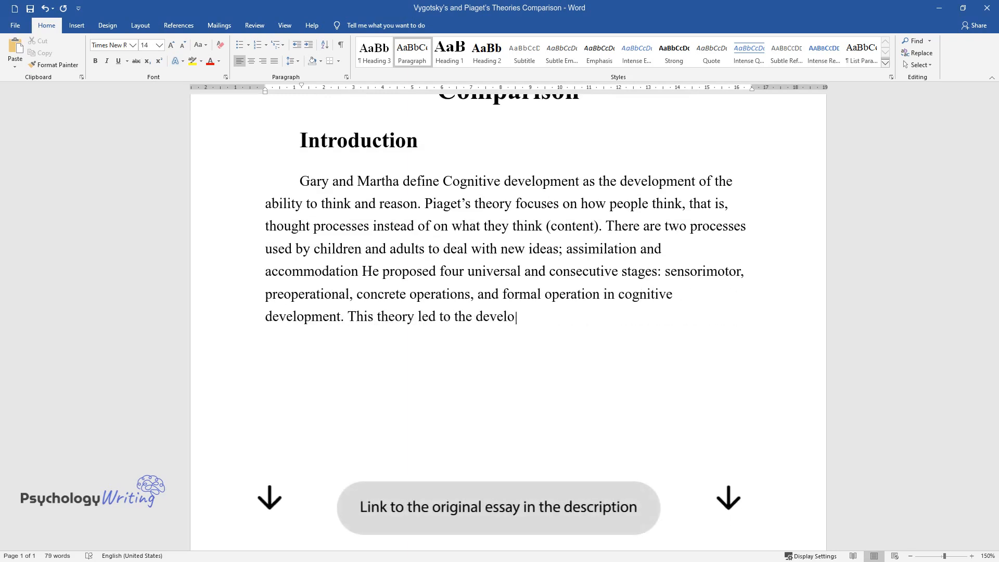
type("pment of new teaching methods that")
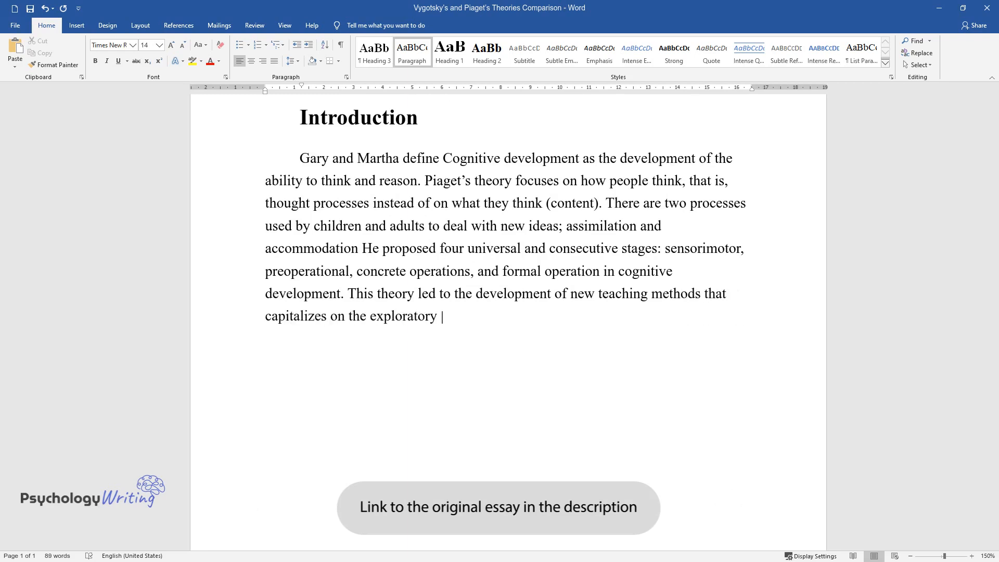
type("and incentive activities of the ch")
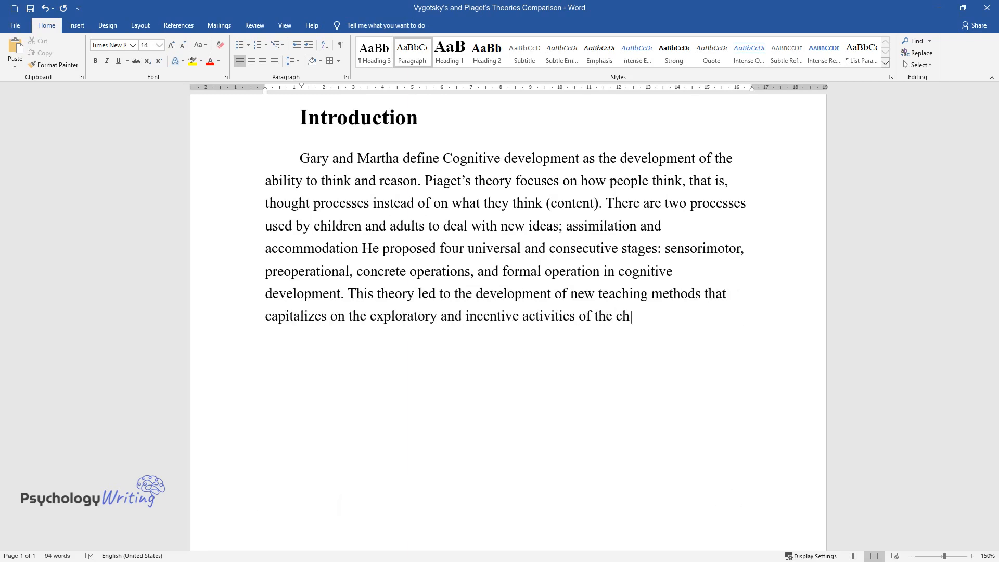
type("ild himself. It also contributed")
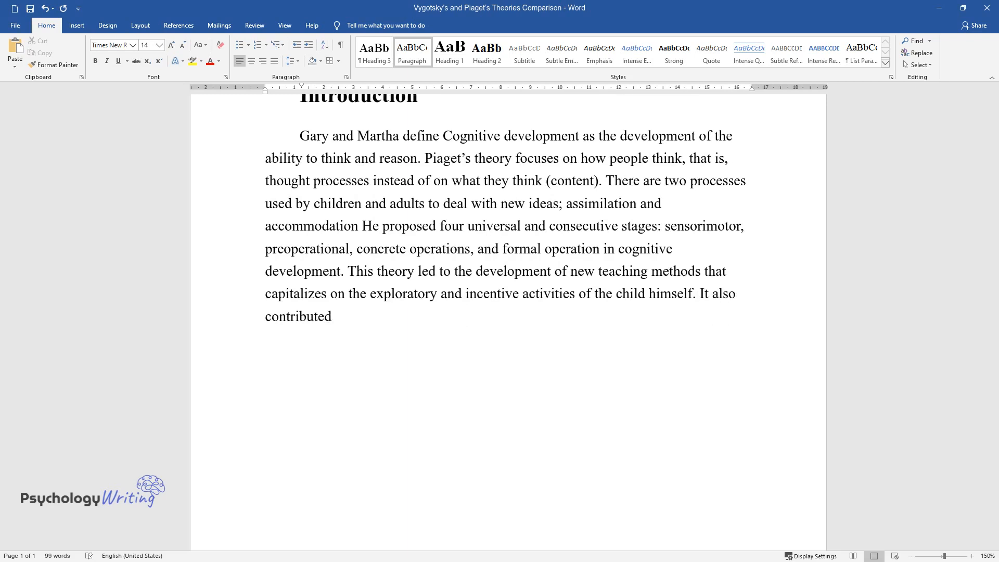
type("to the strengthening of the teach")
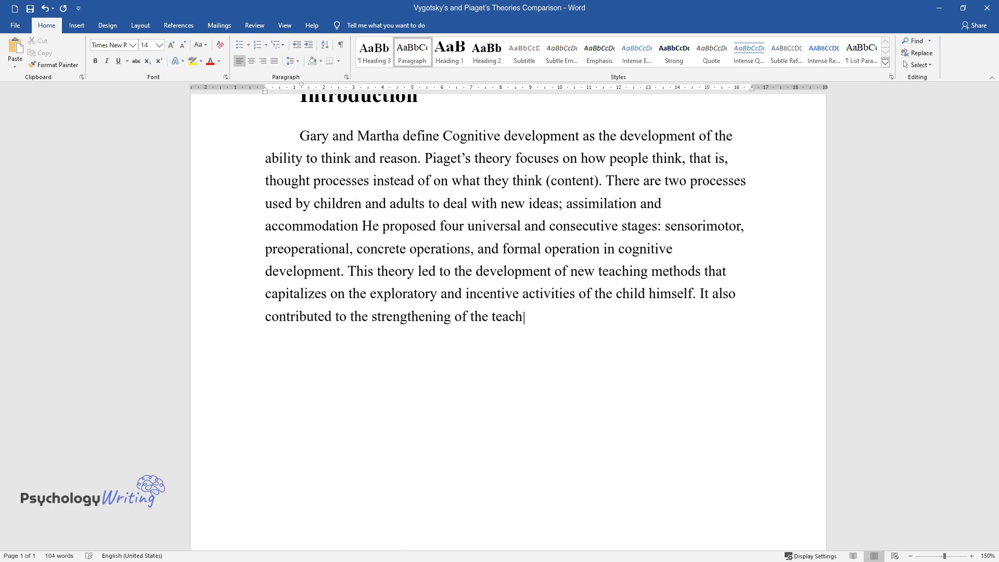
type("ing of specific school courses, pa")
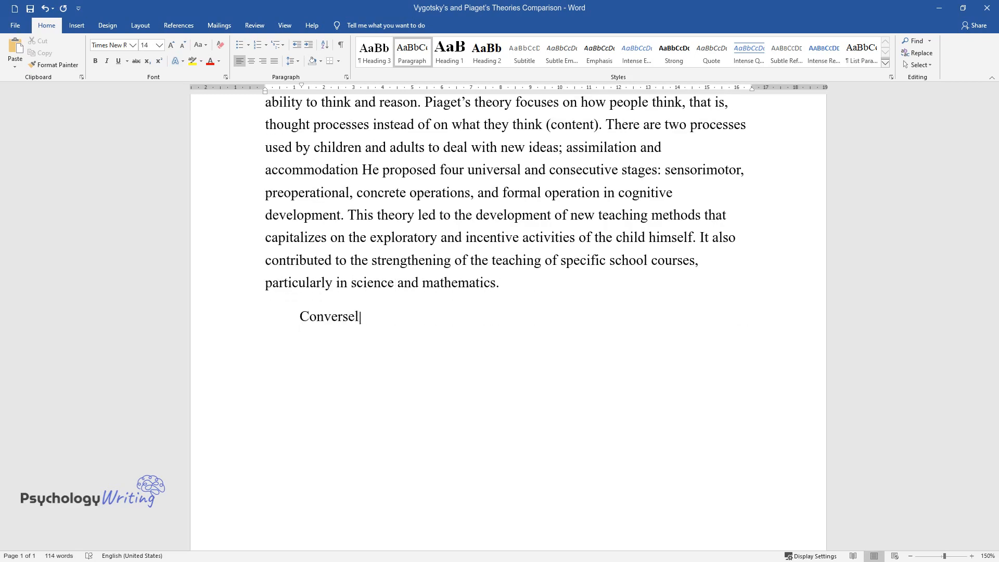
- Introduce Vygotsky's social-cultural perspective and how adults scaffold children's learning
type("y Vygotsky's theory, social-cultu")
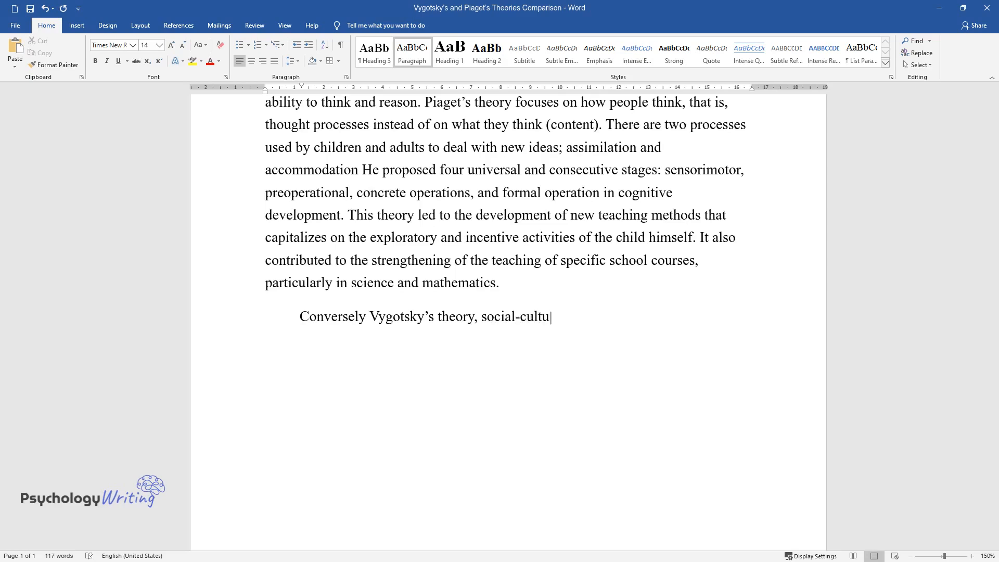
type("ral perspective, states that the co")
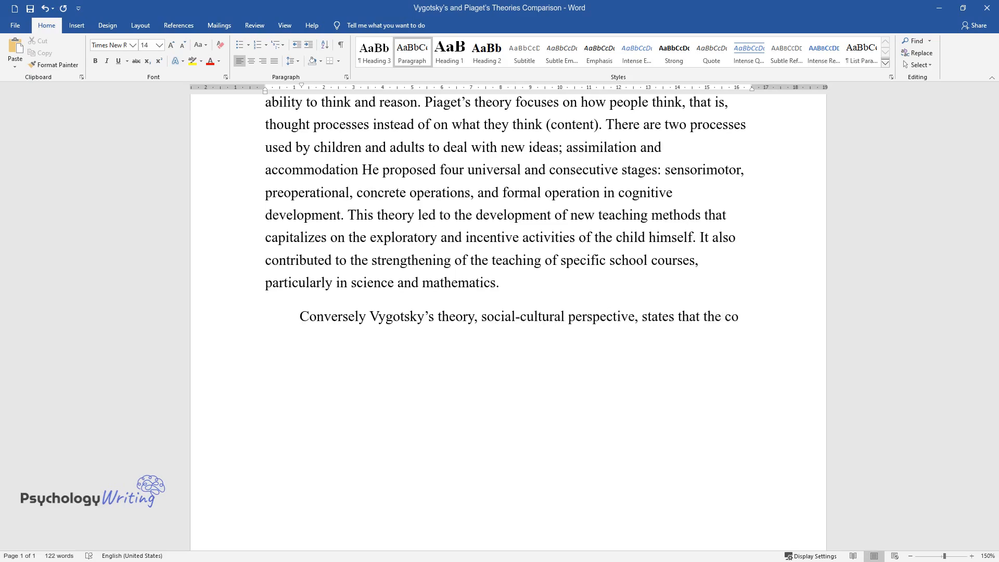
type("cognitive development of children a")
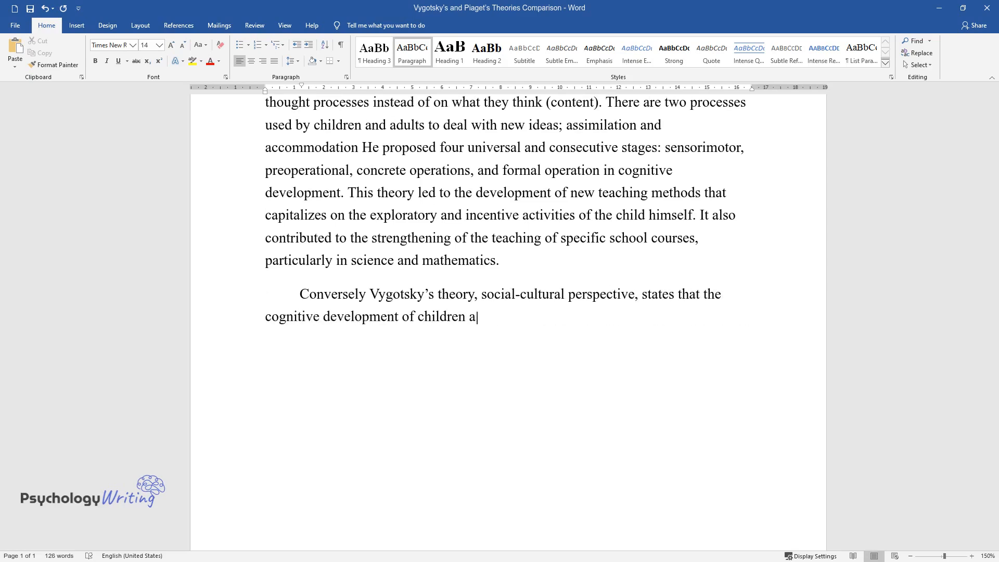
type("nd adolescents is enhanced when they work in")
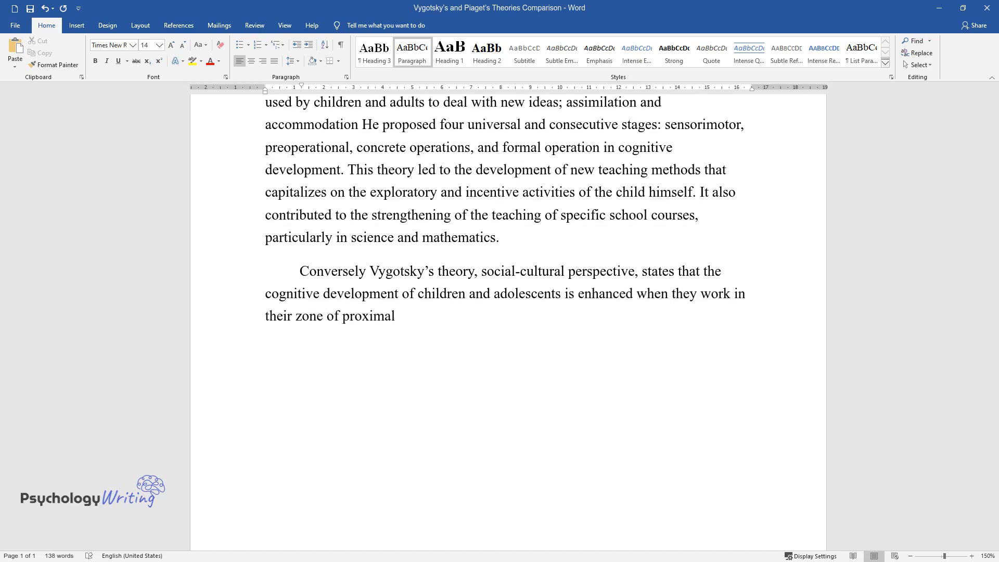
type("development. To reach proximal chi")
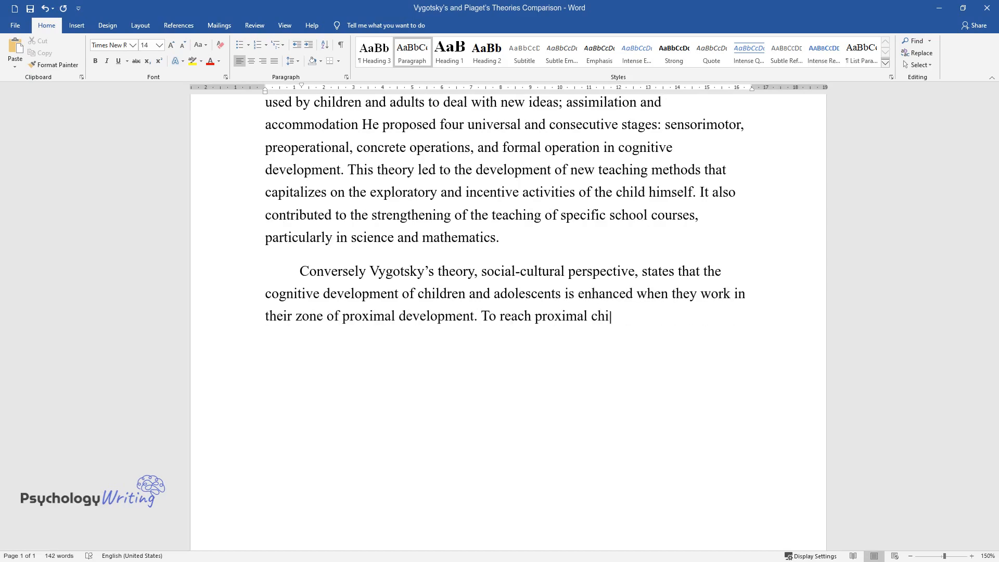
type("ldren need the help of adults or m")
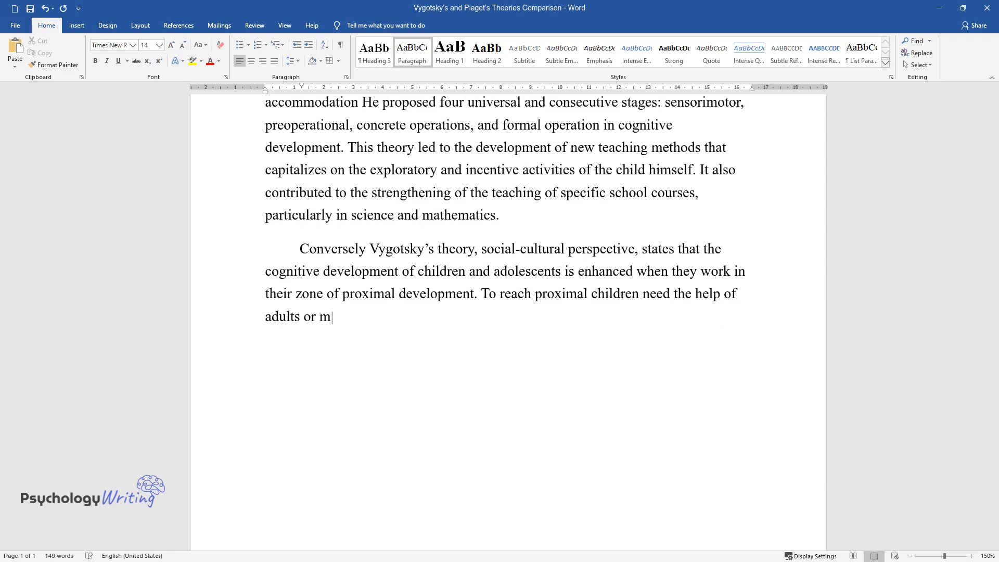
type("ore competent individuals to suppo")
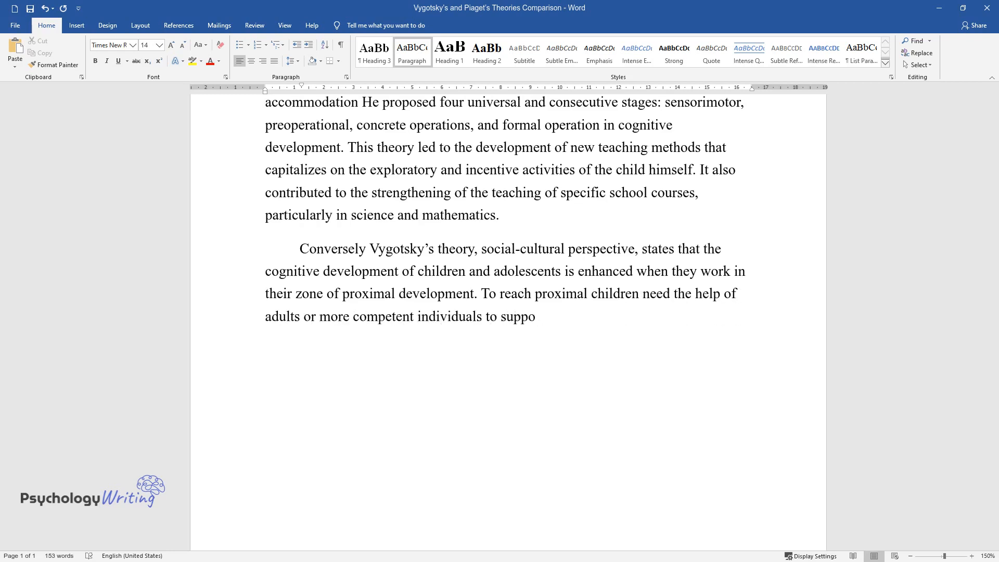
type("rt or scaffold them as they are le")
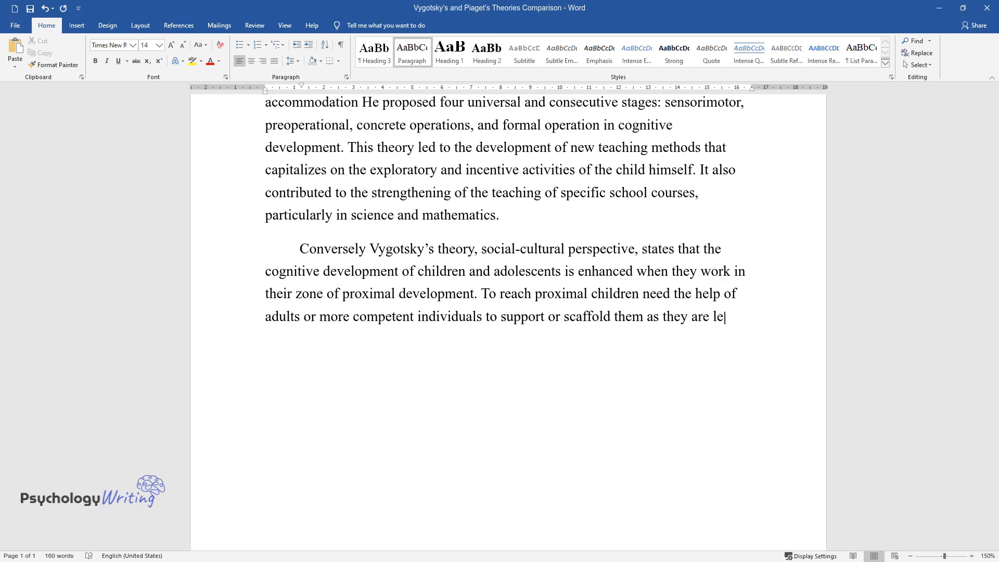
type("arning new things. In his theory,")
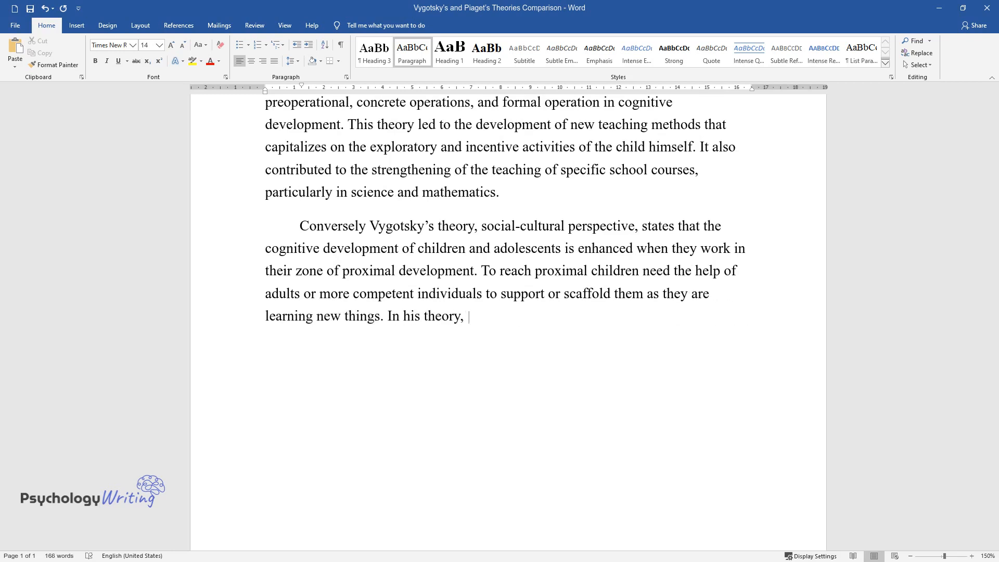
type("he came up with the following clai")
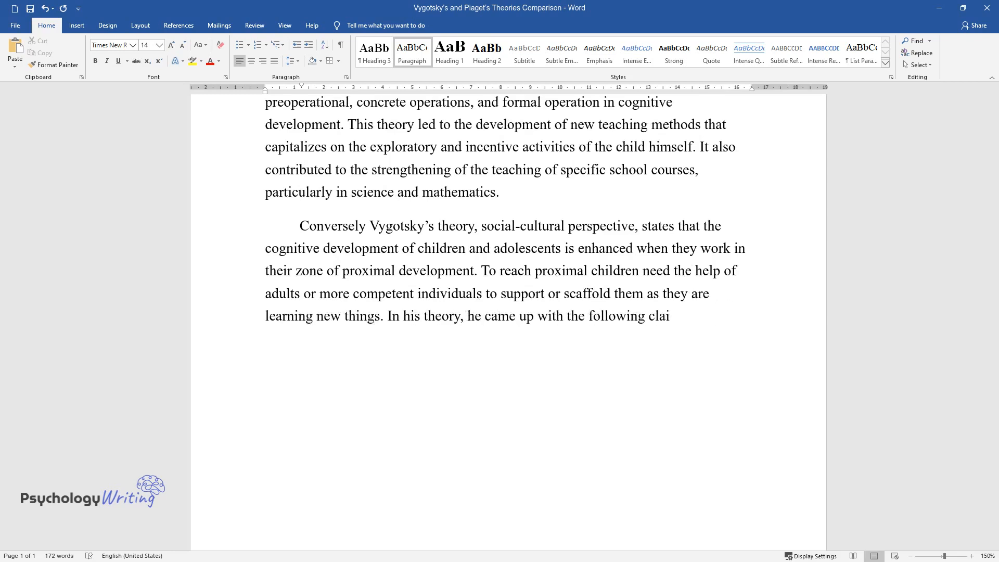
- List his claims on Culture, Language and the ZPD, ending with the comparison to Piaget
type("ms; Culture – that the higher ment")
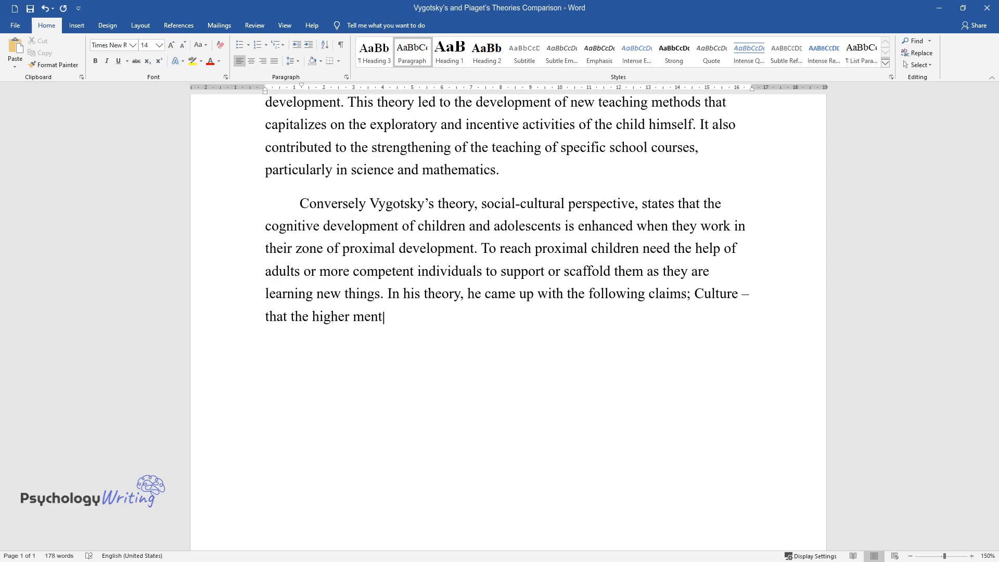
type("al functioning in the individual")
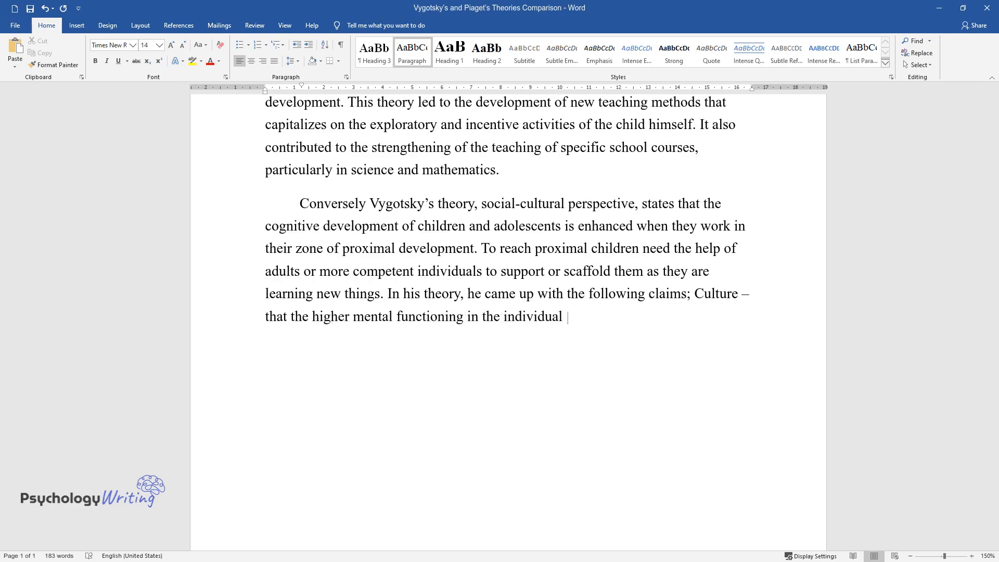
type("emerged out of social processes. S")
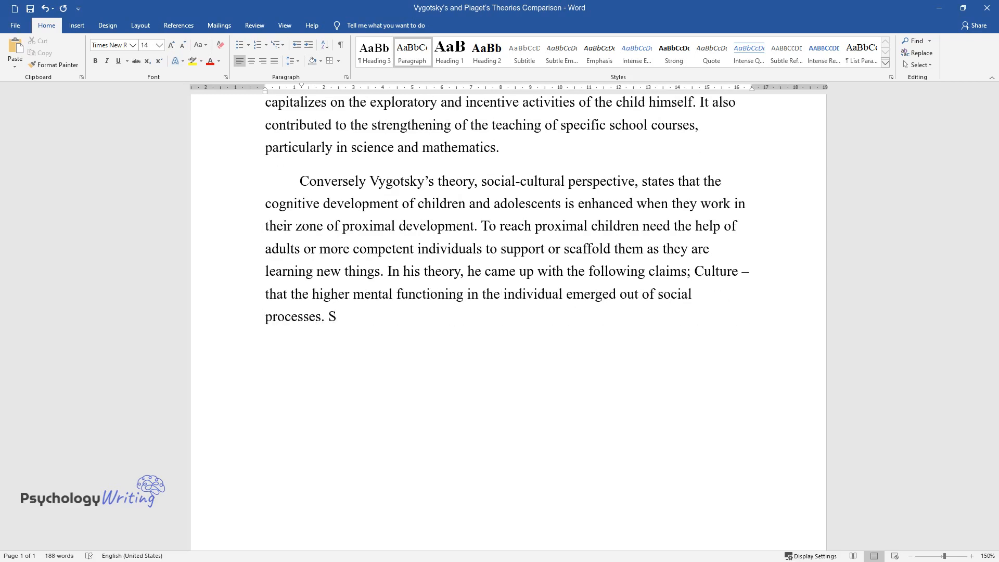
type("econdly, Language – human social a")
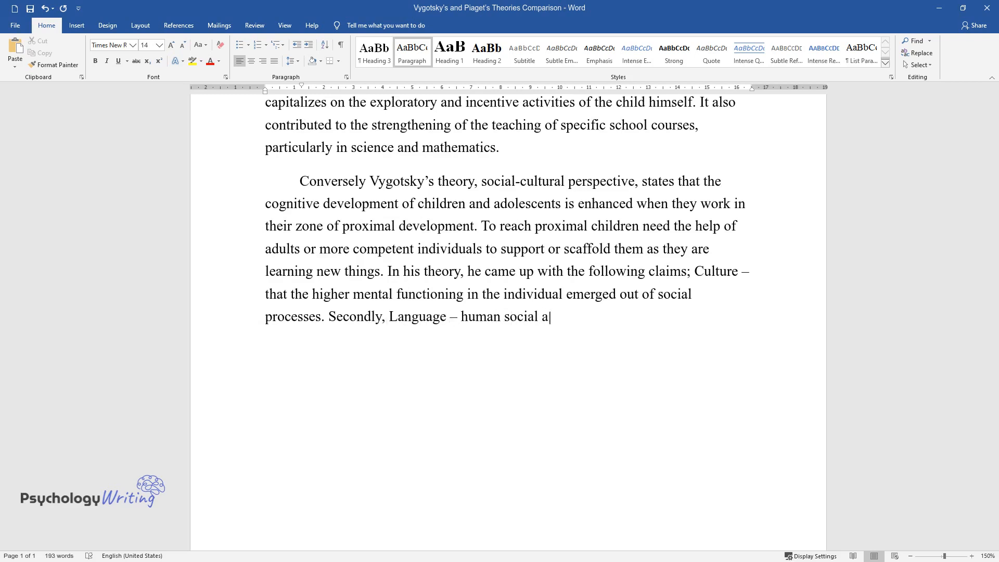
type("nd psychological processes are fun")
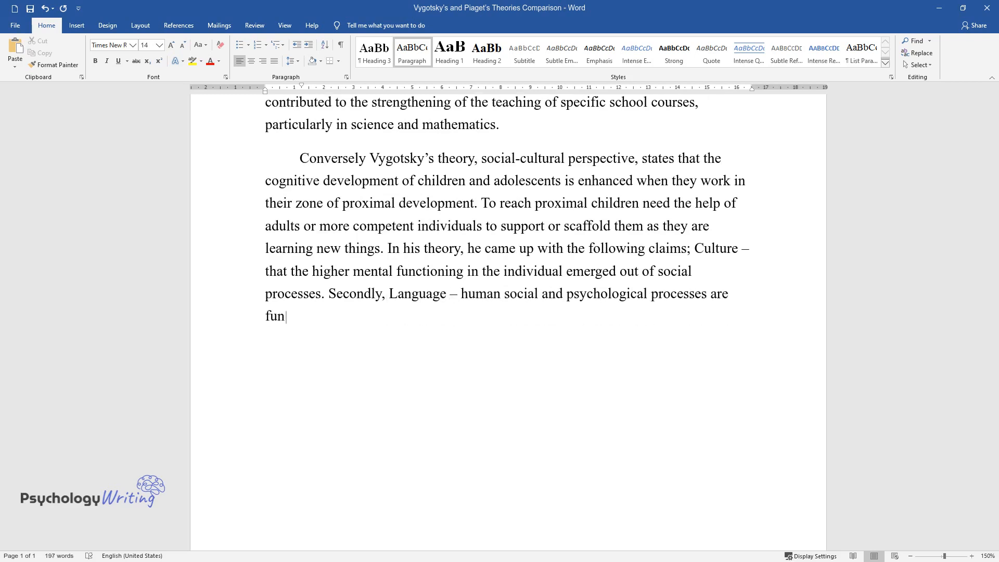
type("damentally shaped by cultural tool")
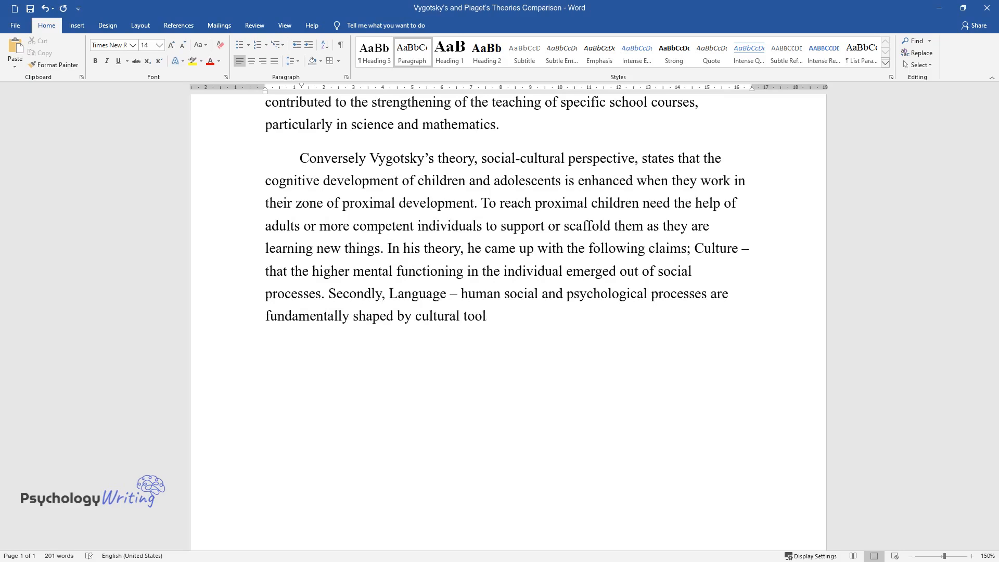
type("s. Lastly, the Zone of Proximal De")
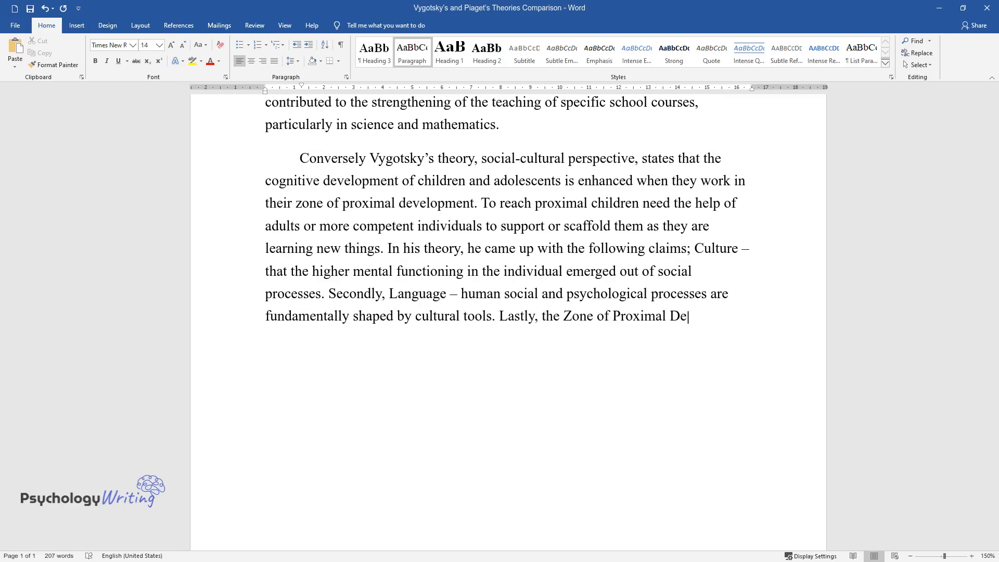
type("velopment (ZPD), which is the conc")
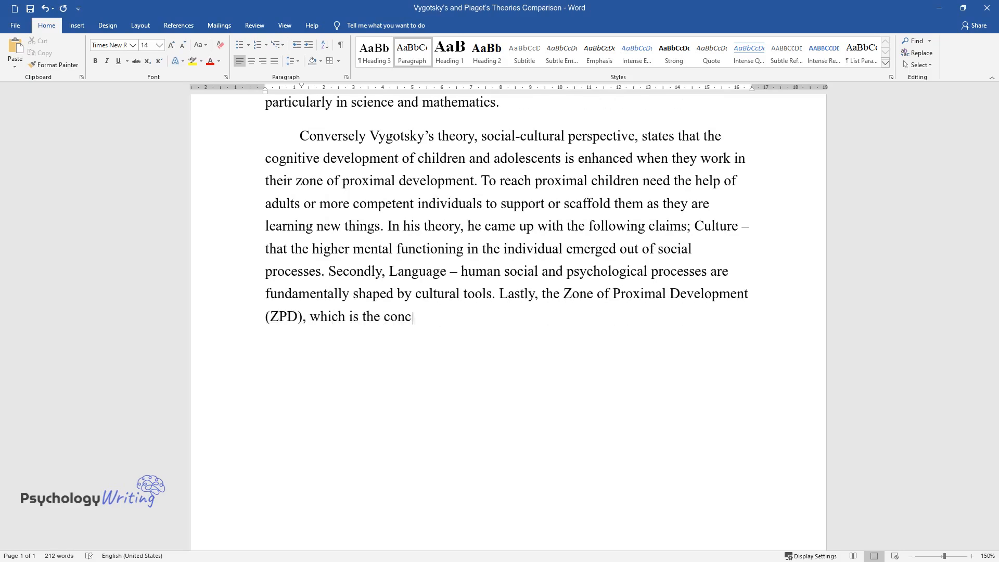
type("ept that the potential of the chil")
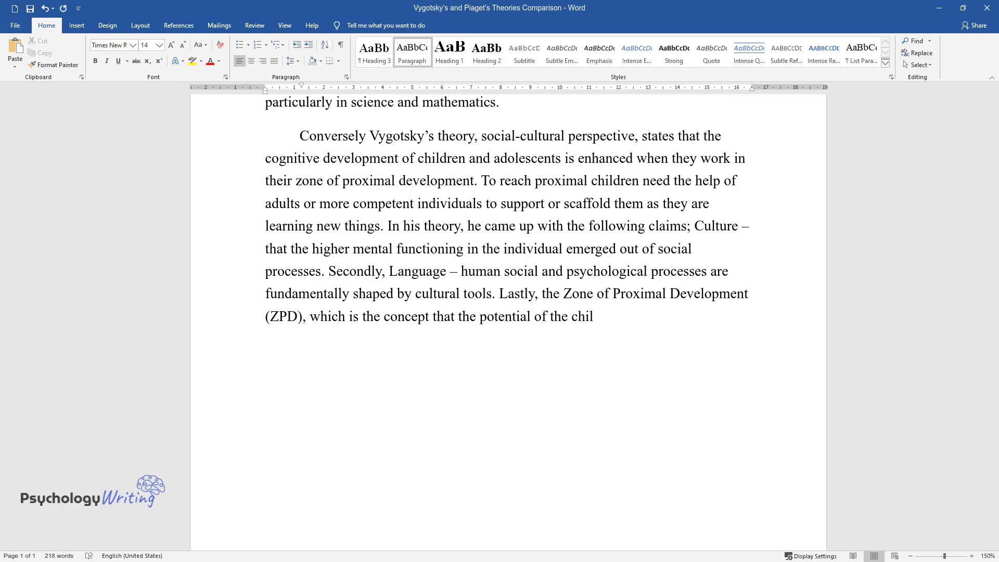
type("d is limited to a specific time sp")
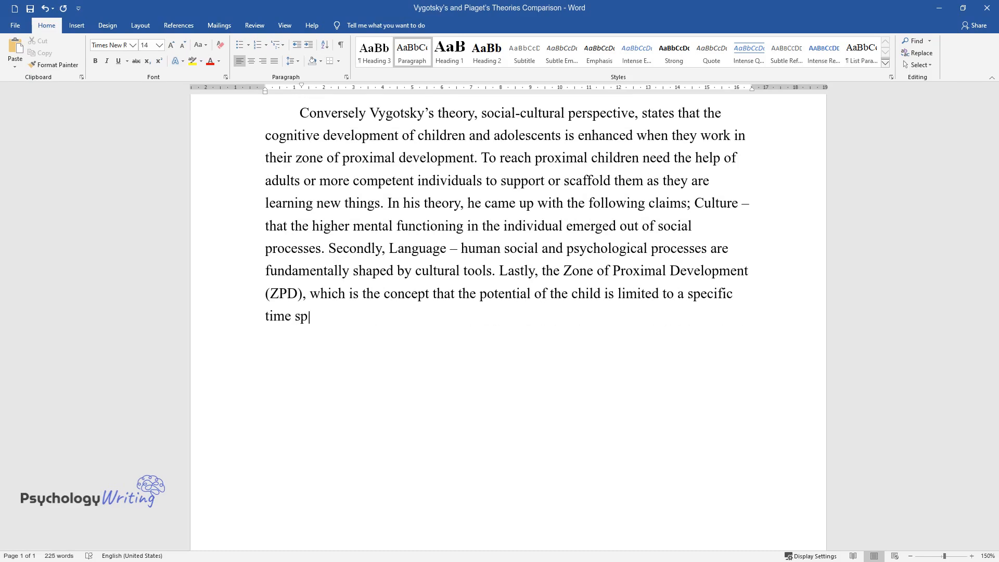
type("an, this theory offers a more rece")
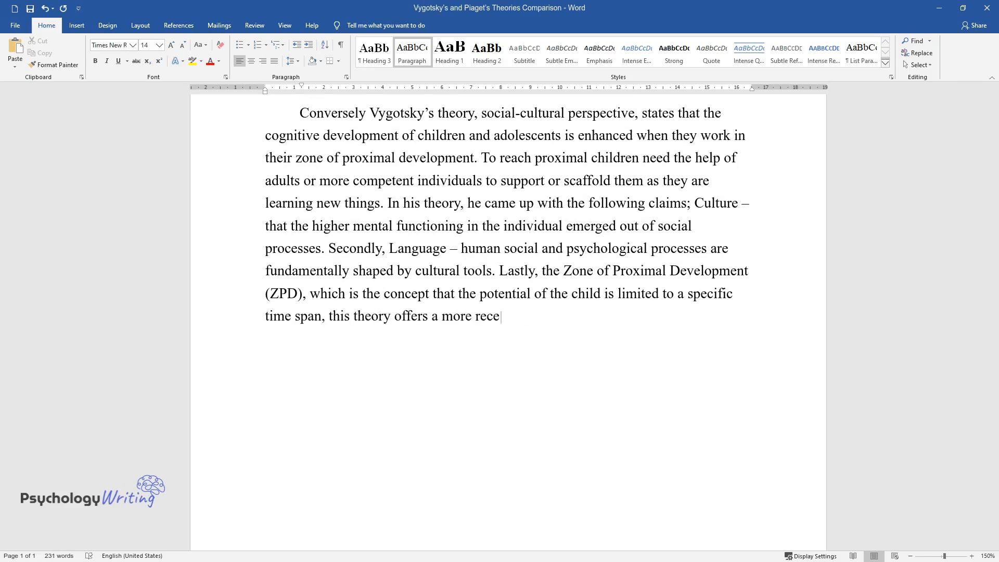
type("nt educational approach than Piaget, where")
type("Compariso")
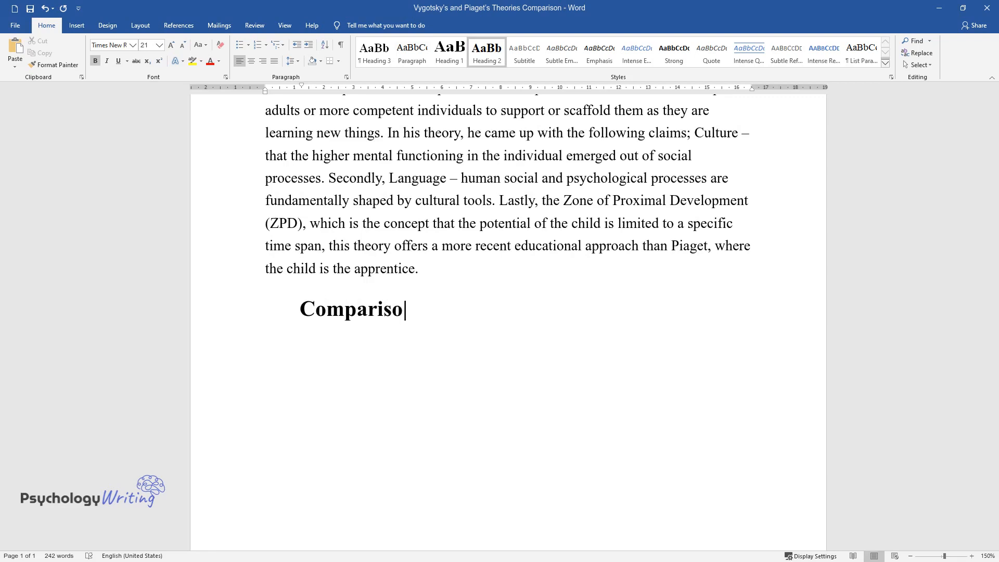
- Type the 'Comparison in Piaget and Vygotsky's Theory' heading and a paragraph on stages, egocentric speech and society
type("n in Piaget and Vygotsky’s Theory")
type("Bot")
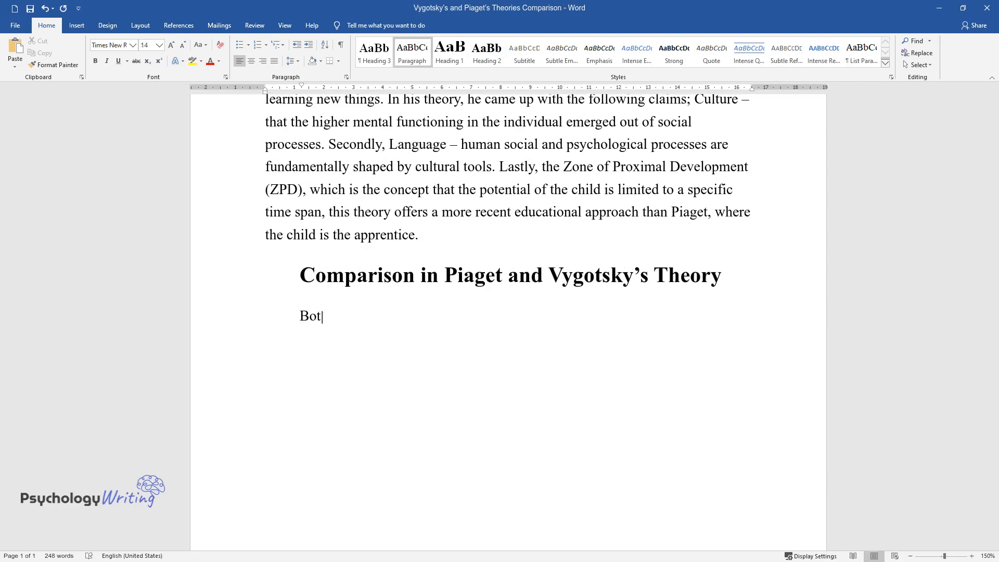
type("h agreed that children's cognitive")
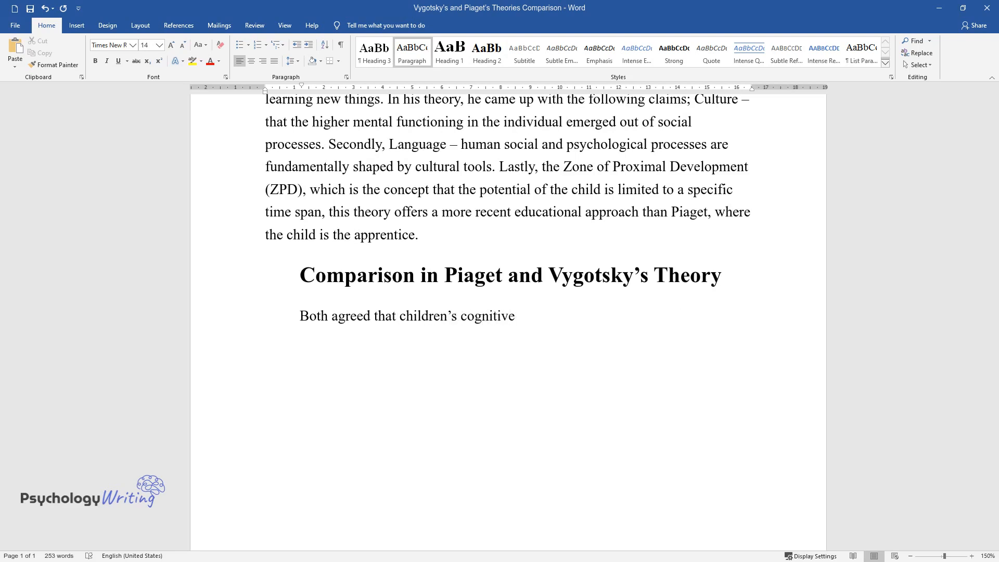
type("development took place in stages.")
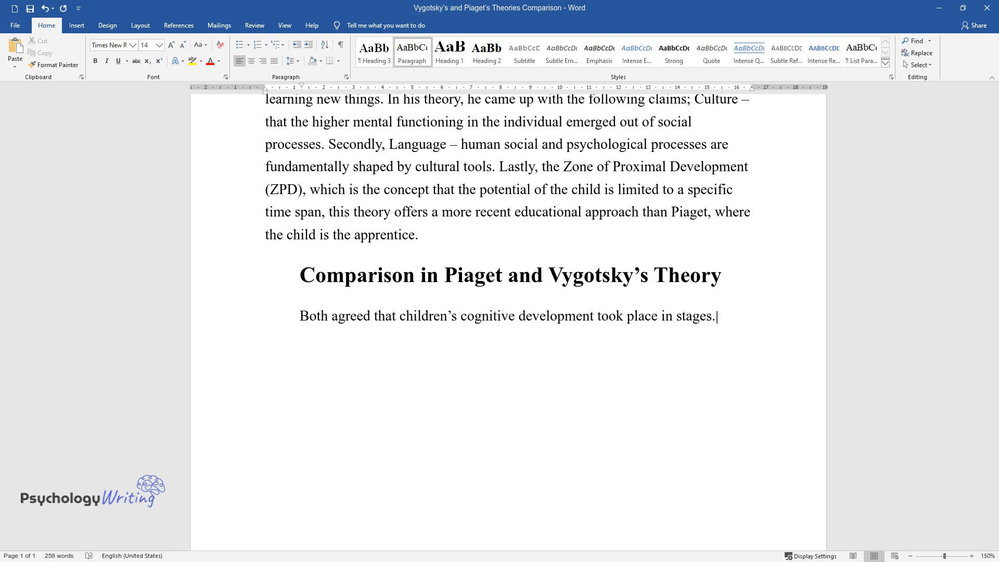
type("They agreed that egocentric speec")
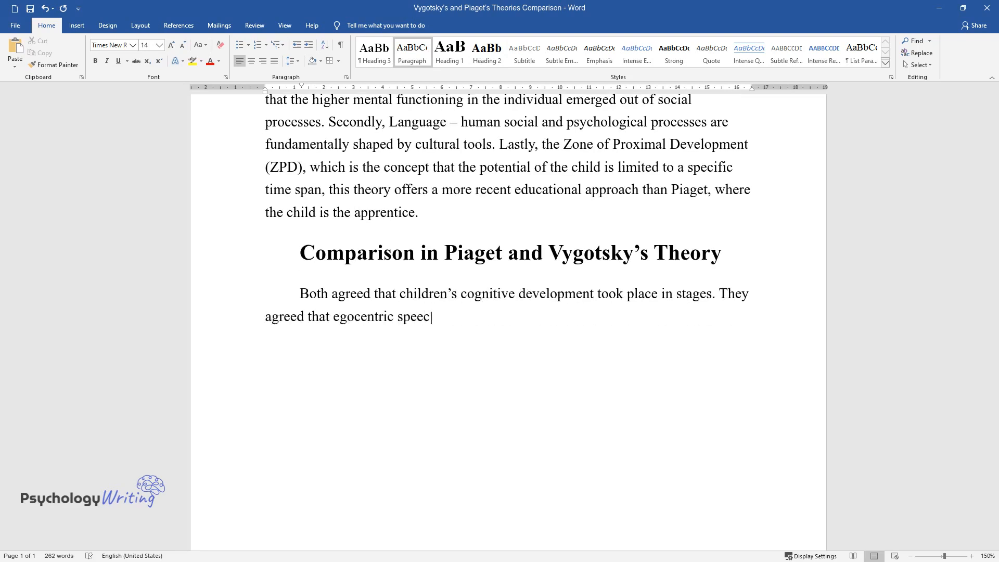
type("h played an important role in cogn")
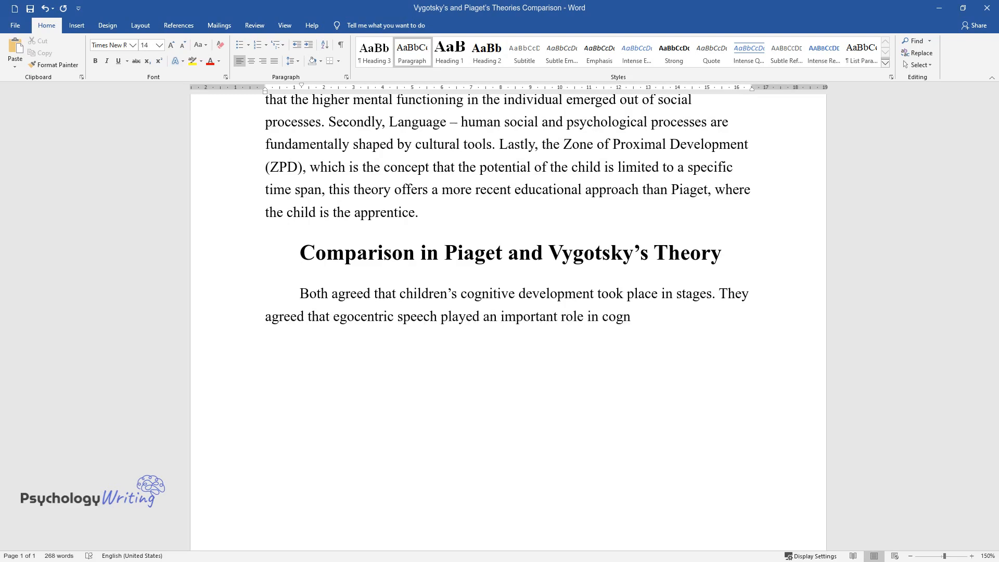
type("itive development. Both believed t")
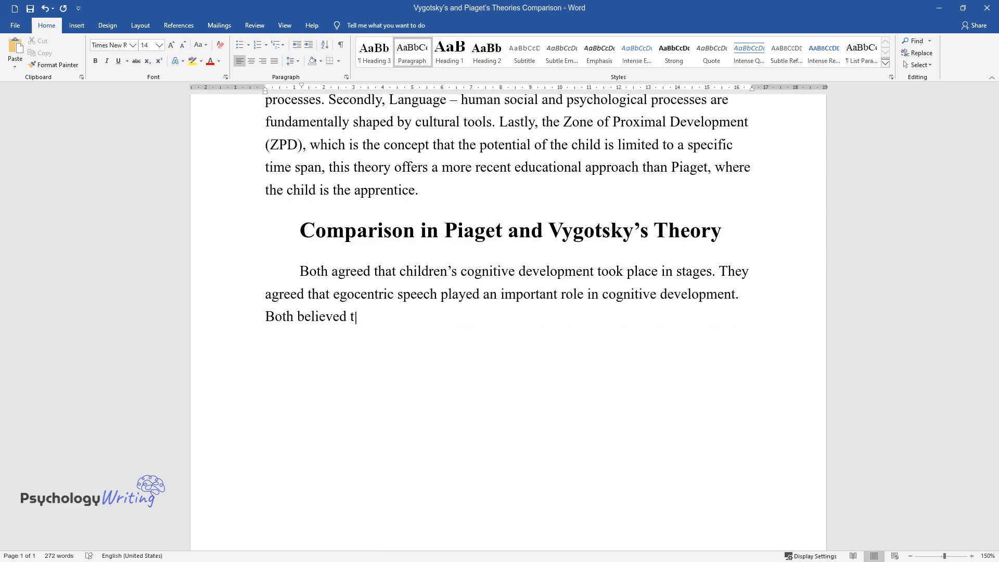
type("he relationship between the indivi")
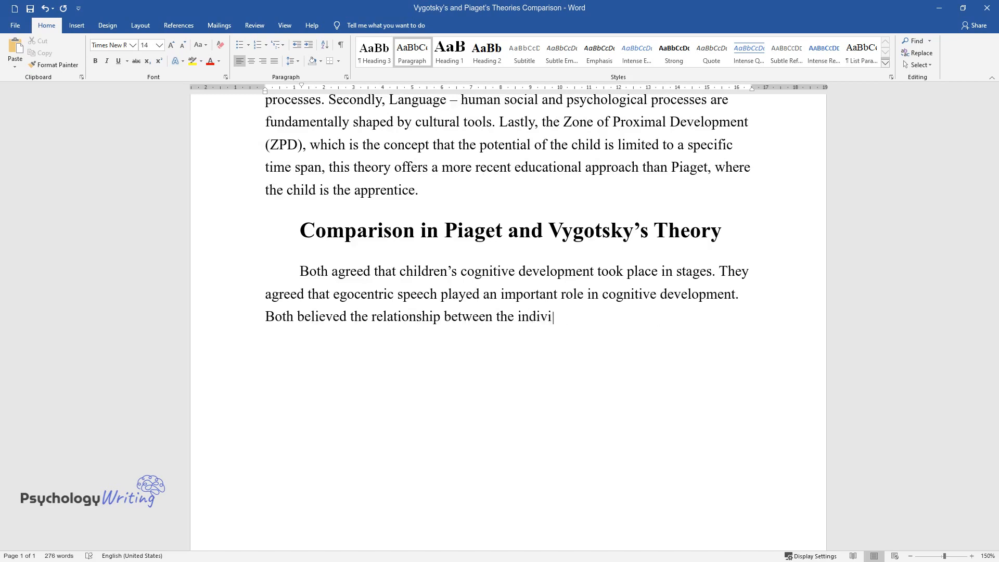
type("dual and the society as being a ne")
type("Contrasts")
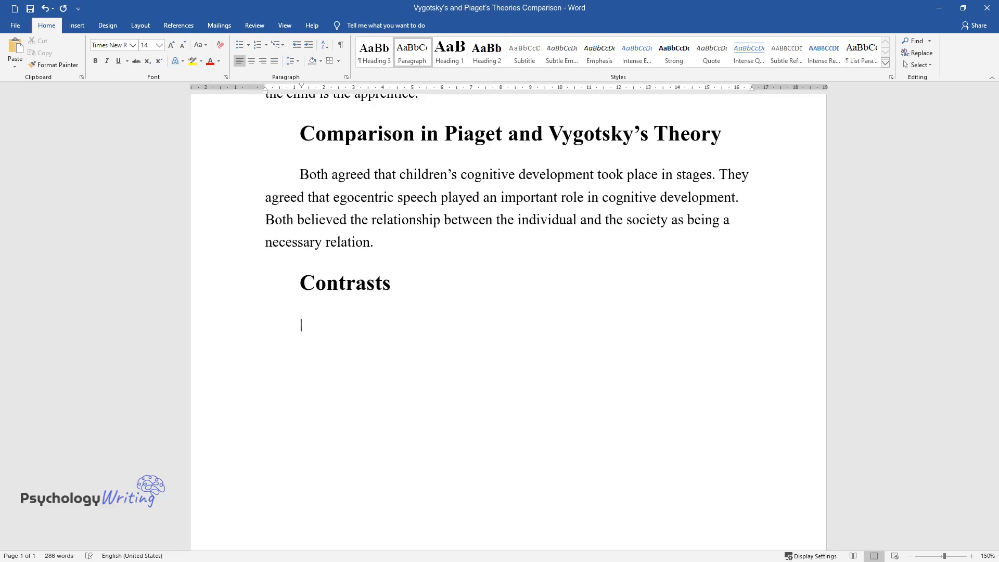
- Contrast Piaget's view that cognitive changes precede linguistic advances with Vygotsky's view
type("Piaget believed that cognit")
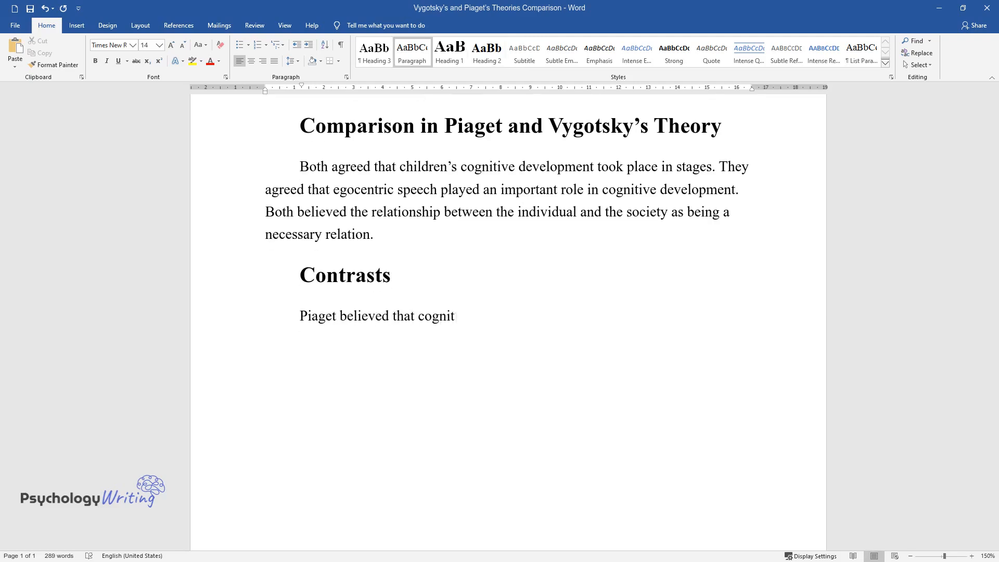
type("ive changes precede linguistic advan")
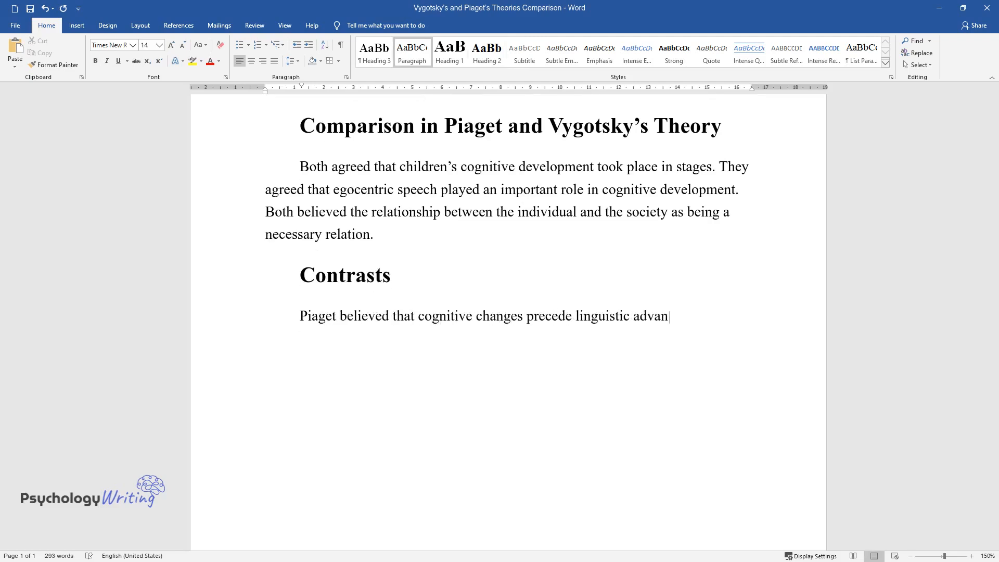
type("ces, unlike Vygotsky who proposed that language allowed the child far gre")
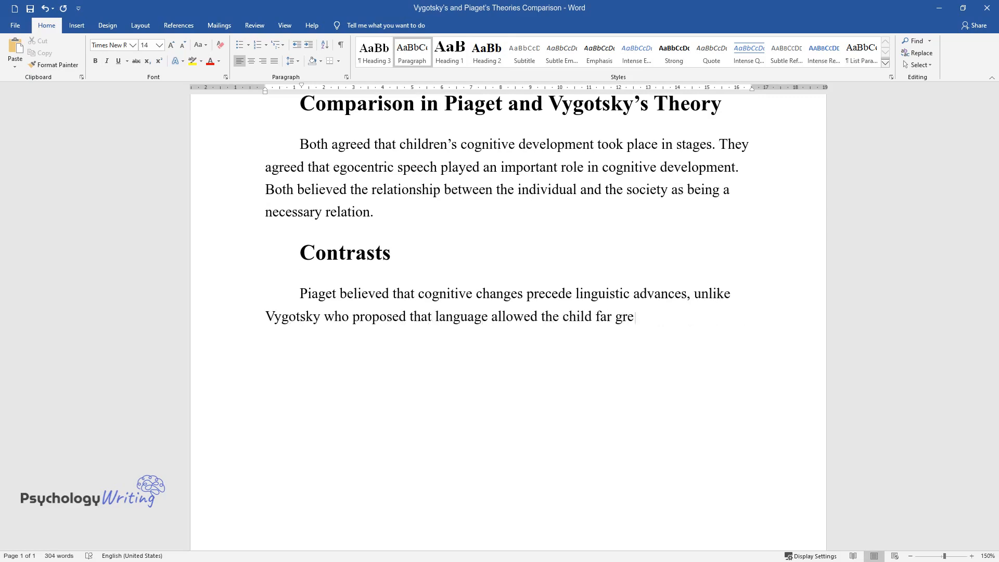
type("ater freedom of thought and lead to")
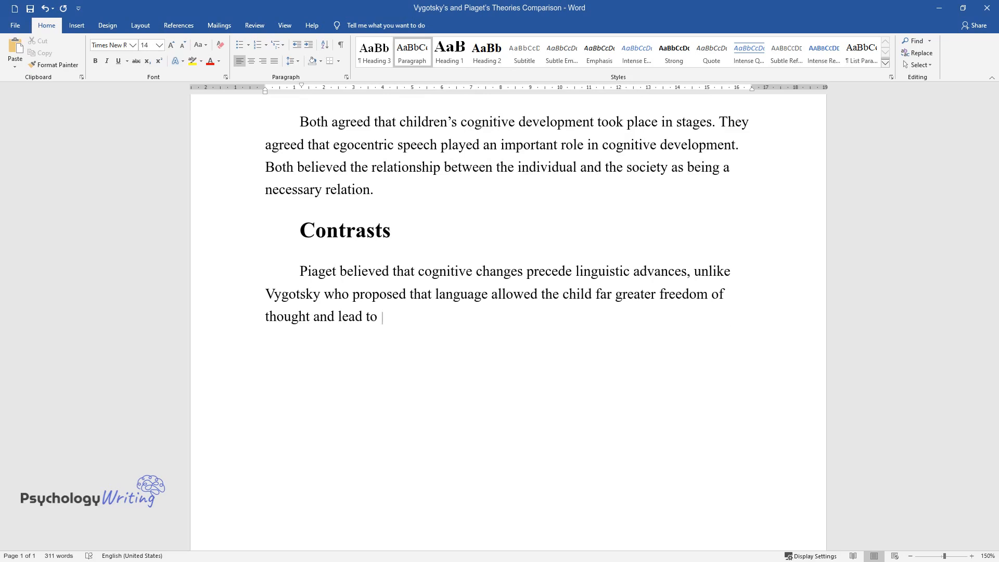
type("further cognitive development. Piaget")
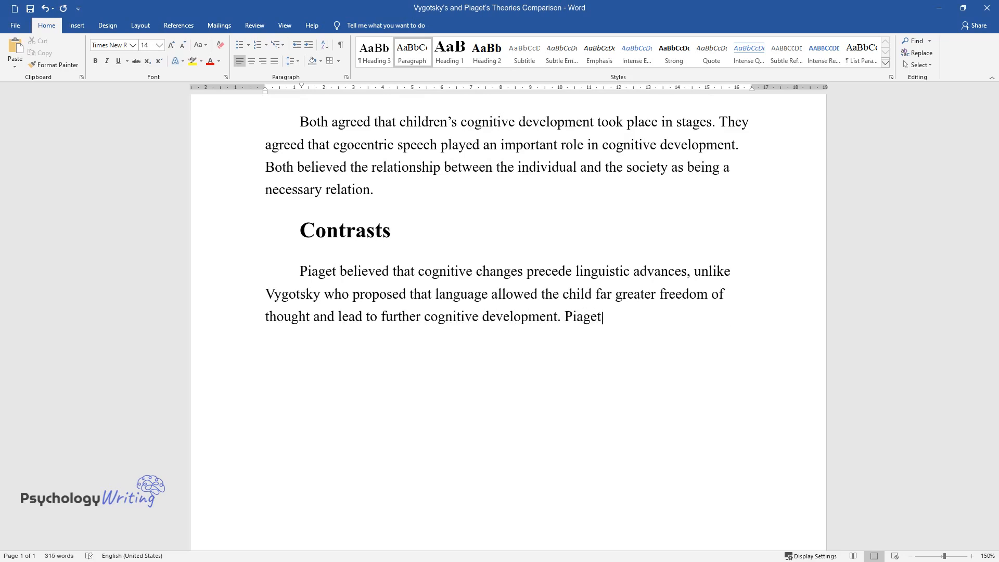
- Explain their opposite directions of language and the role of egocentric speech
type("believed in the development of thin")
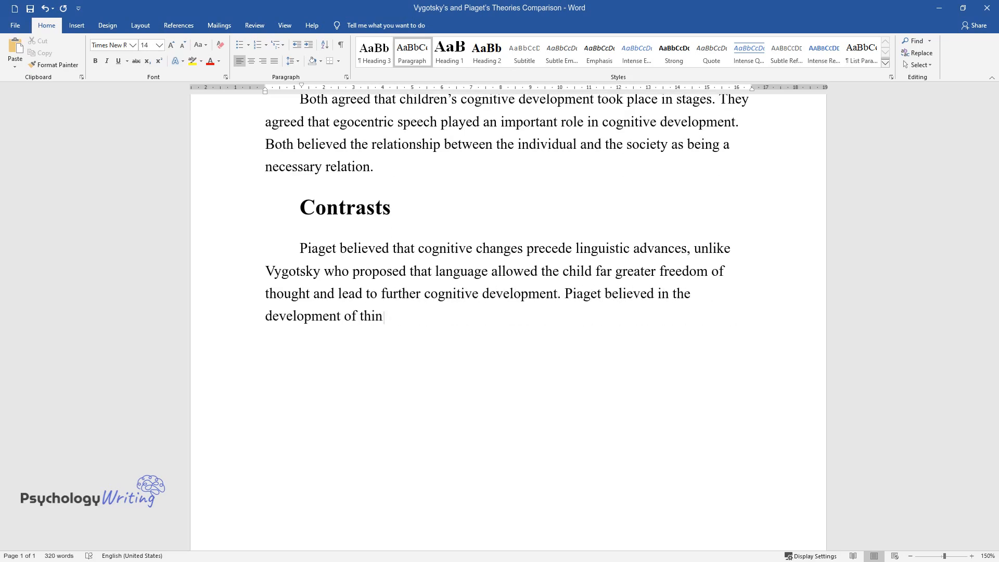
type("king and that language moved from th")
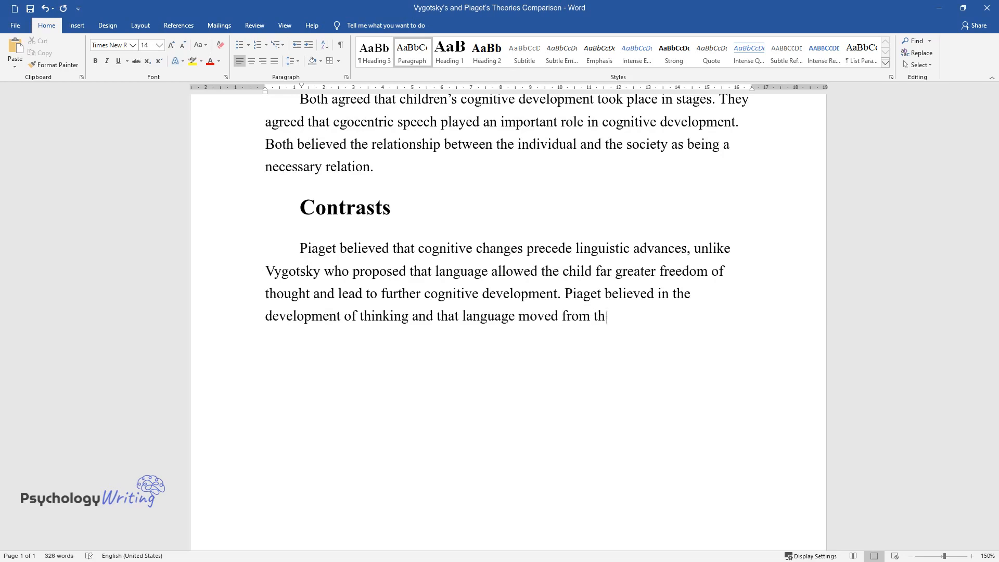
type("e individual to social while Vygotsky")
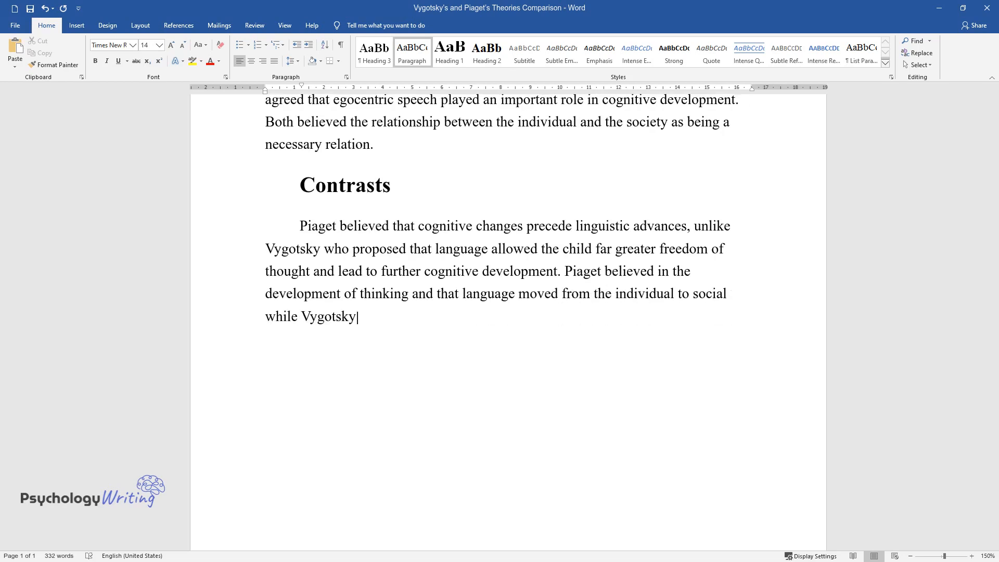
type("believed that language moved from s")
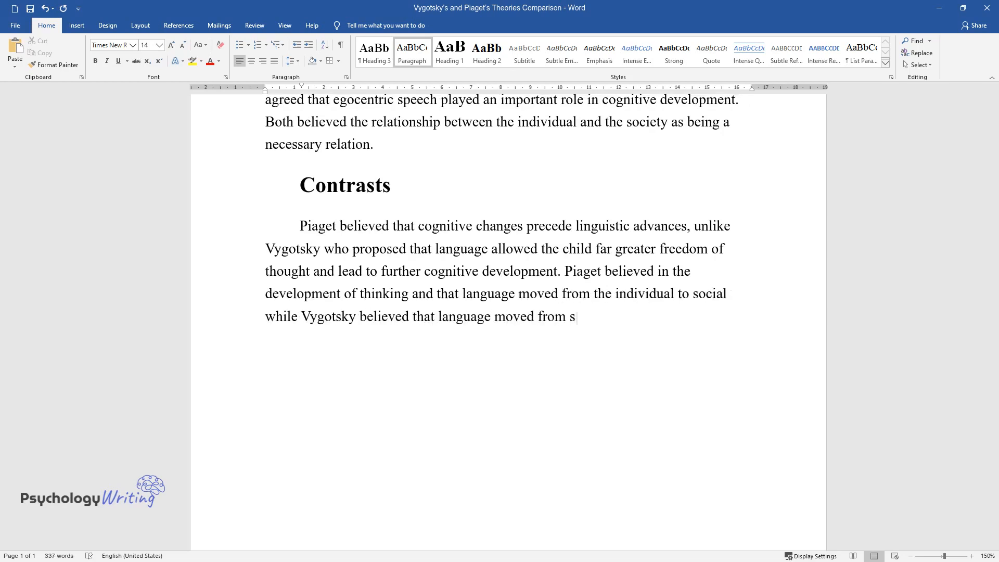
type("ocial to the individual. For Vygotsk")
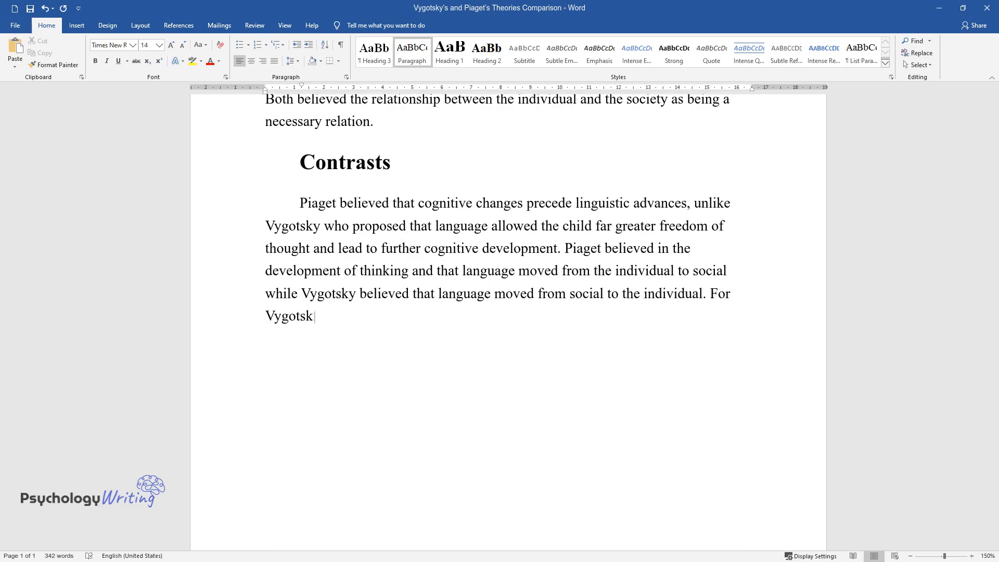
type("y, speech moved from social speech t")
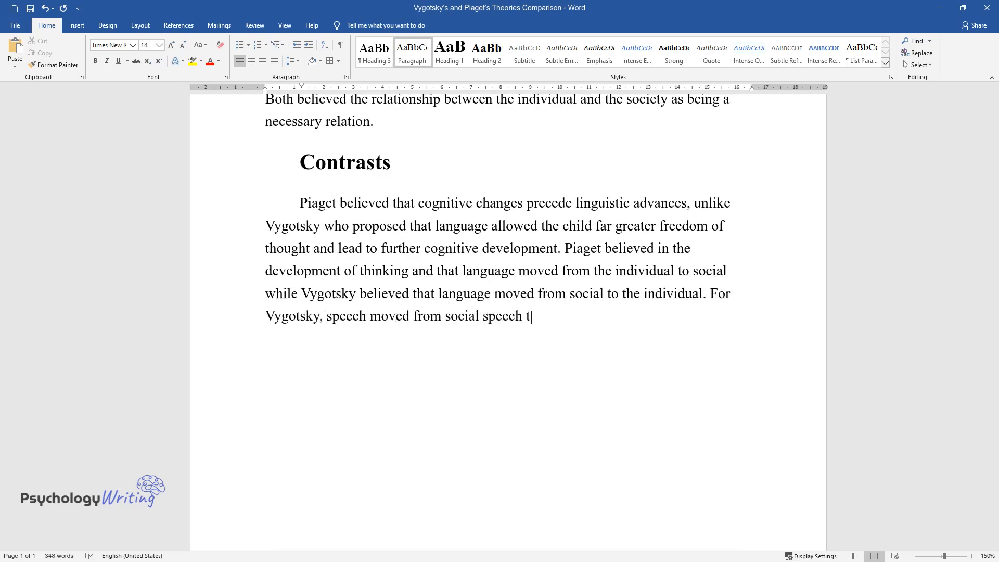
type("o inner egocentric speech while Piaget claimed that egocentric speech wa")
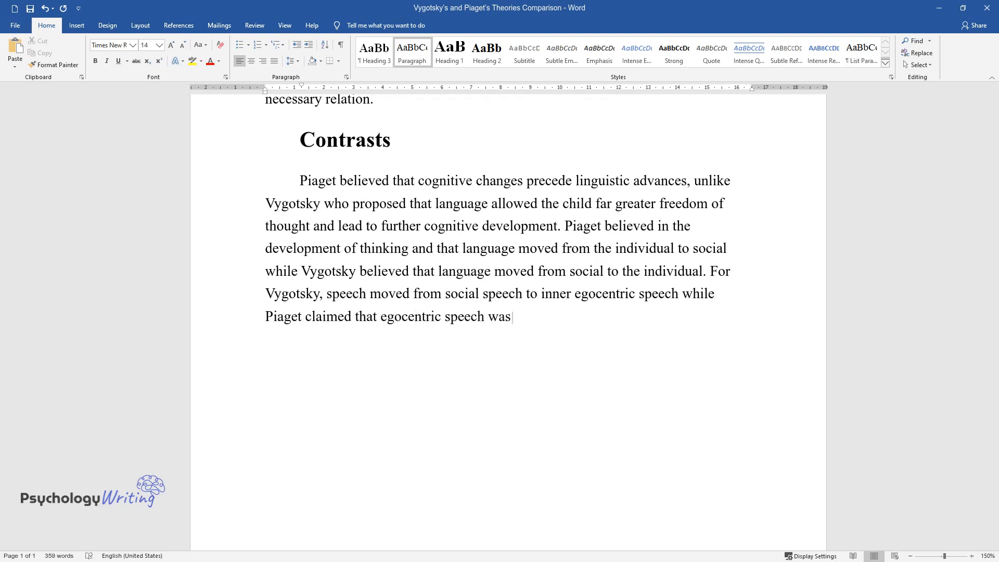
type("simply an accompaniment to a child’s")
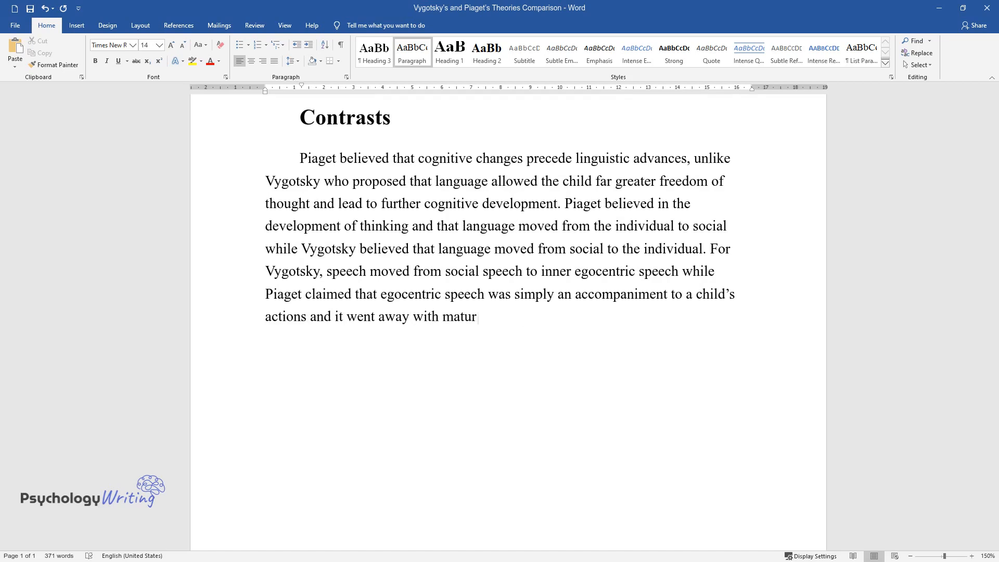
- Contrast biological curiosity with social drivers, ending 'sharing their greater collective language.'
type("ity. Piaget maintained that children")
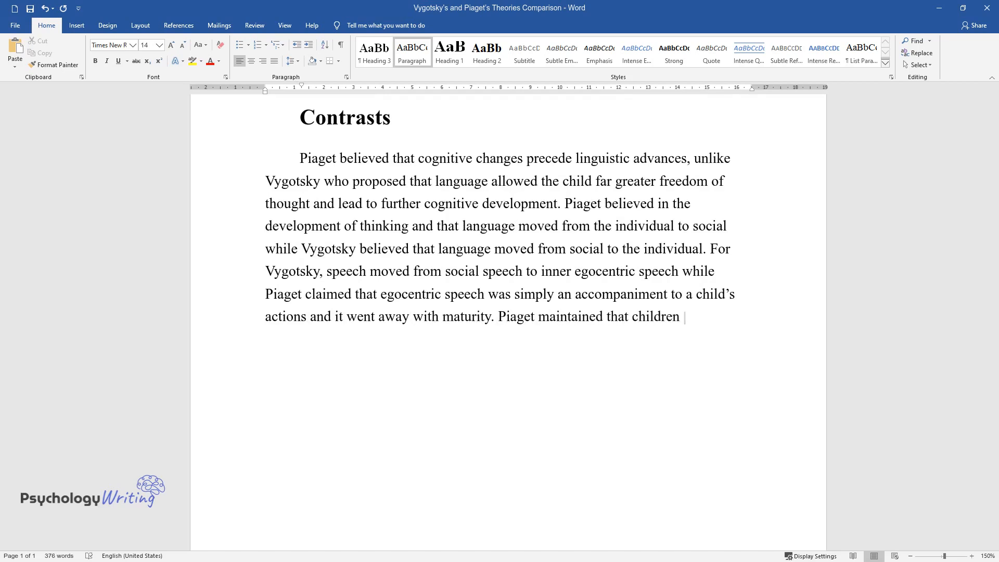
type("were naturally inquisitive about the")
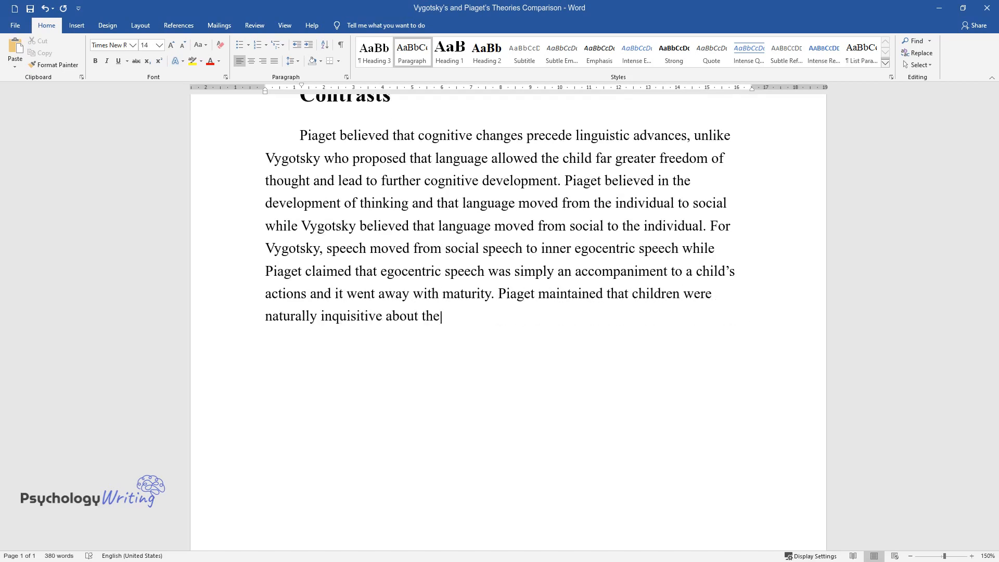
type("ir own abilities and about their env")
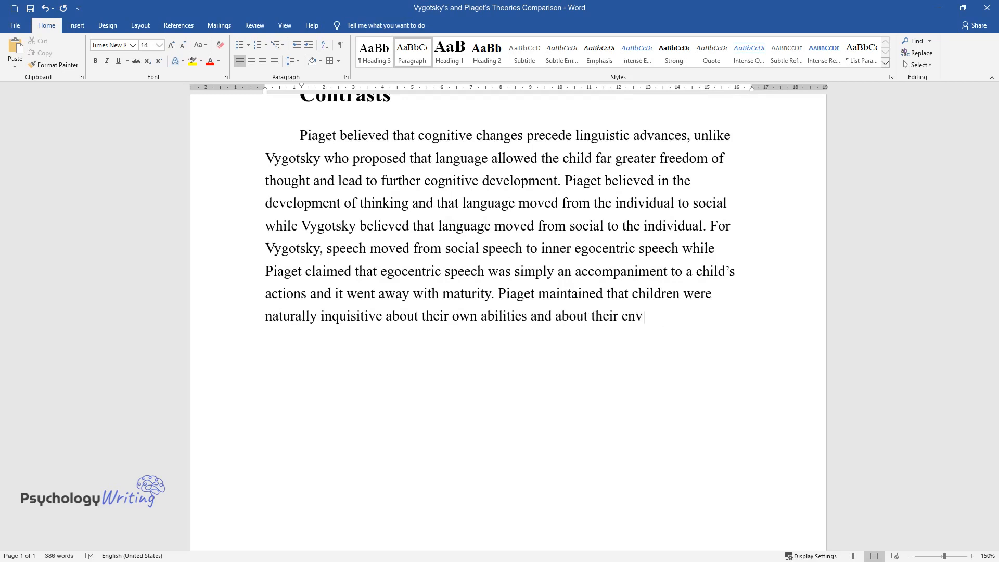
type("ironment and they advance their knowl")
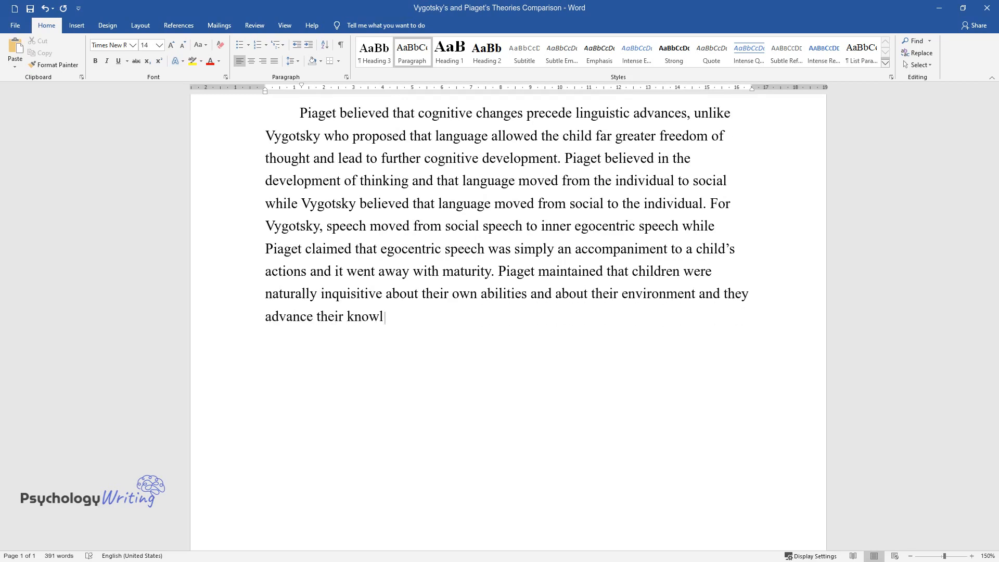
type("edge because of biologically regulat")
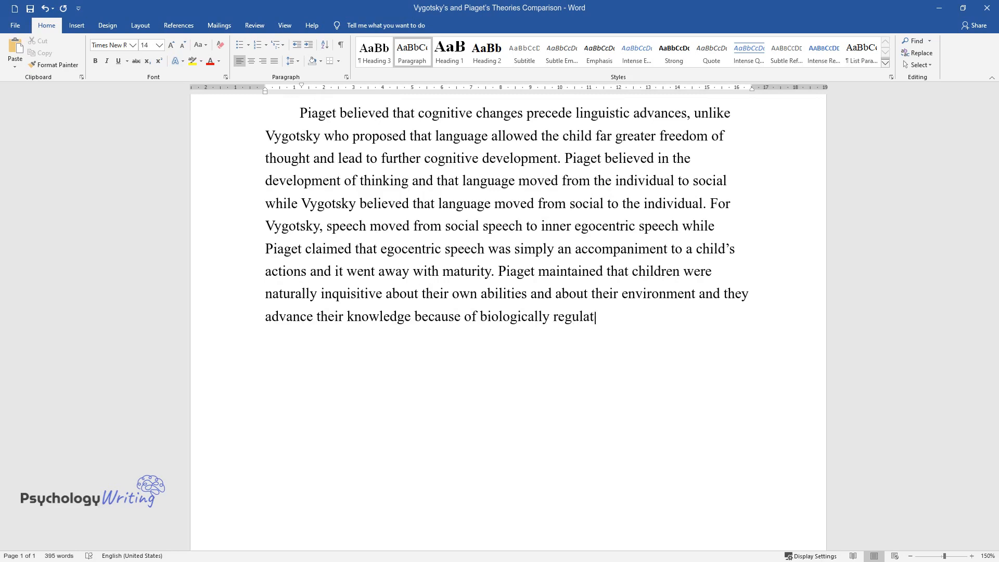
type("ed cognitive changes while Vygotsky")
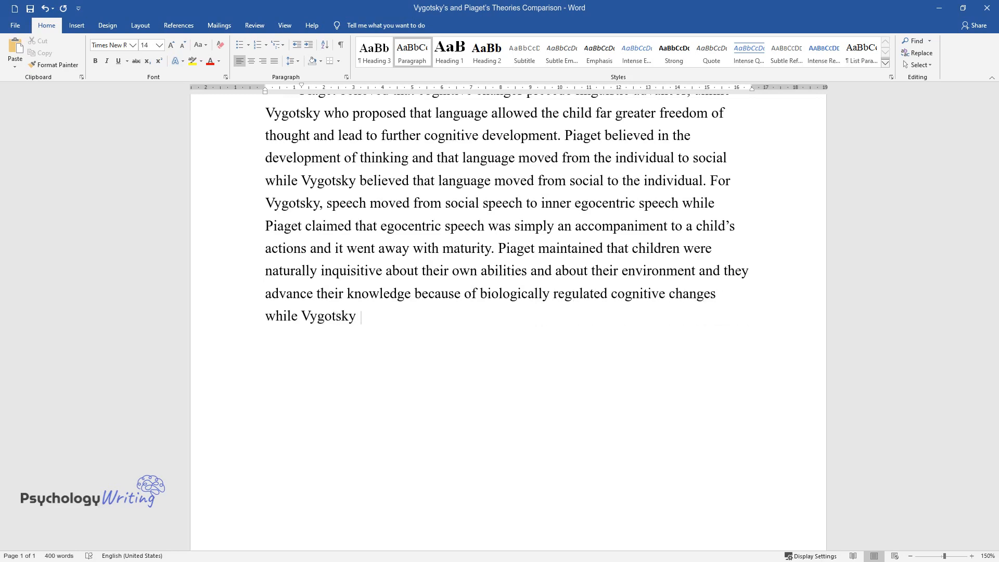
type("believed that it was adults and child")
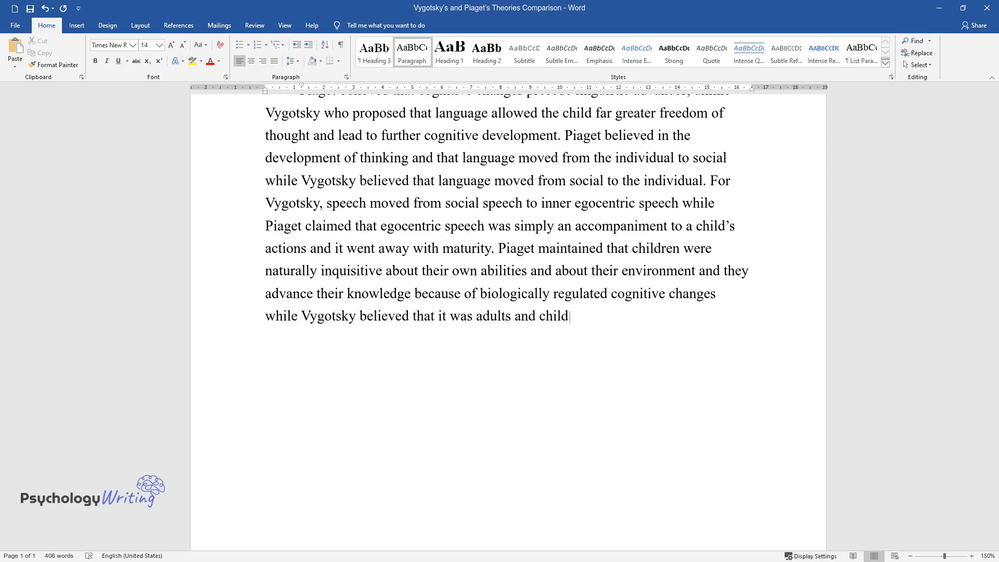
type("ren's peers, responsible for sharing")
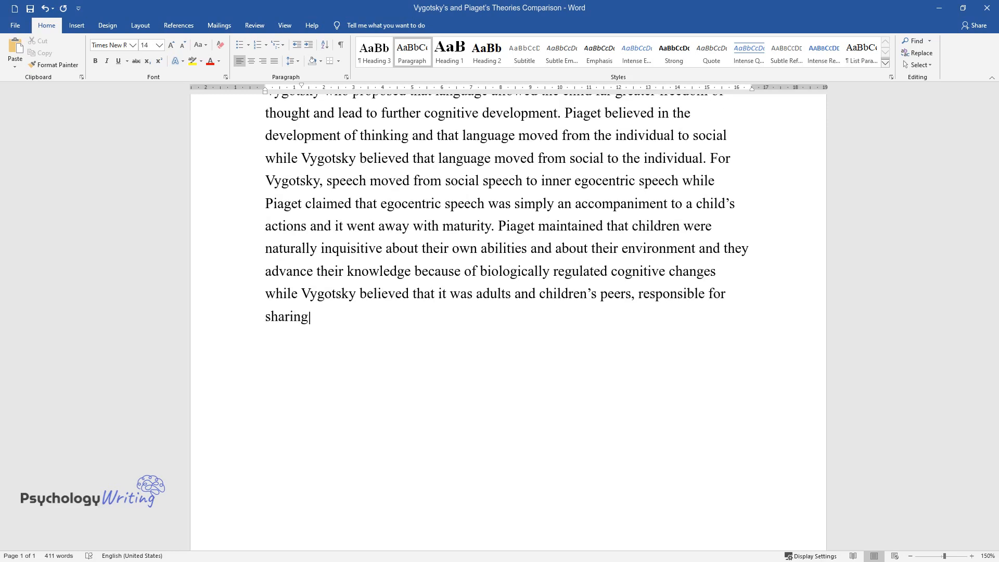
type("their greater collective language.")
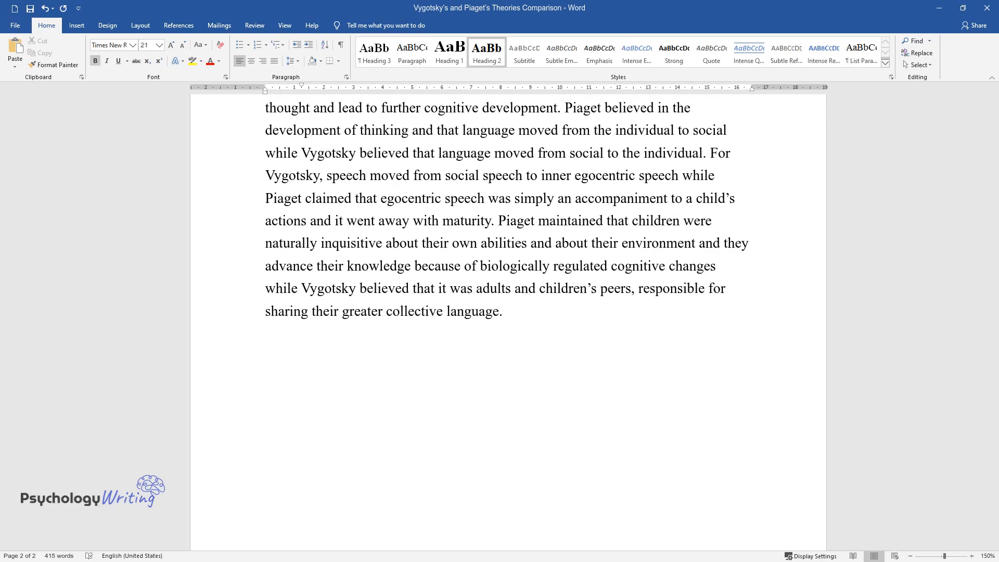
- Add the 'Strength of Piaget's theory' heading and start on exploration and symbolic play
type("Strength of P")
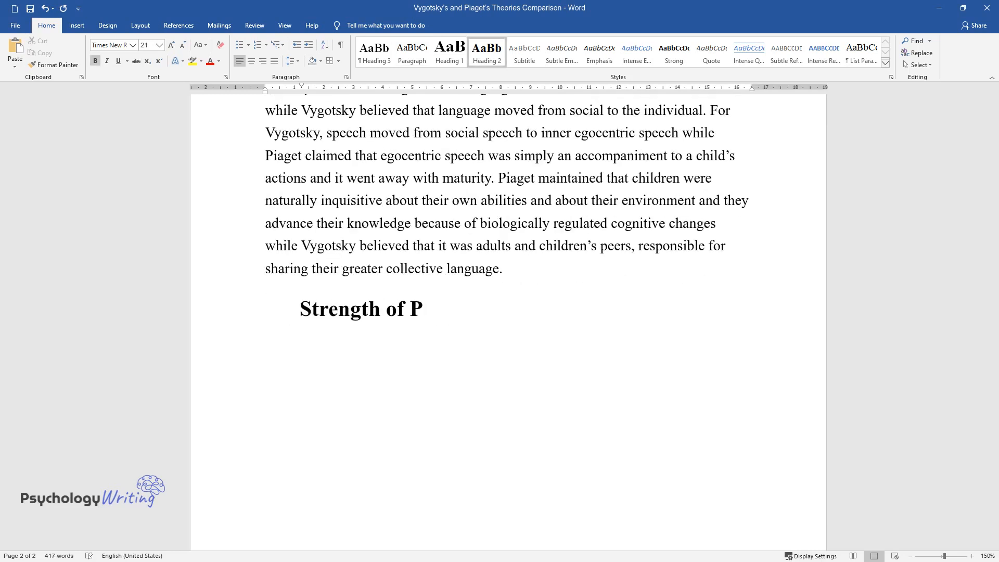
type("iaget's theory")
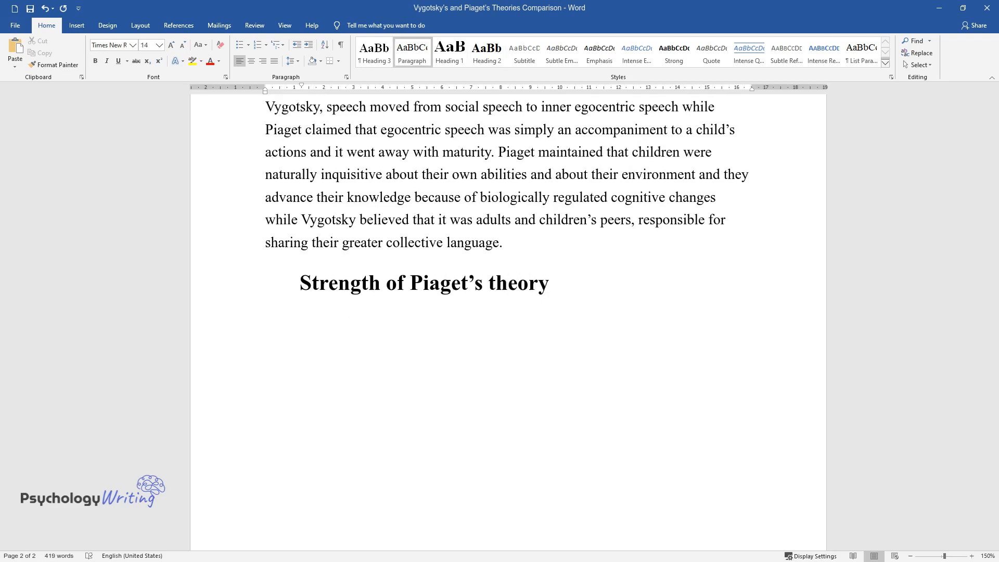
type("Piaget's approach gives nu")
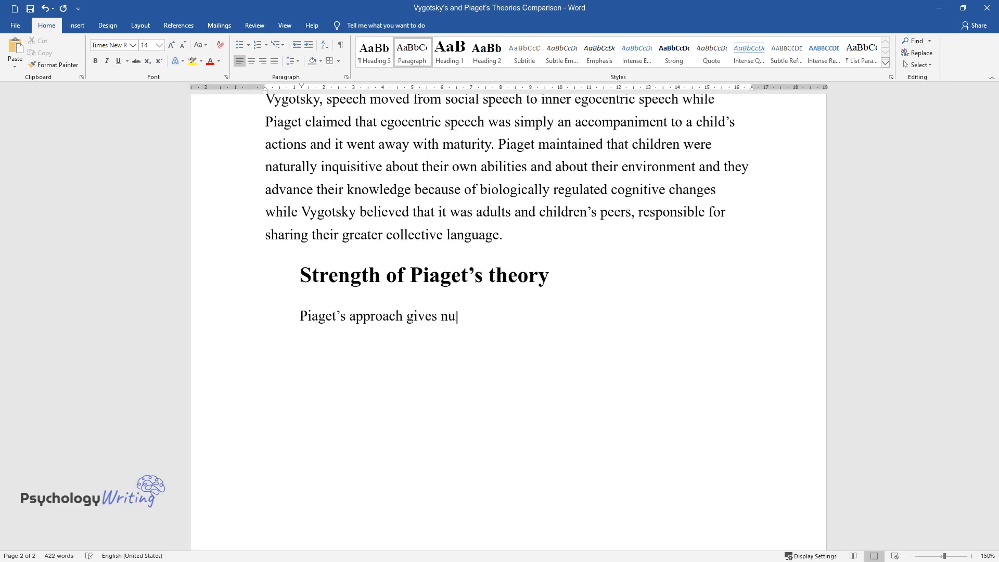
type("merous opportunities for children")
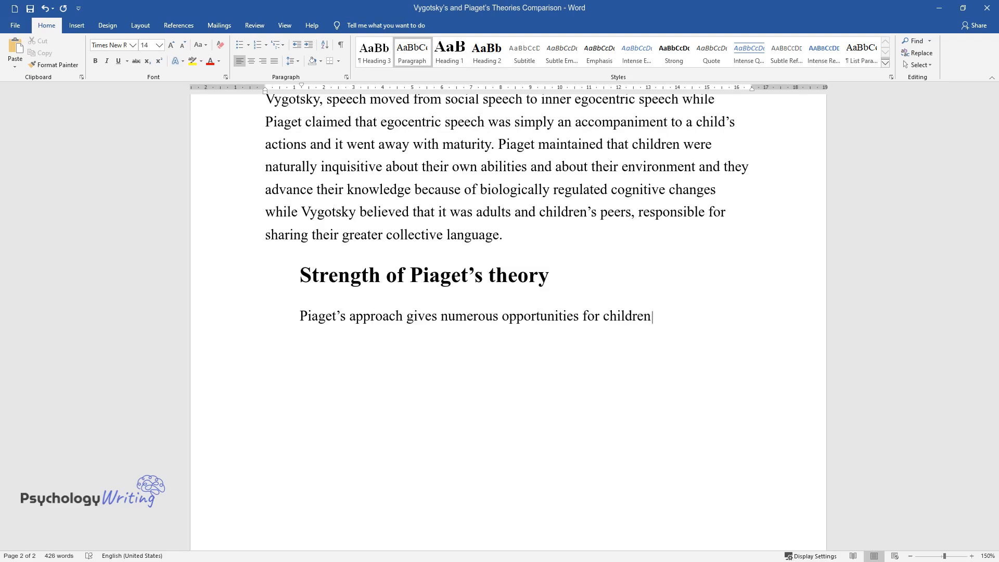
type("to explore their environment. It")
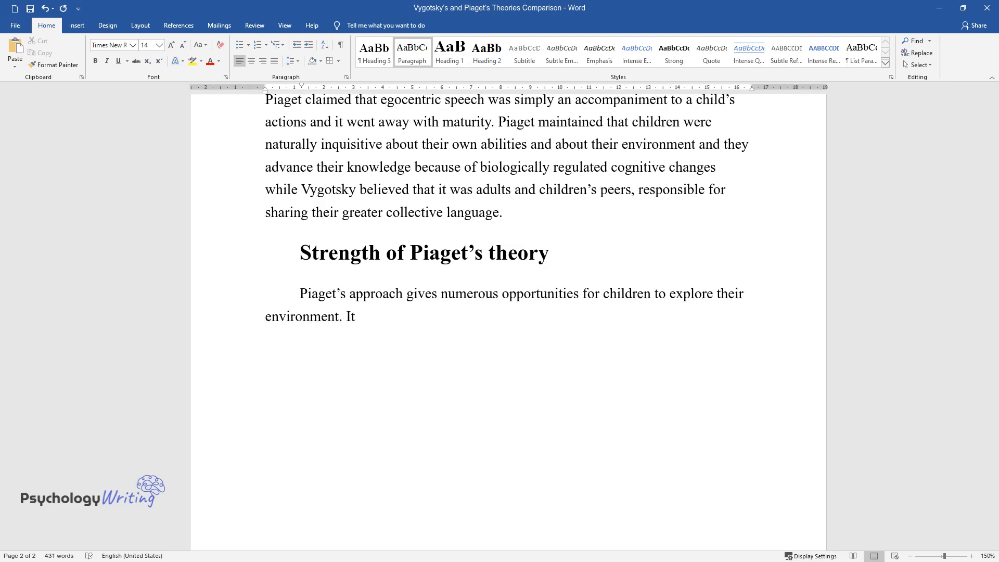
type("also encourages symbolic play, a")
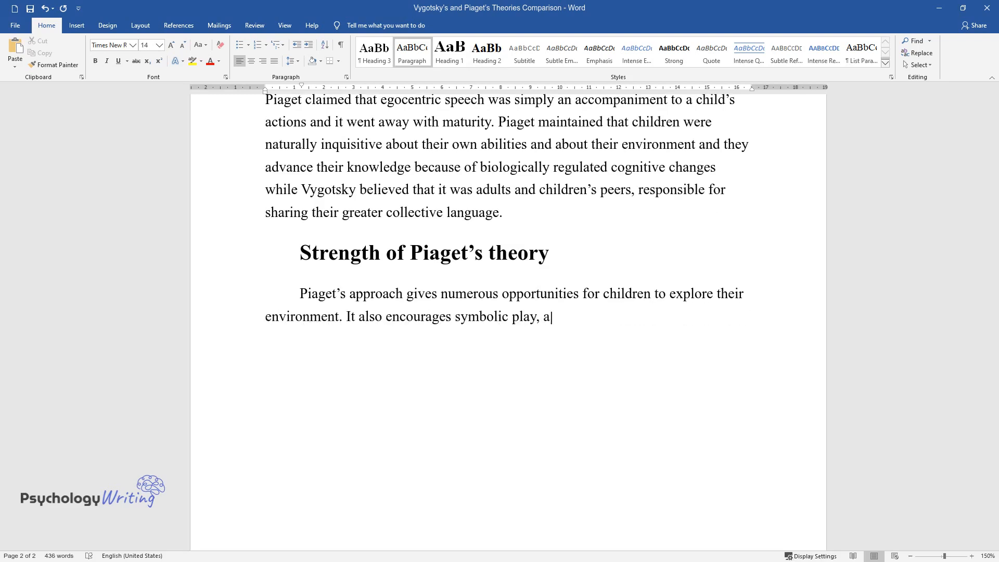
type("very important learning tool. A")
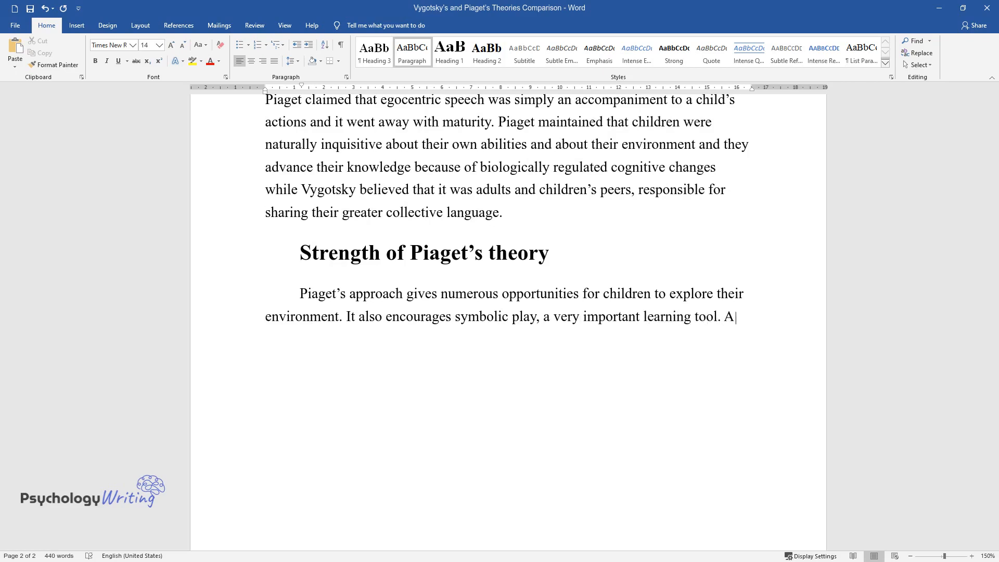
- Explain toddlers' symbol formation and how teachers observe children and plan activities
type("ccording to Piaget, toddlers begi")
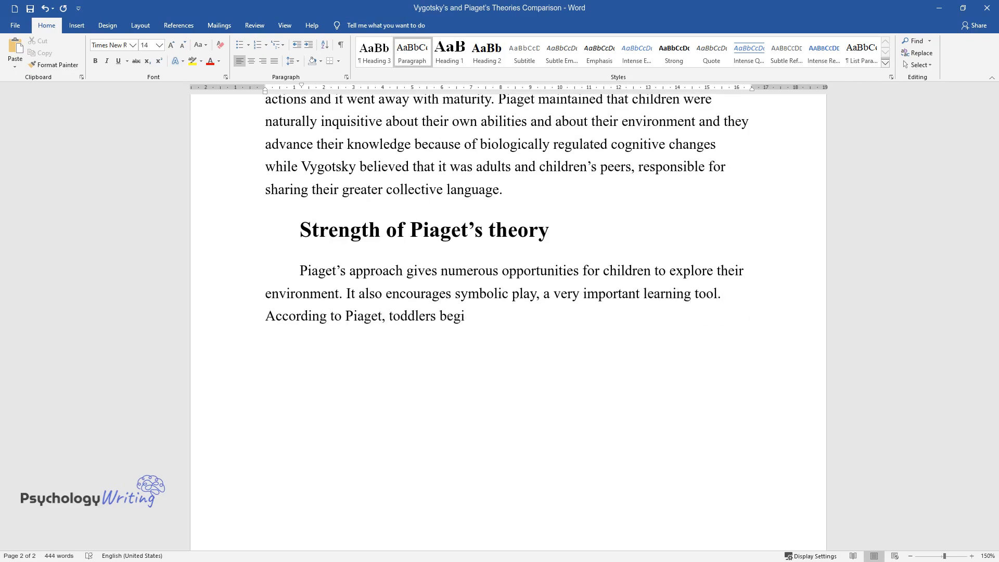
type("n to form the ability to create s")
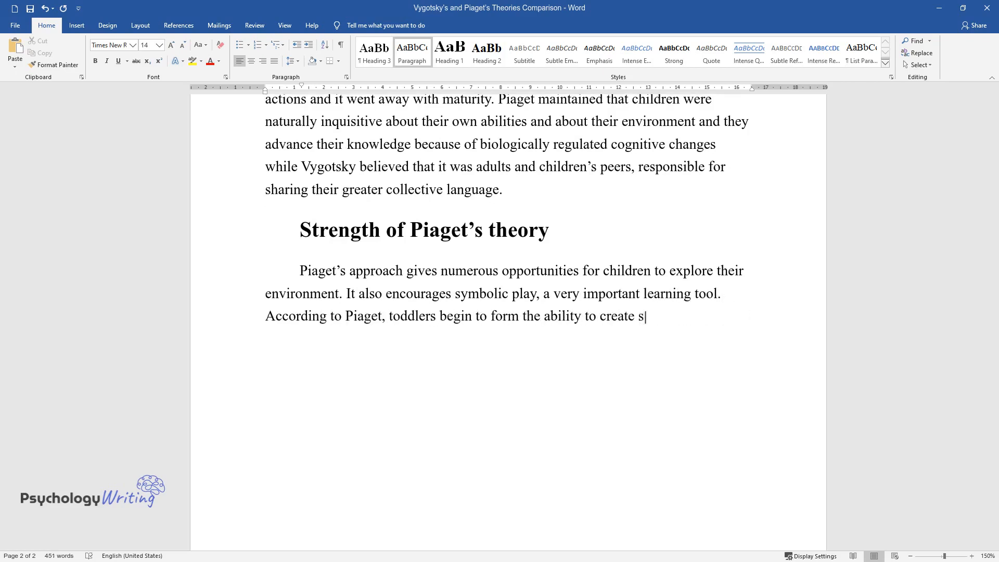
type("ymbols—to let a word, thought obj")
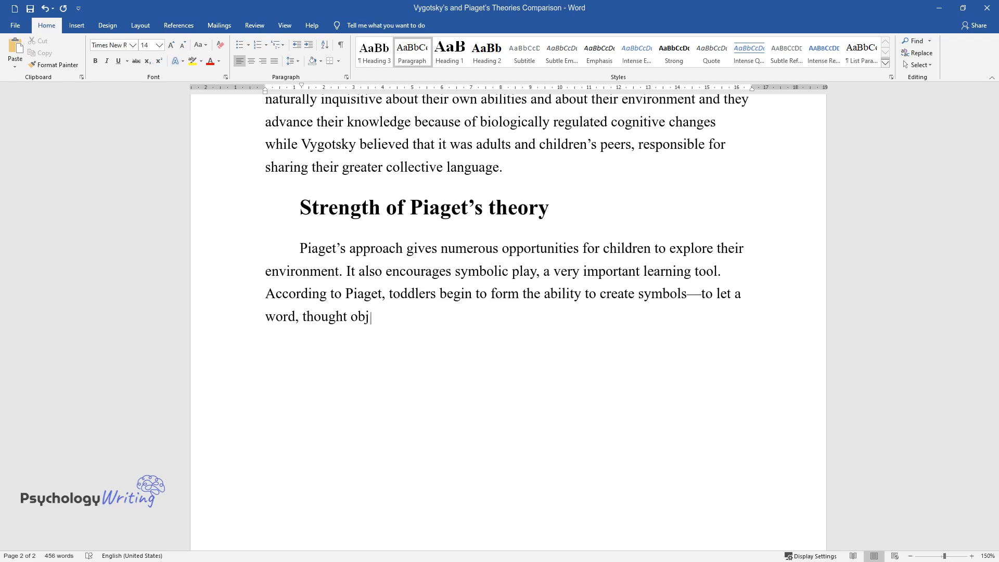
type("ect, or action stand for somethi")
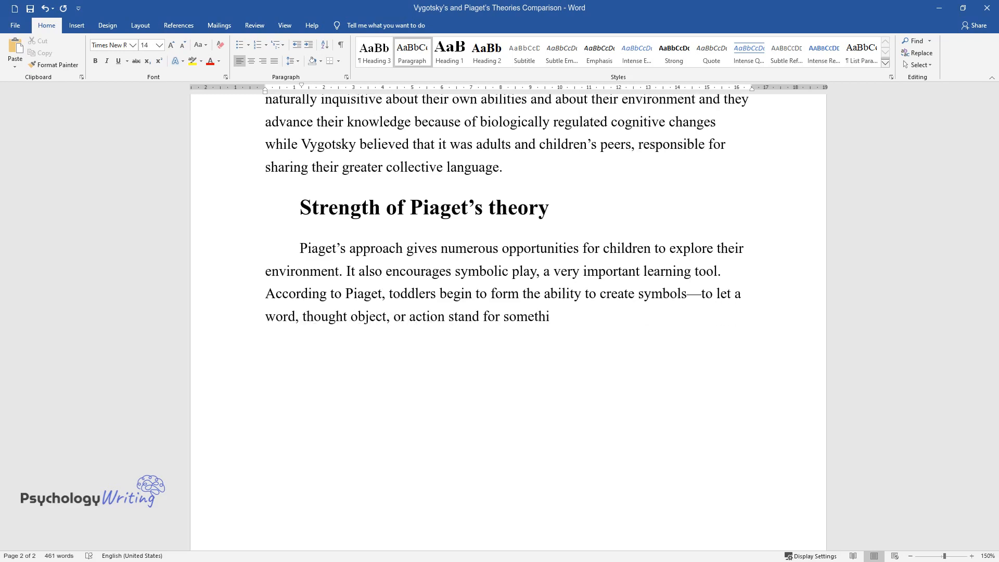
type("ng else. Through symbolic action,")
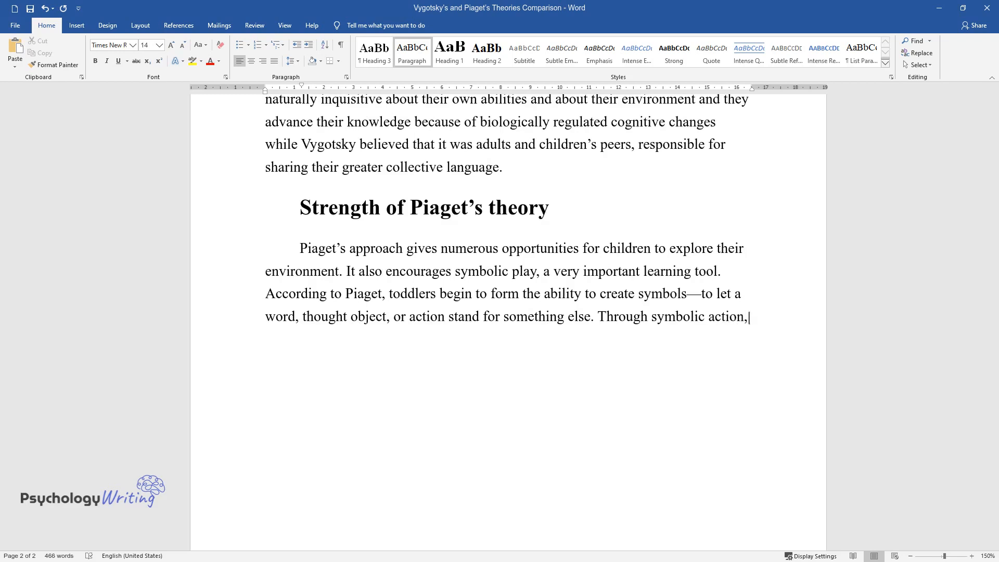
type("a child is able to manipulate th")
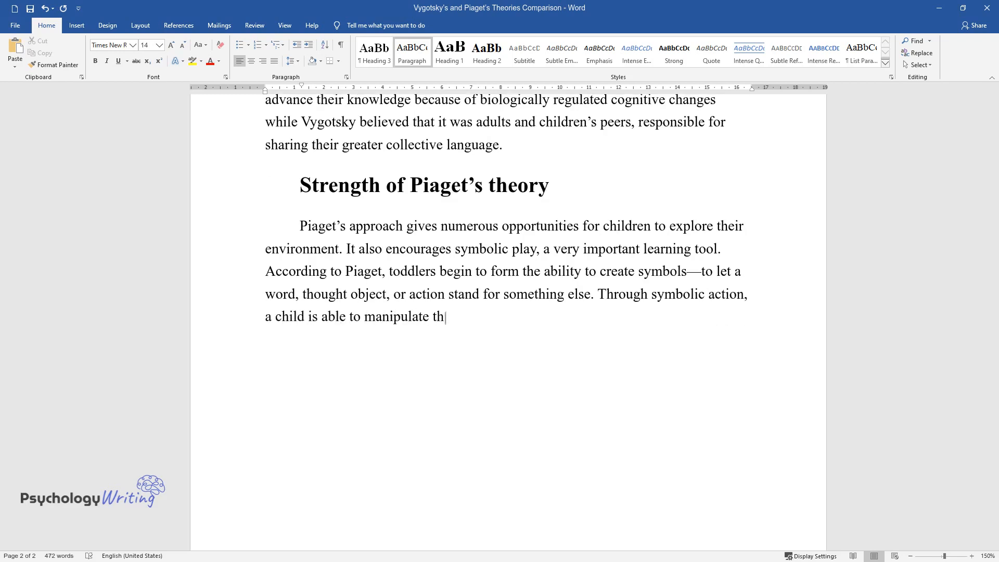
type("ings, thus creating new thoughts")
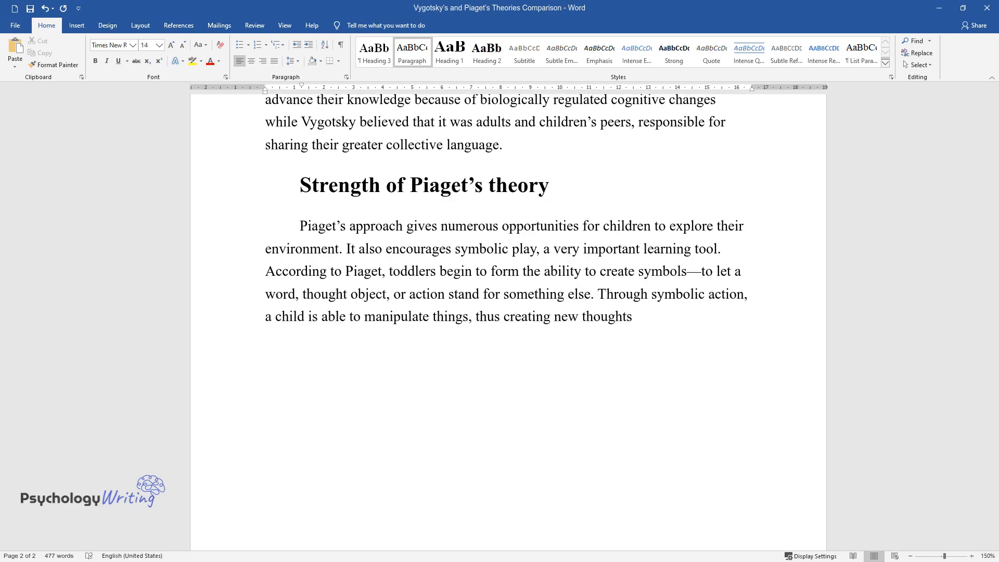
type("and words. It gives teachers the")
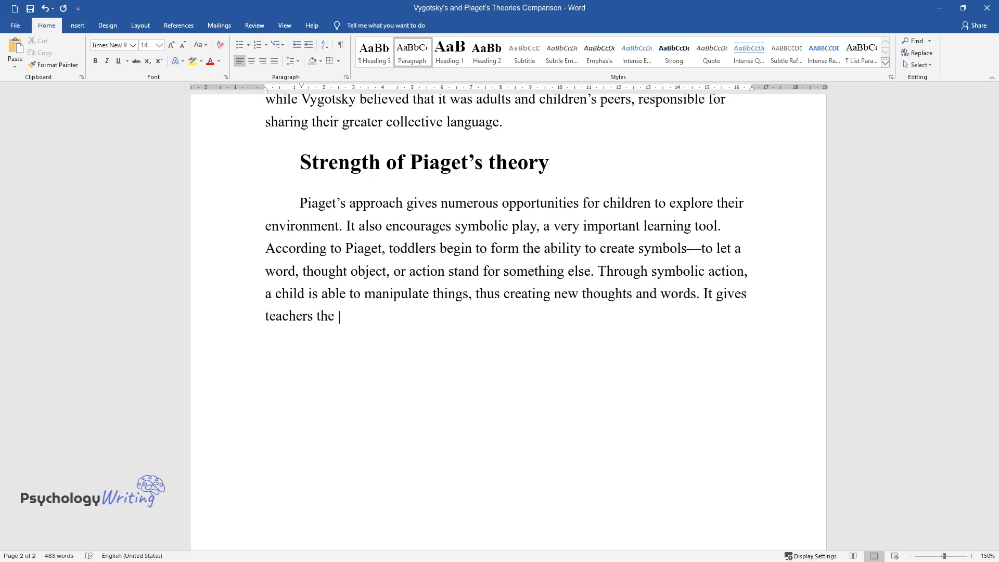
type("opportunity to observe the child")
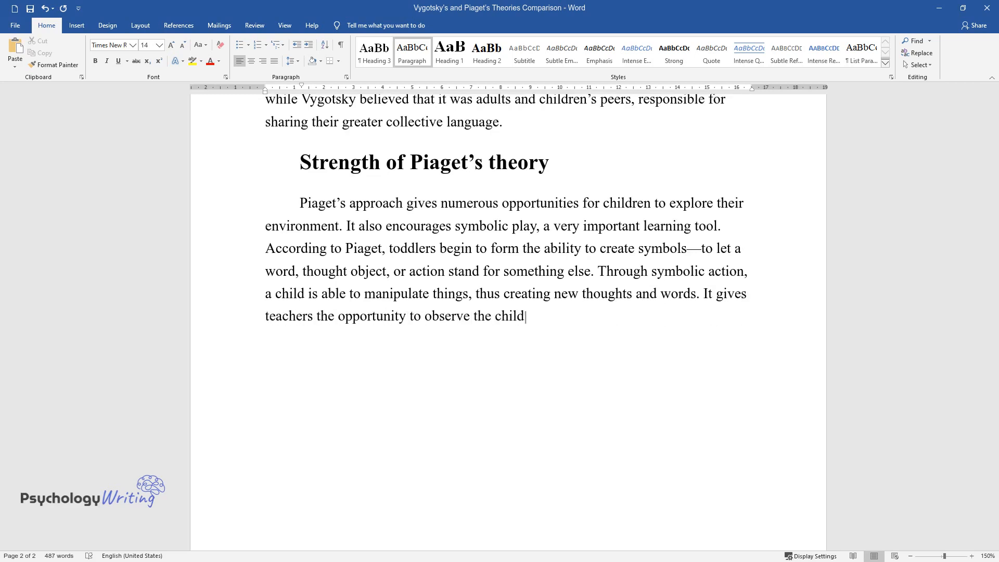
type("ren and to plan activities for individual")
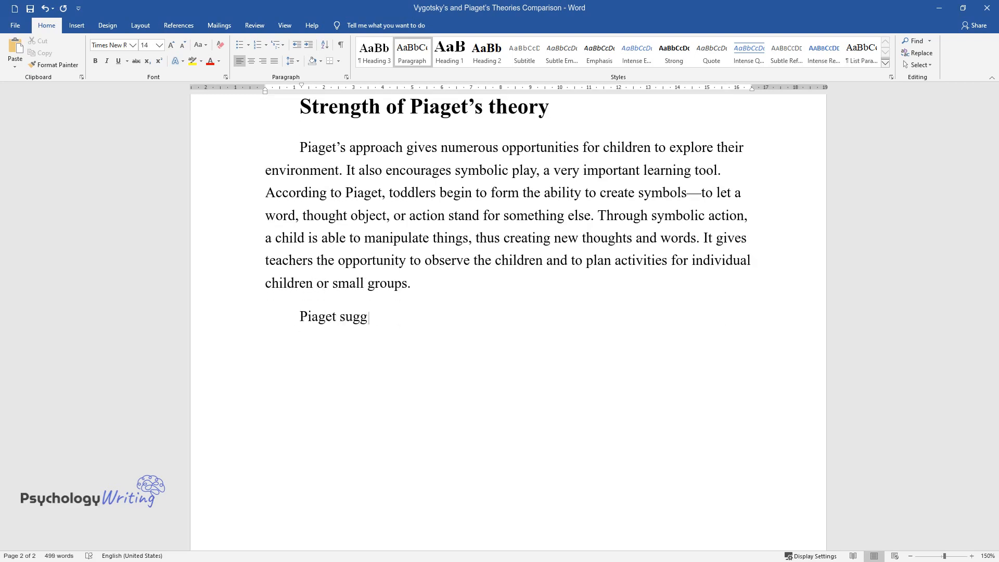
- Write the paragraph on cognitive readiness shaping educational curricula and teaching
type("ests that increases in cognitive per")
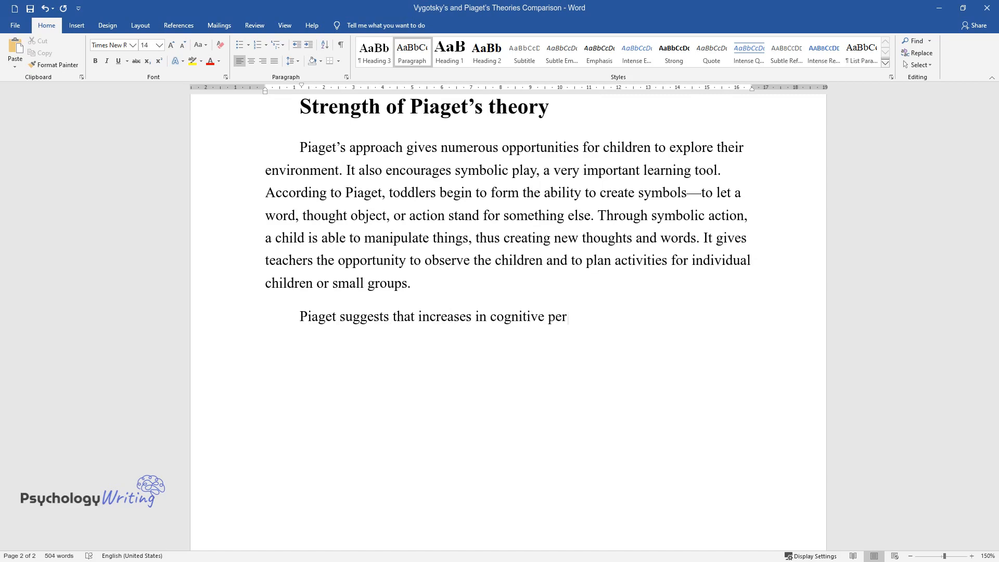
type("formance cannot be attained unless bo")
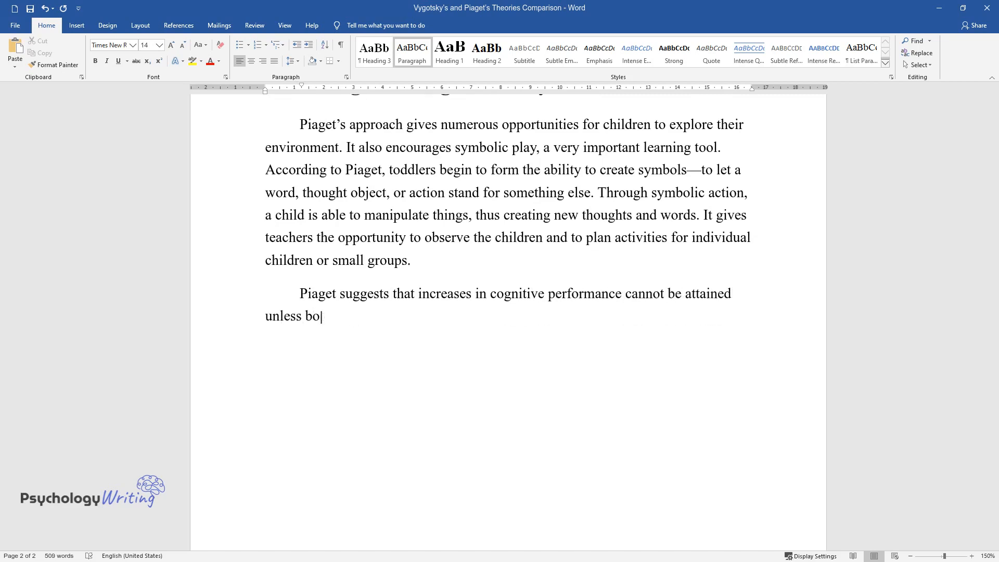
type("th cognitive readiness brought about")
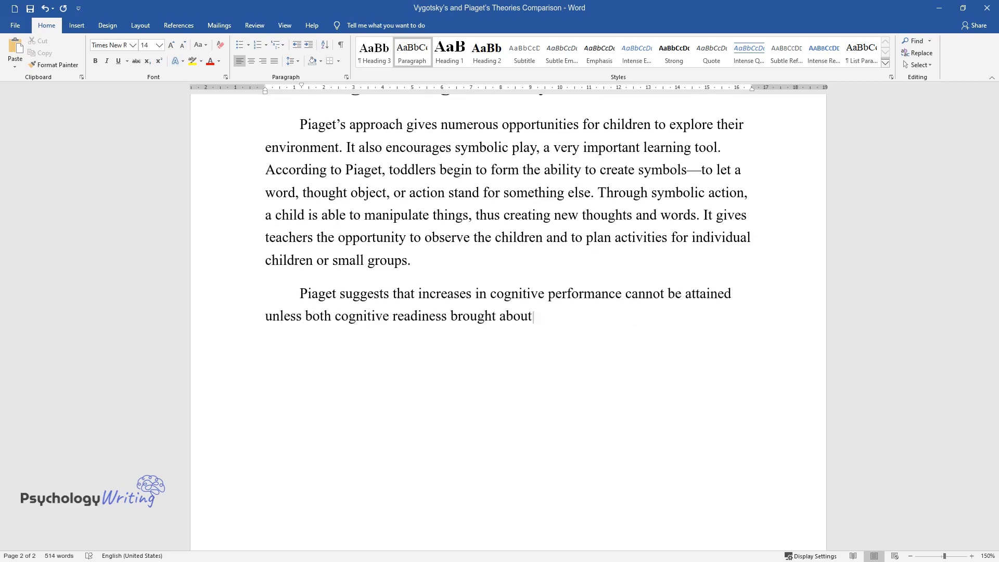
type("by maturation and appropriate enviro")
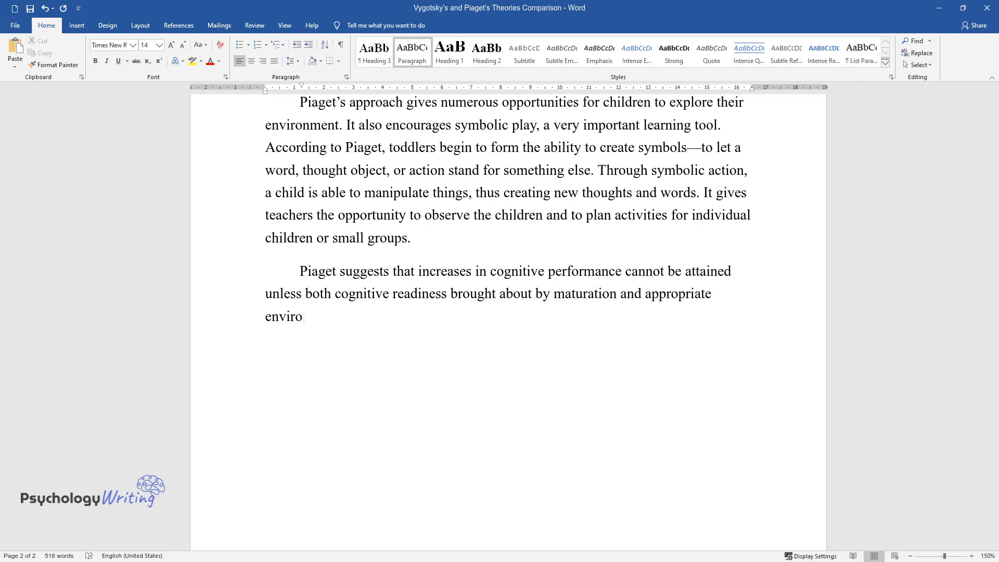
type("nmental stimulation is present. This")
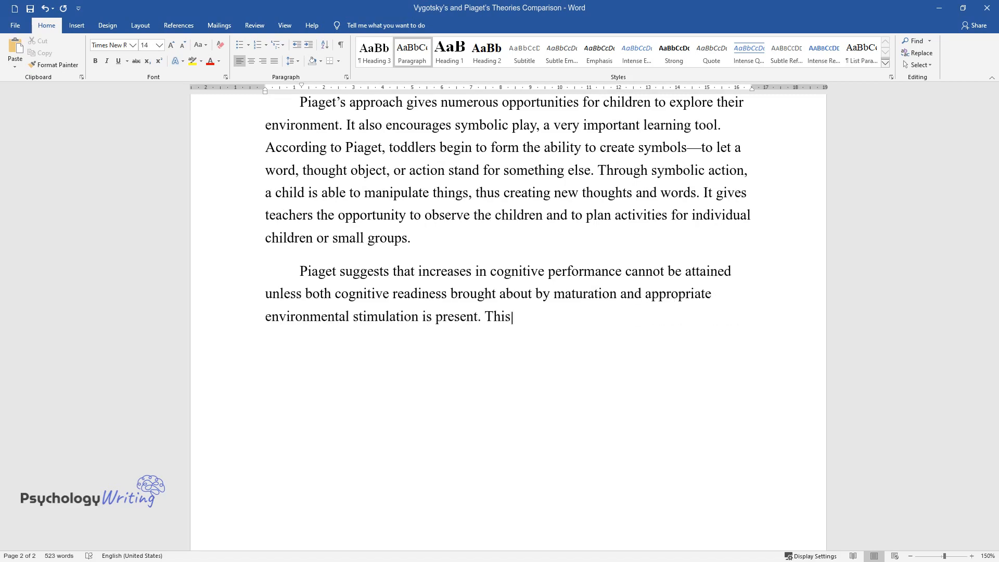
type("view has been most influential in d")
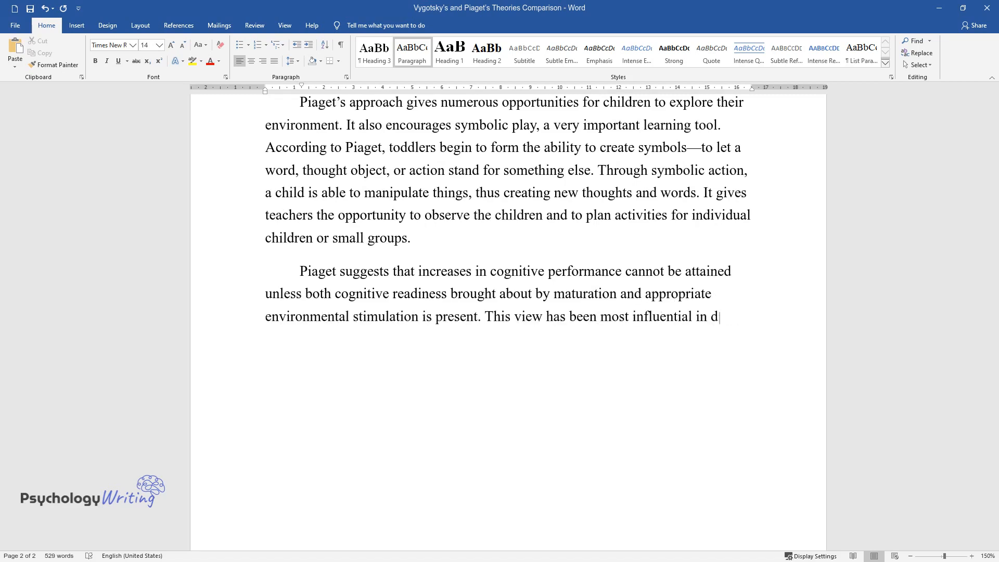
type("etermining the nature and structure o")
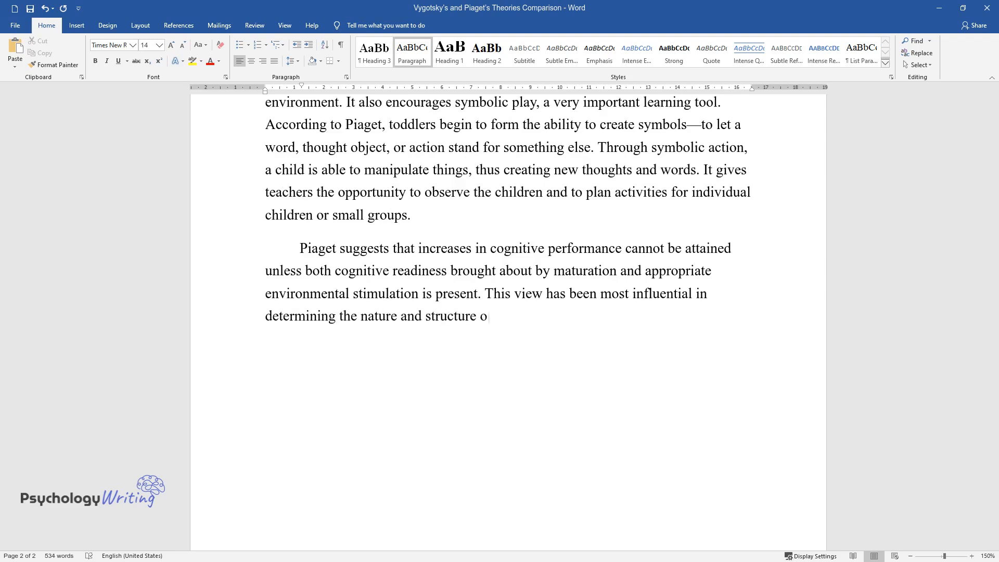
type("f educational curricula and the way")
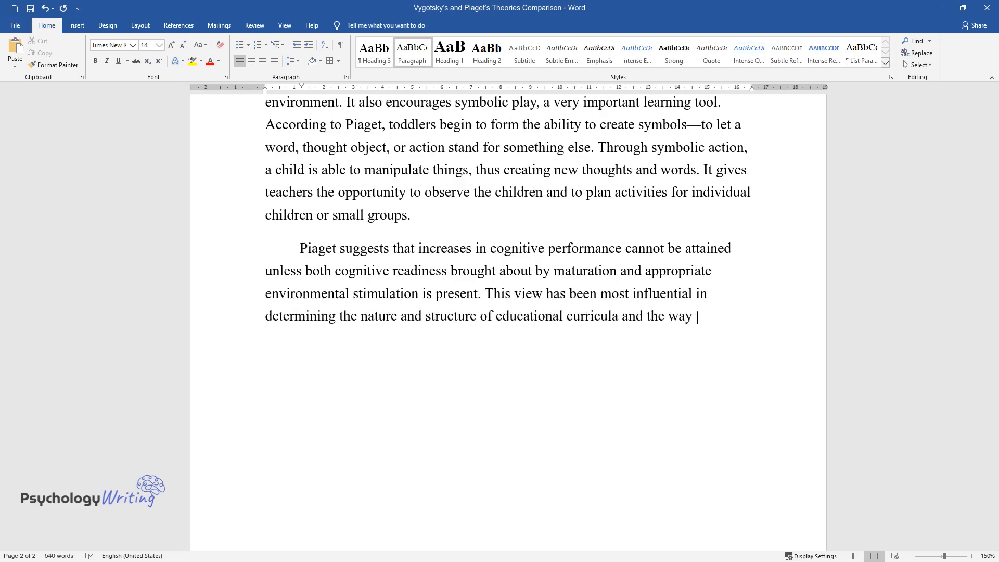
type("children are taught.")
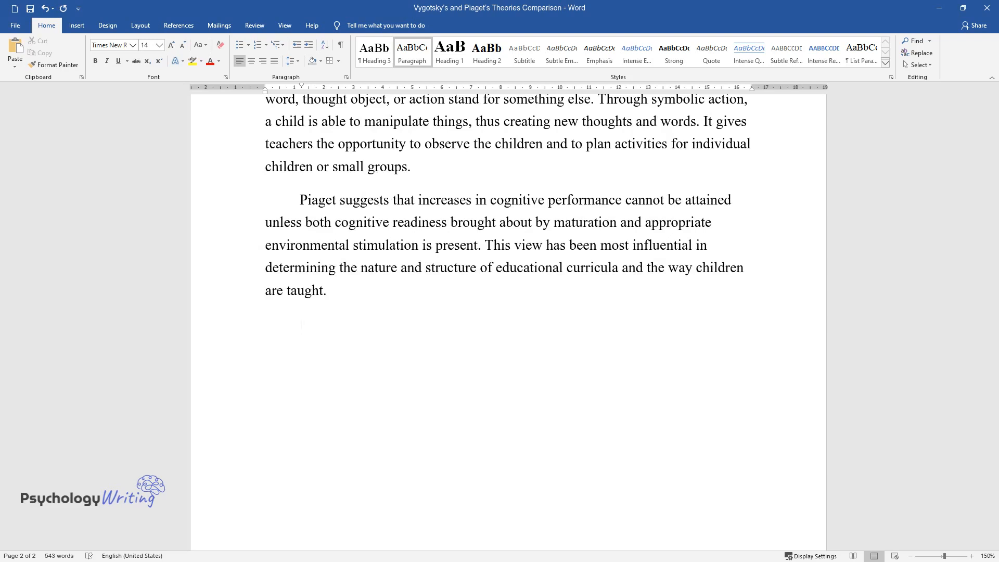
- Write the paragraph on animal cognition research and age-related changes in cognitive development
type("Piaget's theory and methods ha")
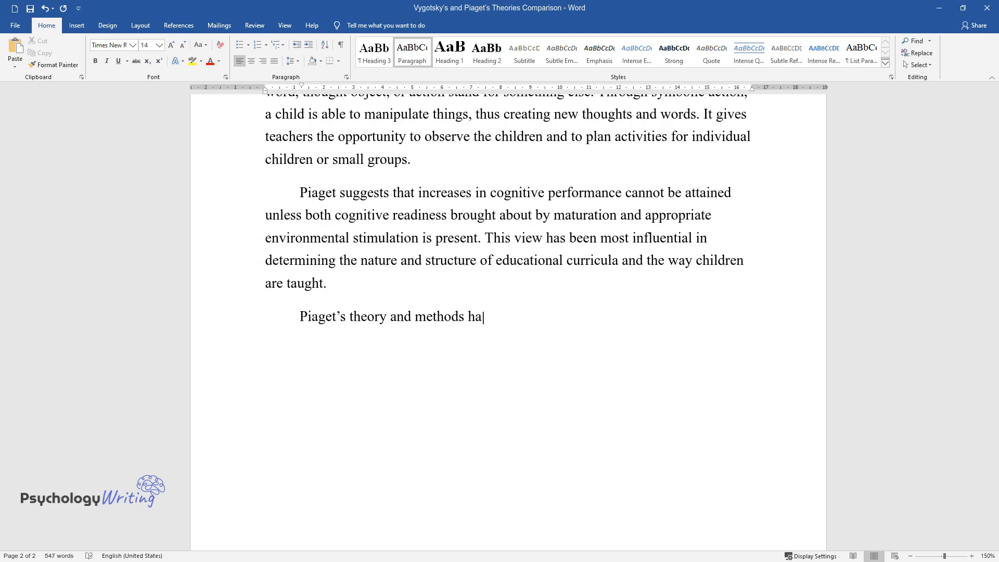
type("ve also been used to investigate is")
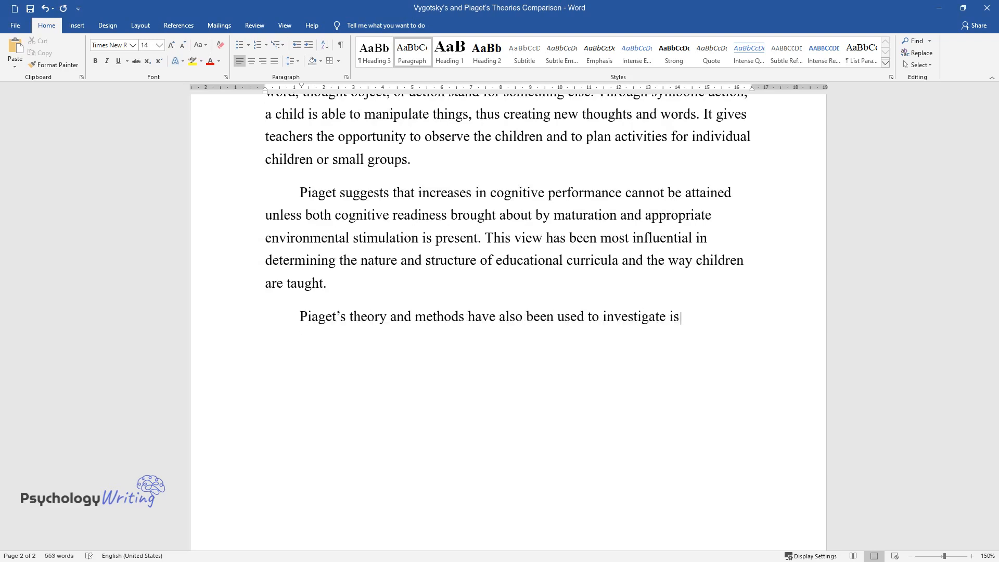
type("sues surrounding animal cognition s")
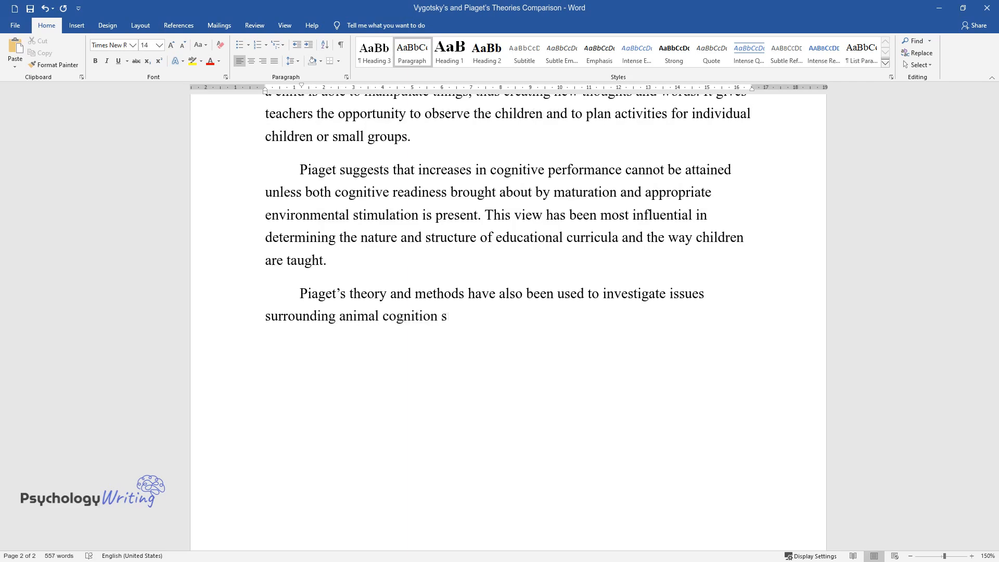
type("uch as whether primates show object")
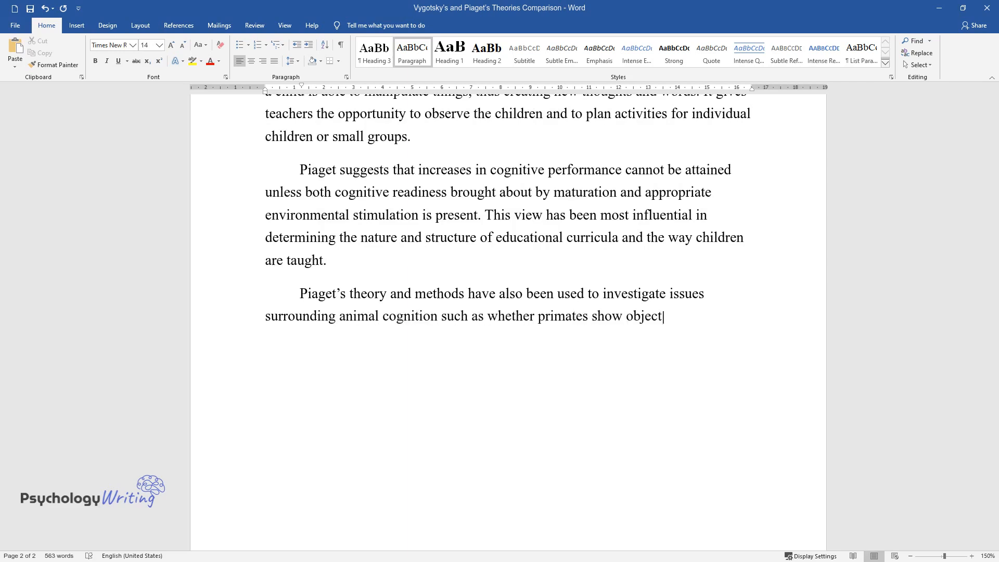
type("permanence. Piaget has generally p")
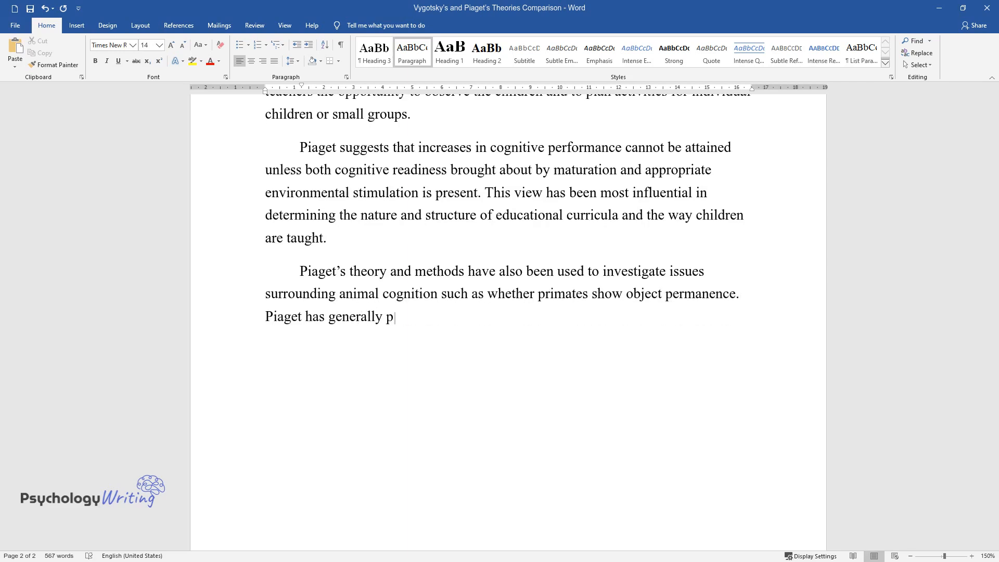
type("rovided an accurate account of age-")
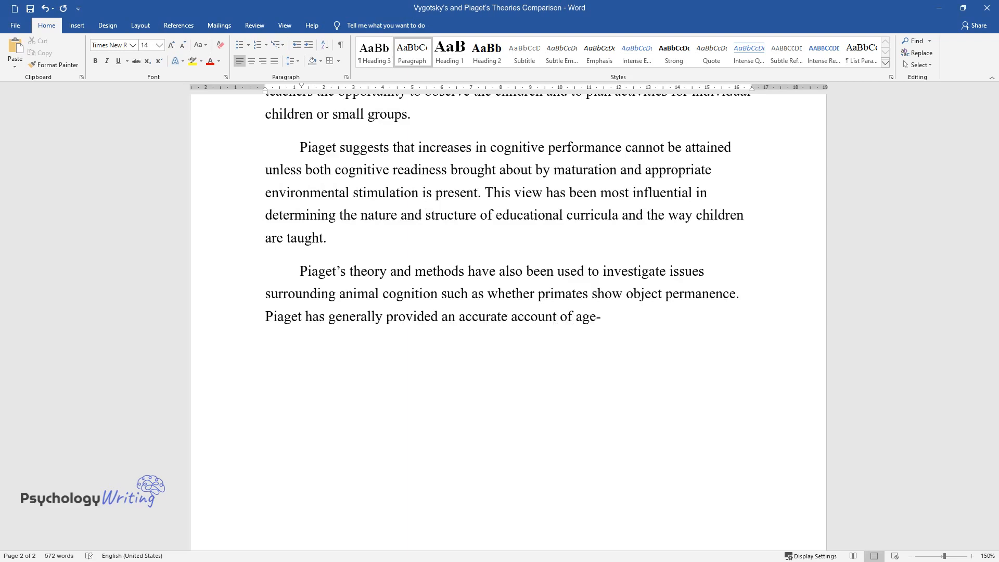
type("-related changes in cognitive development.")
type("Weakness")
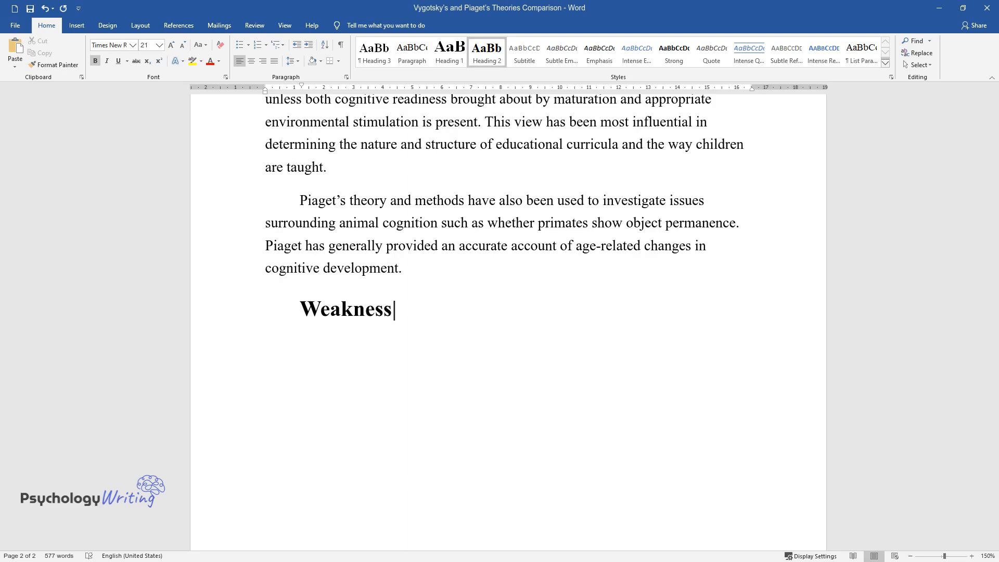
- Finish the 'Weaknesses of Piaget's theory' heading, noting early infant behaviours and non-universal categories
type("es of Piaget's theory")
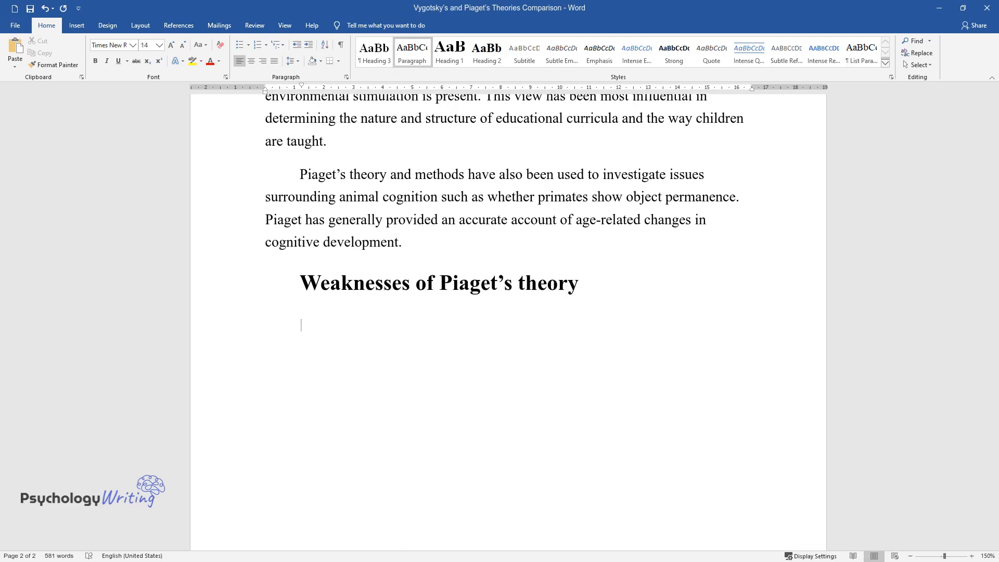
type("Infants exhib")
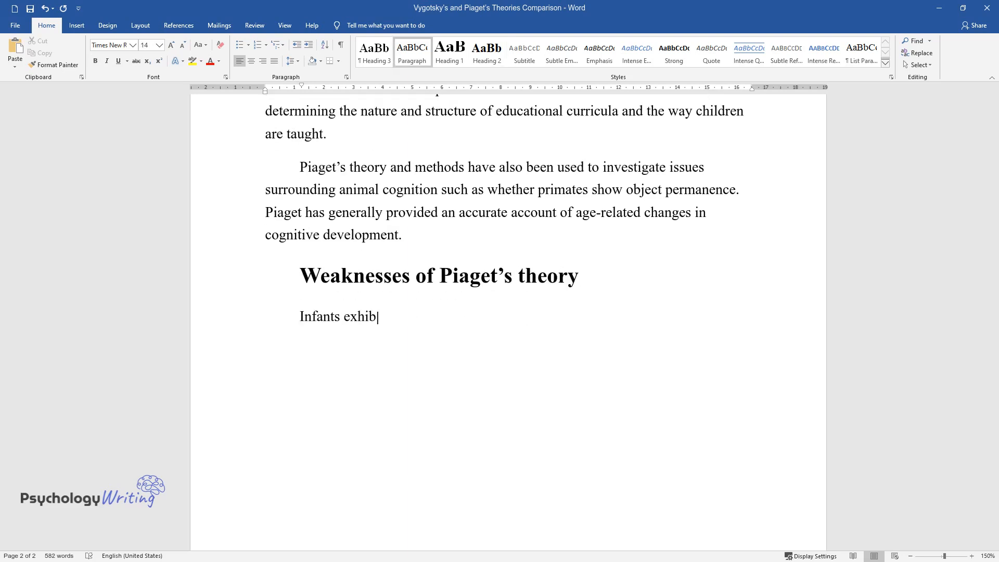
type("it behaviors even earlier on than Piaget thought.")
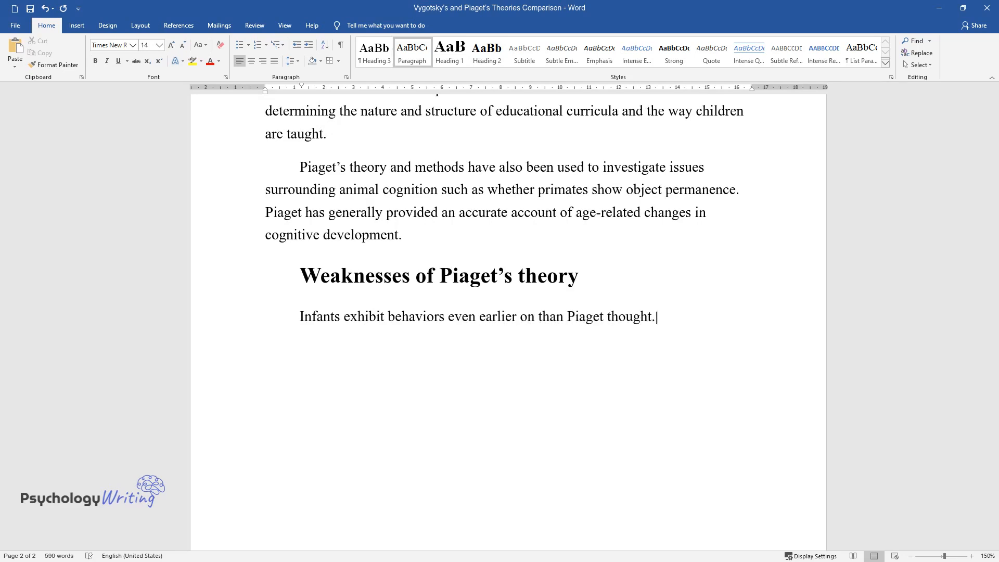
type("Piaget's categories and ages are")
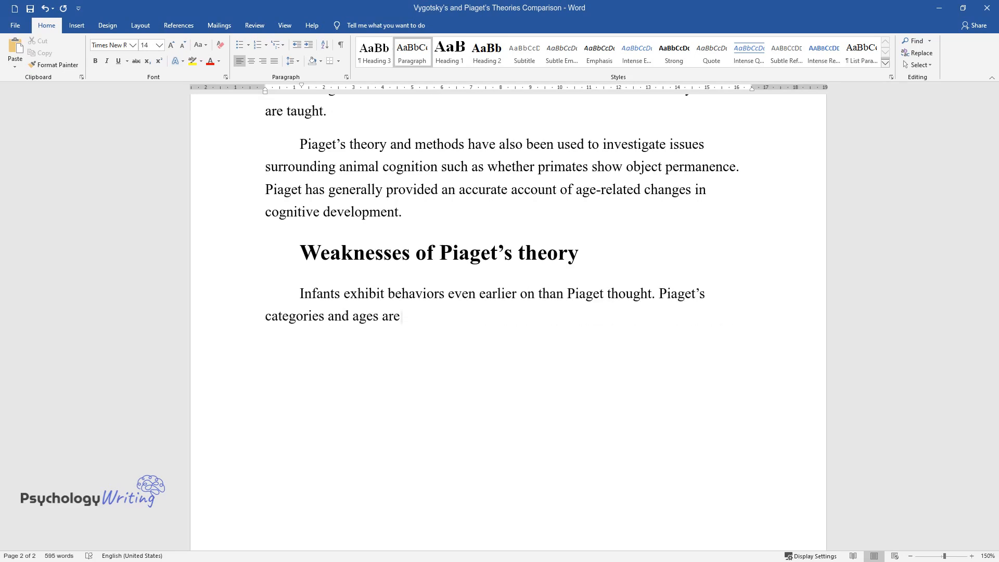
type("not global for all learning and")
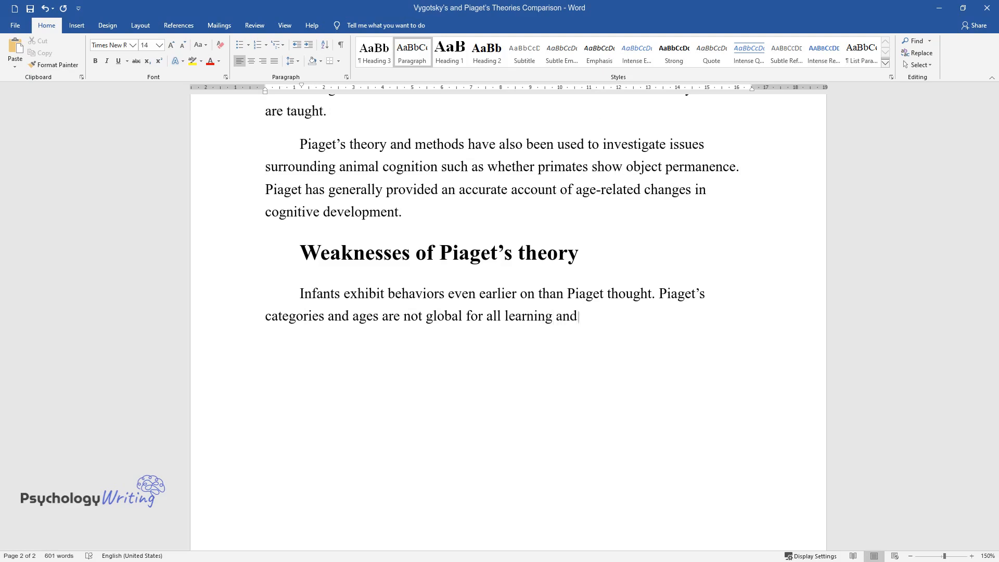
type("all cultures i.e., especially fo")
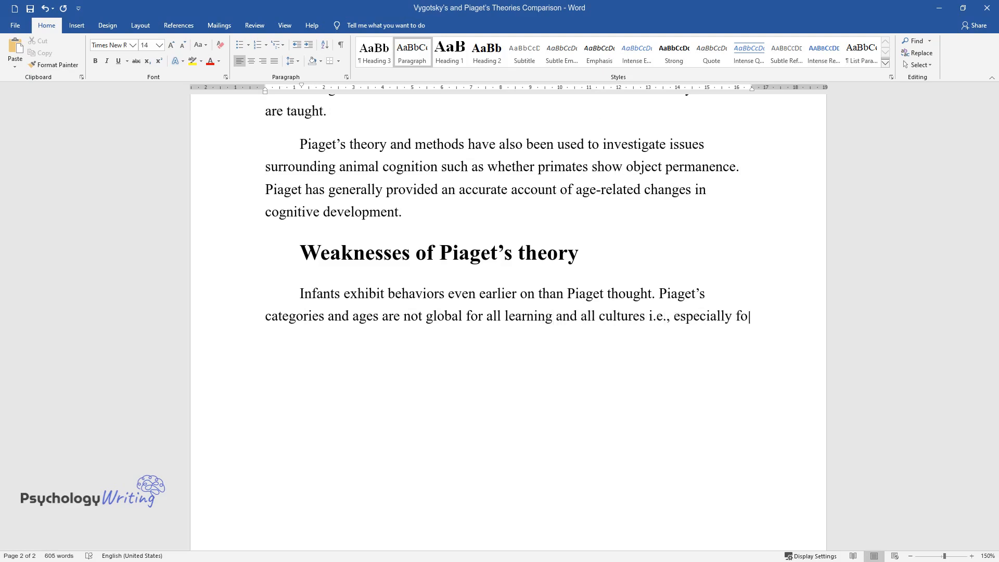
type("r those children with learning di")
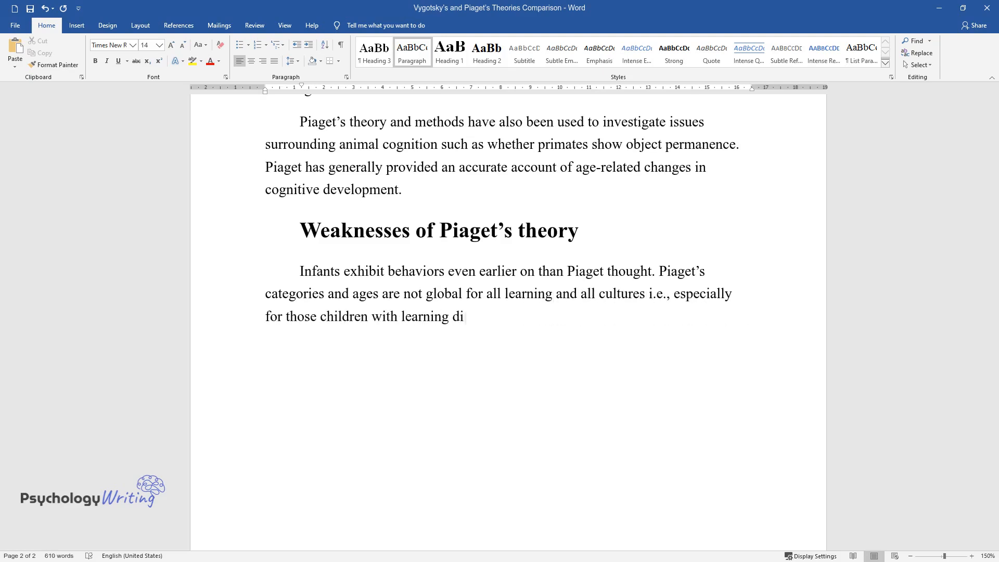
type("sabilities or certain diseases. C")
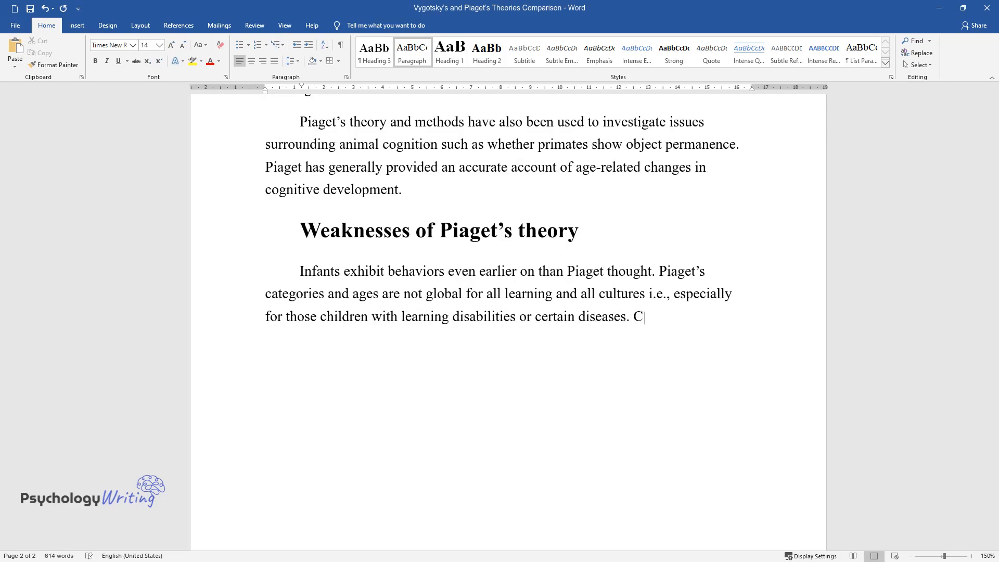
- Add points on continuous development, underestimated concepts and infants' rudimentary mathematical skills
type("ognitive development proceeds in")
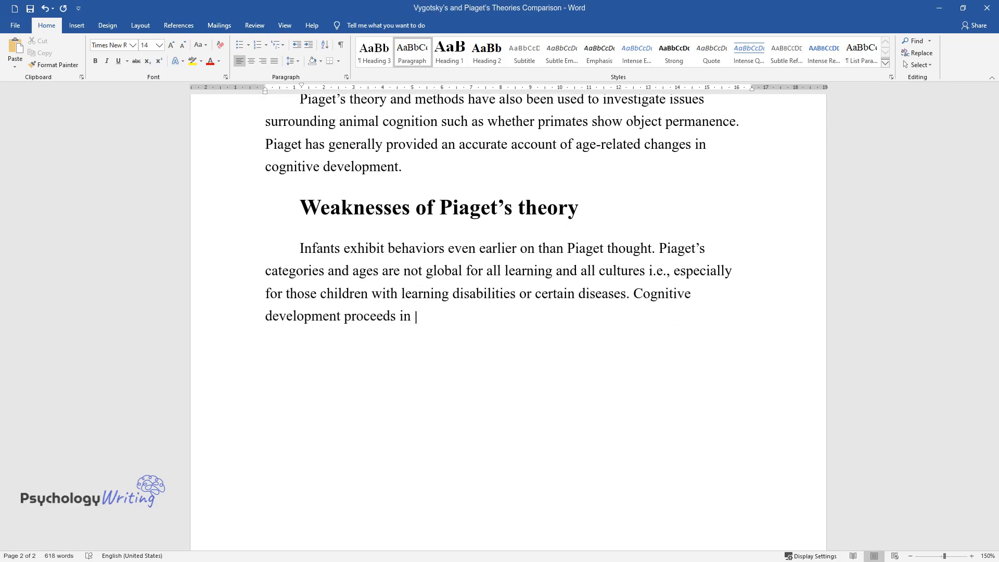
type("a more continuous fashion than P")
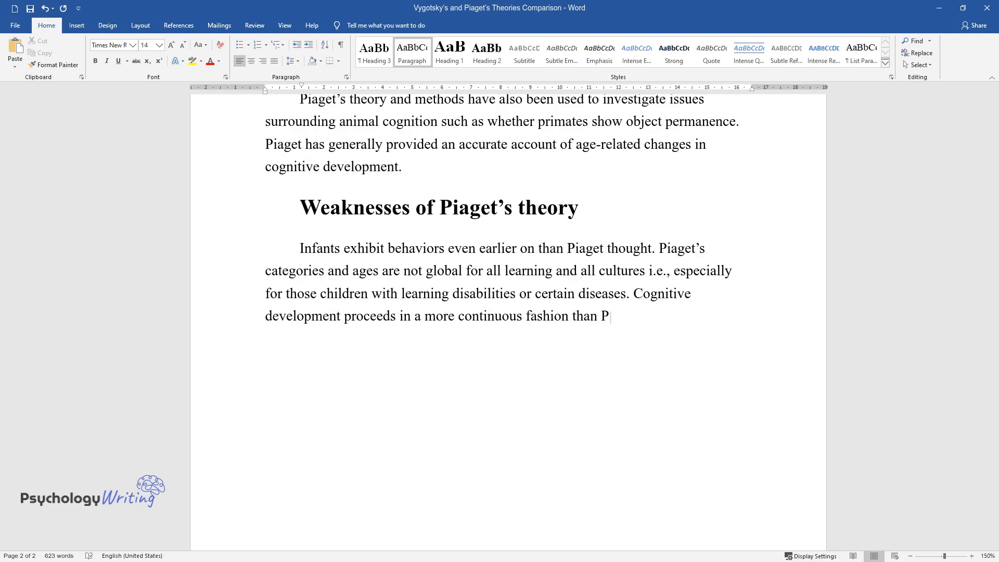
type("iaget's theory implies. Cognitive")
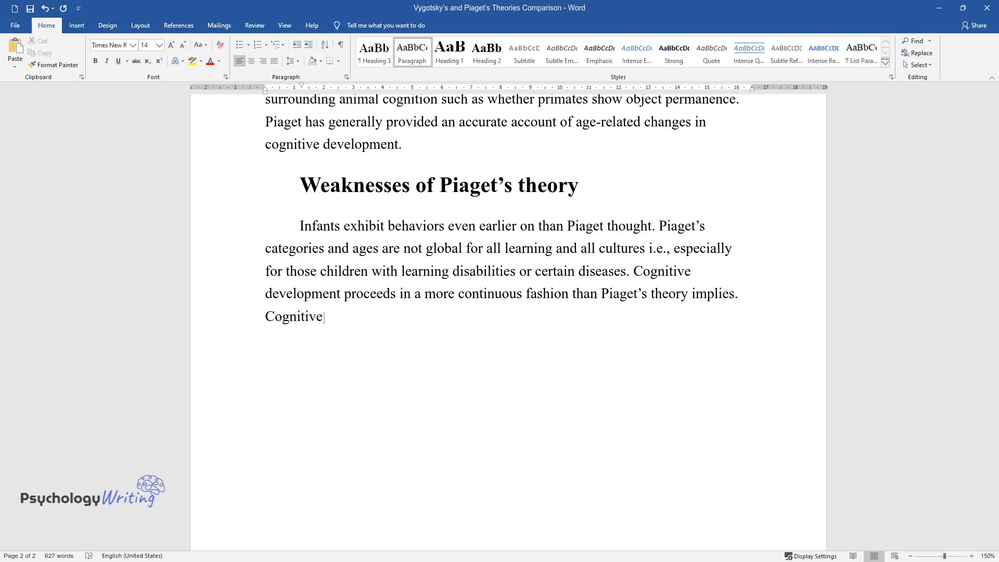
type("psychologists propose that cognitive development is primarily")
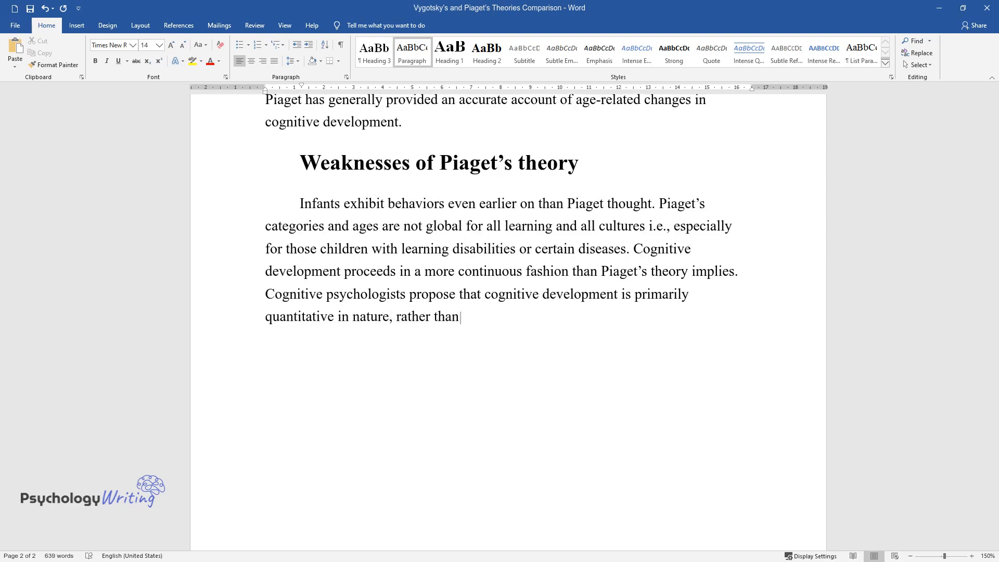
type("qualitative. Finally, Piaget underestimated the")
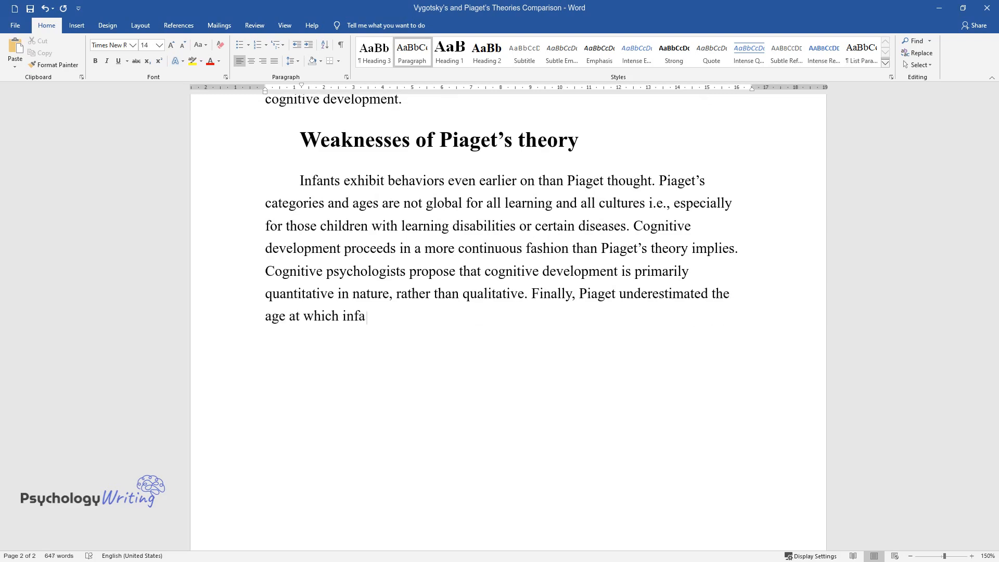
type("nts and children are able to unde")
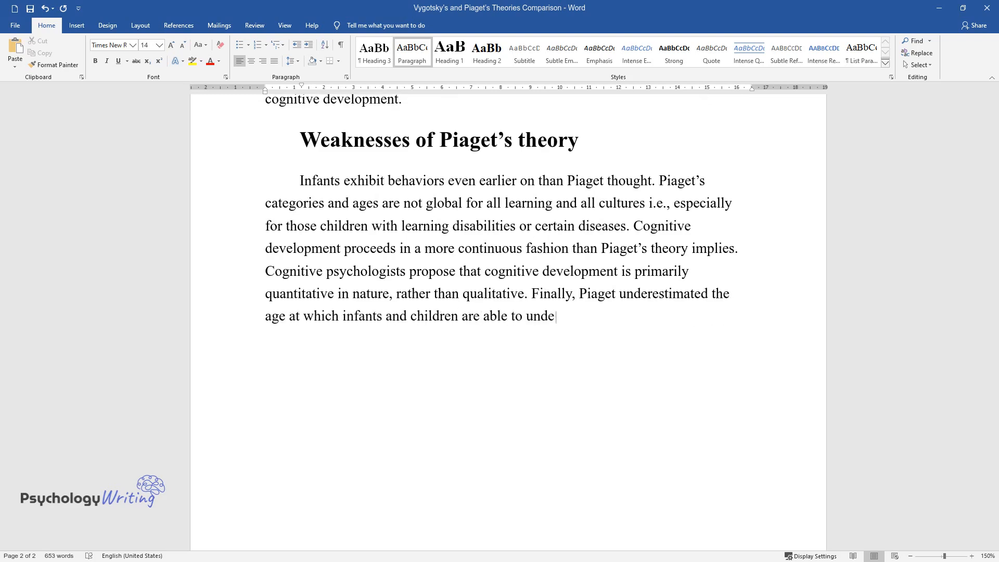
type("rstand specific concepts and prin")
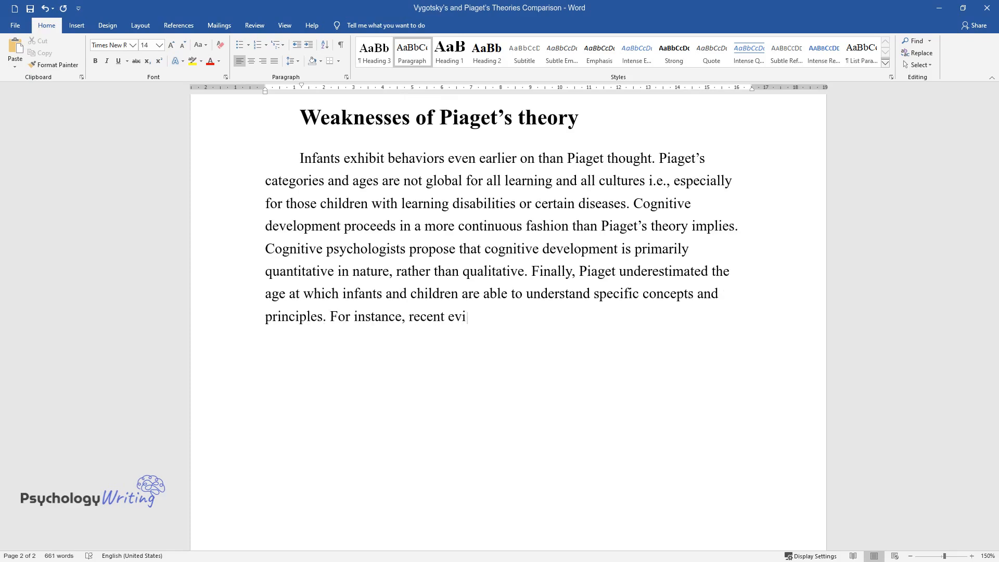
type("dence suggests that infants as young as five")
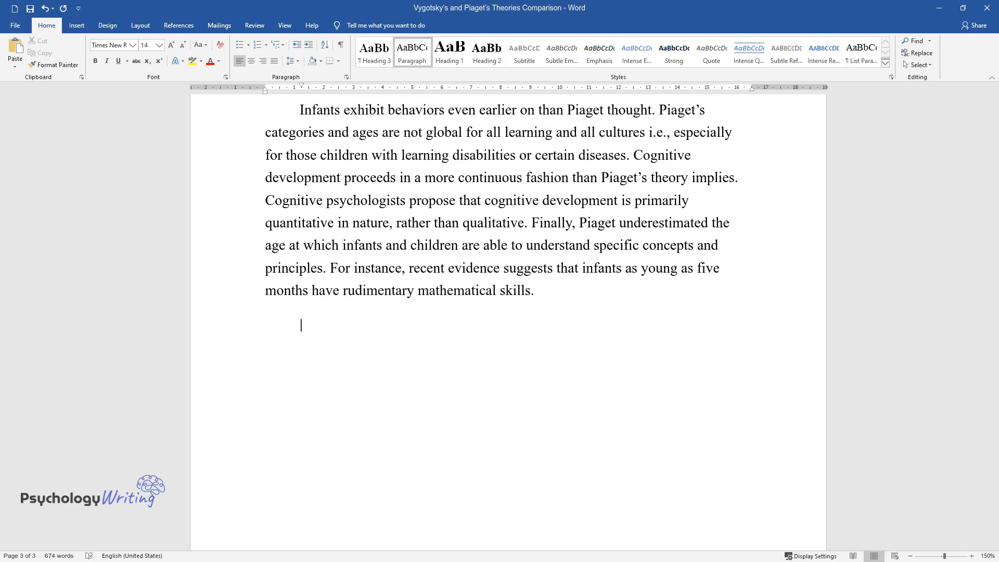
- Type 'The strength of Vygotsky's theory' paragraph on social context and cultural differences
type("The strength of Vygotsky’")
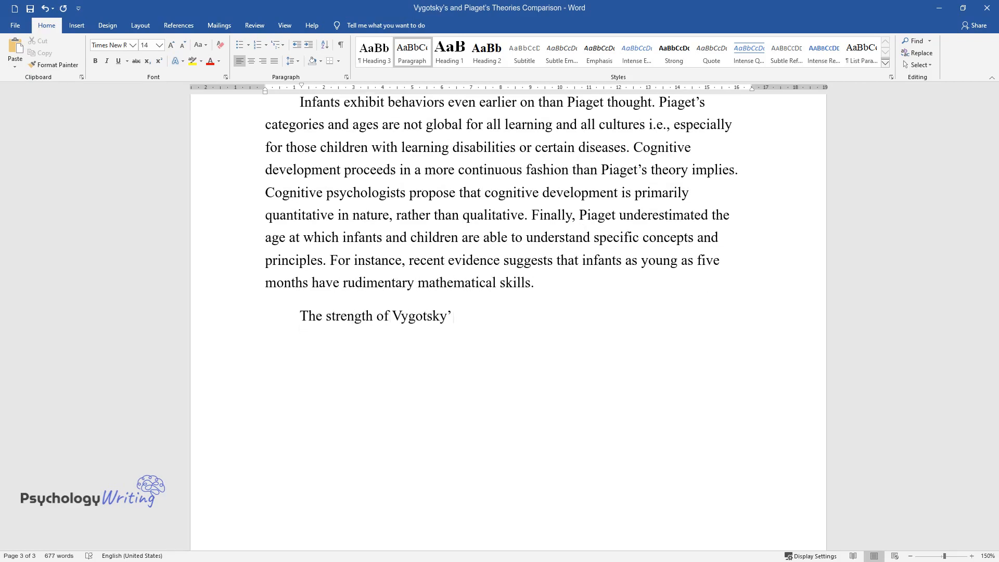
type("s theory. The importance of social")
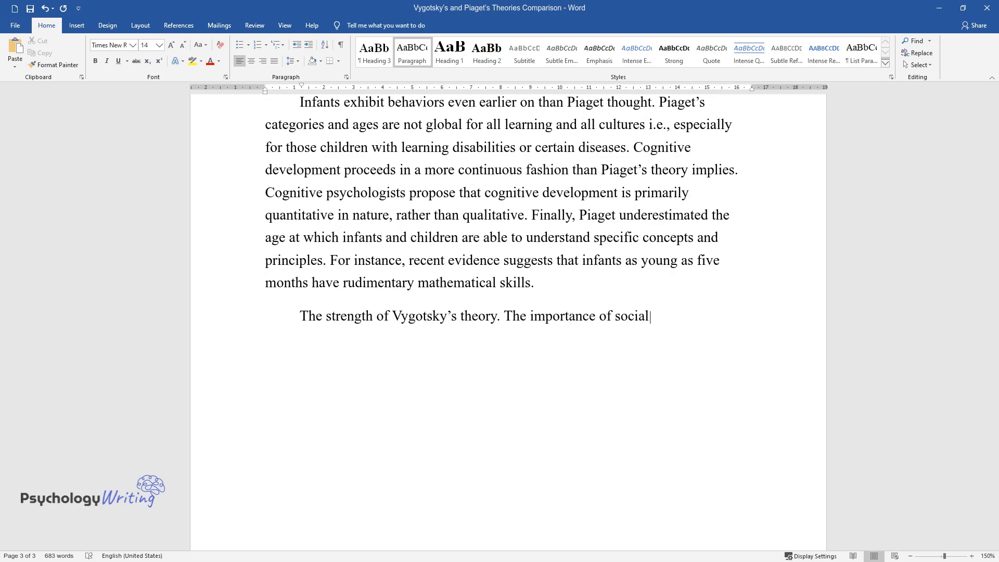
type("context in cognitive development")
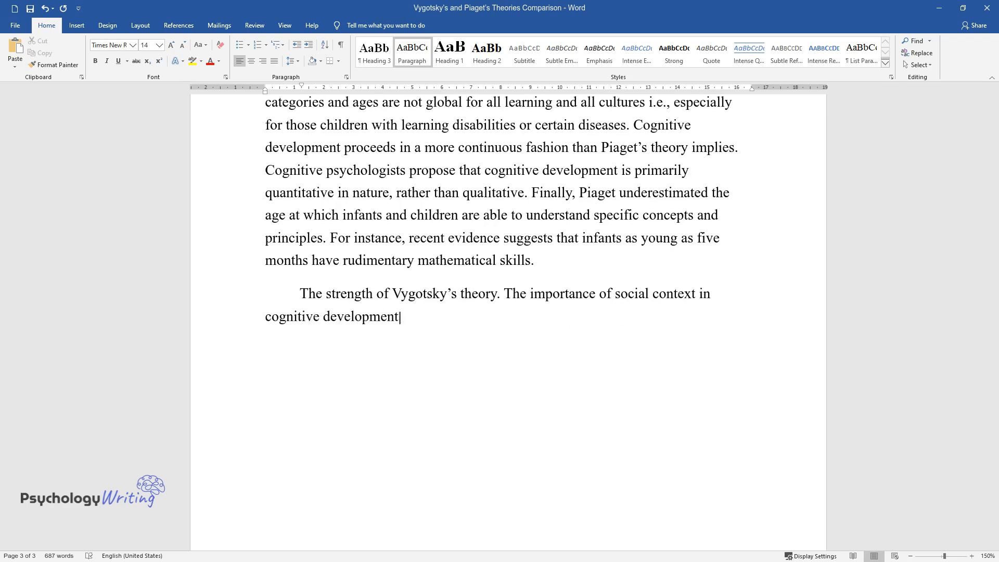
type("which was underestimated by Piaget is acknowledged in")
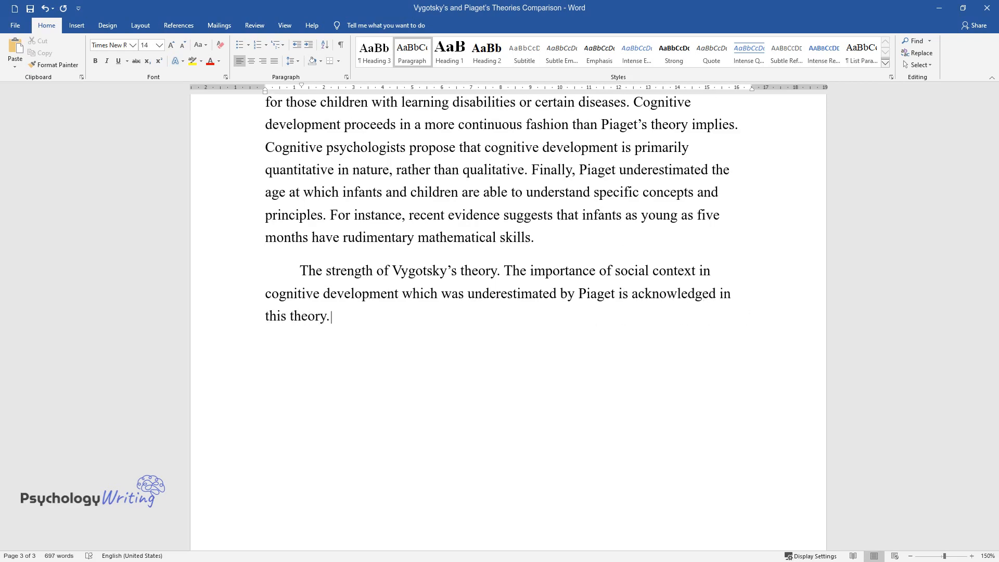
type("There are clearly cultural diffe")
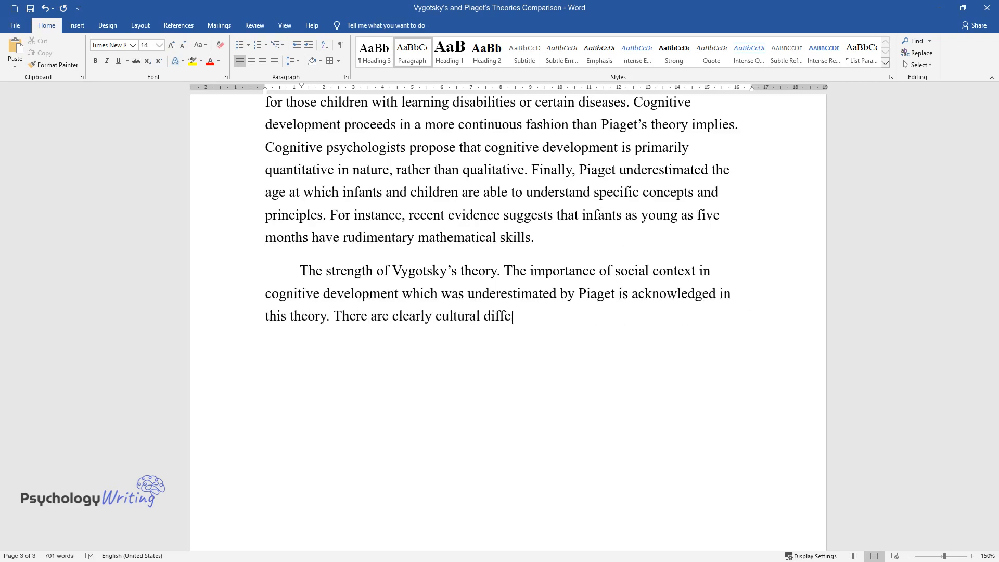
type("rences in development.")
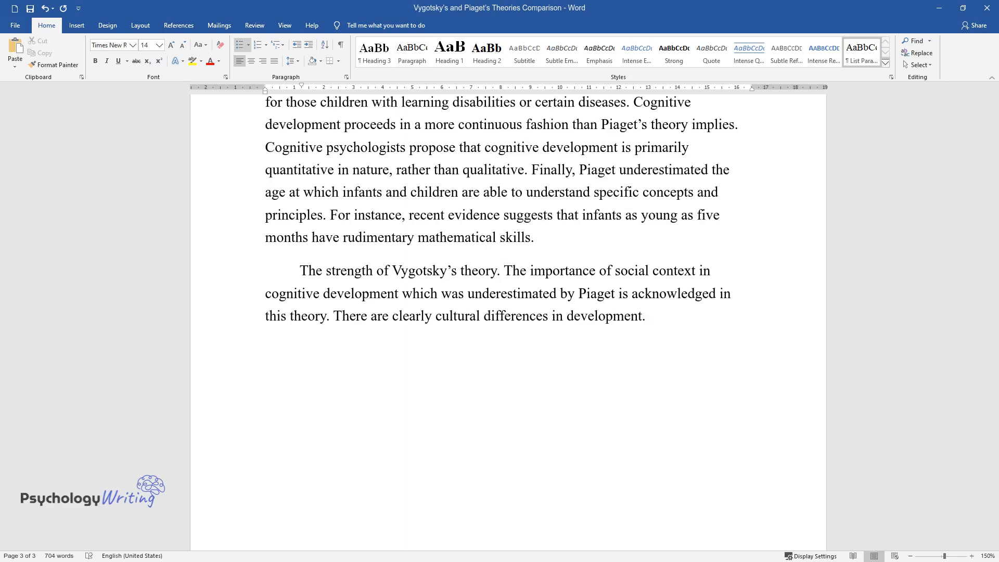
- Type the bulleted 'Weaknesses of Vygotsky's theory' point on other learning reasons and slow skill mastery
type("Weaknesses of Vygotsky's th")
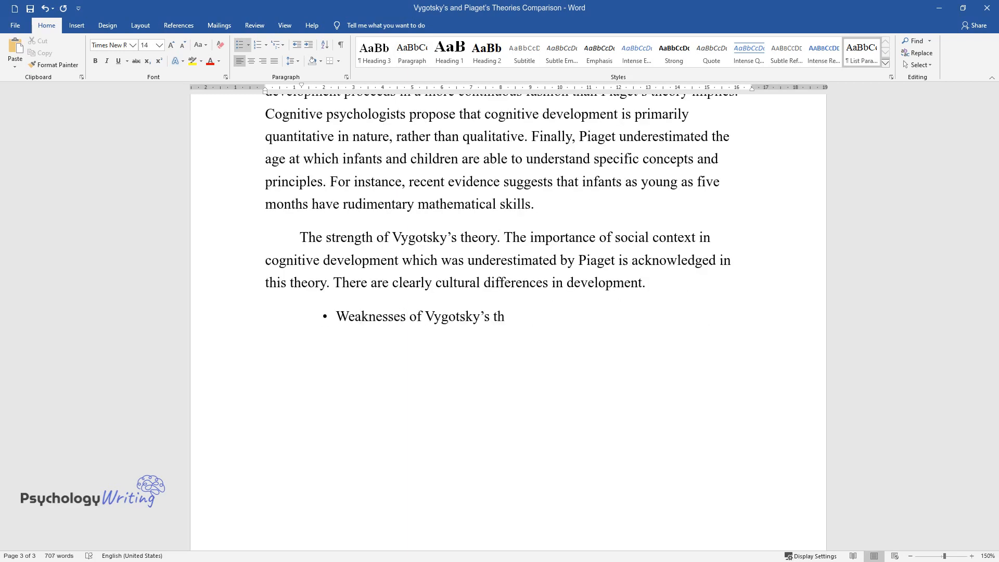
type("eory. There might be other reasons w")
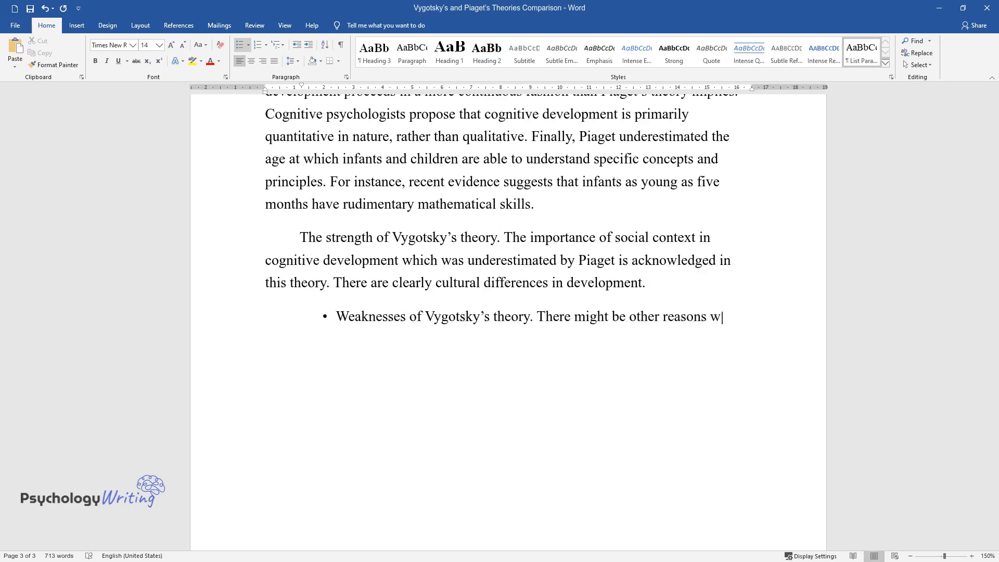
type("hy people learn better in the presence of others i.e., social facilitation, young children often take months")
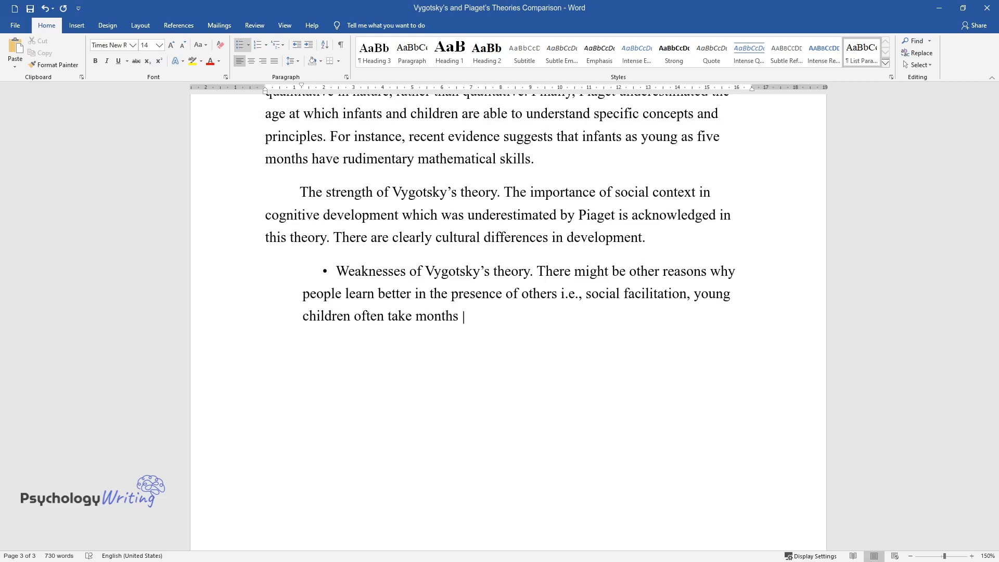
type("or years to master types of skills ev")
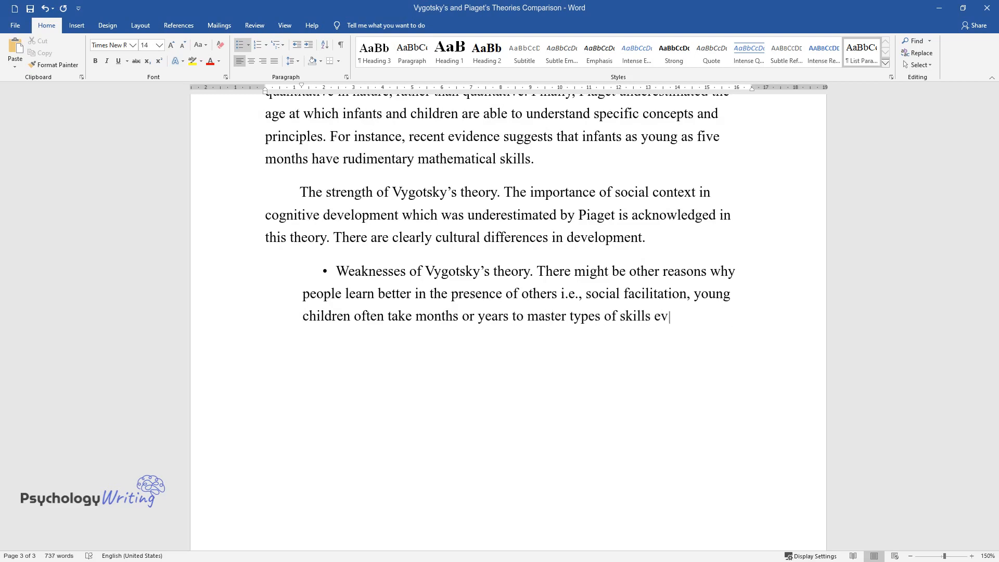
type("en with appropriate social support T")
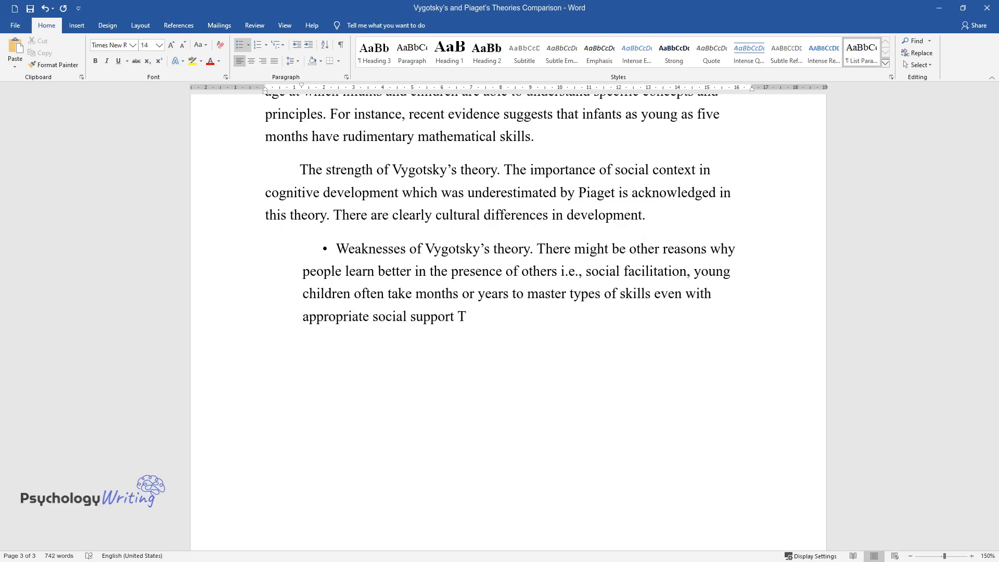
- Note the theory's sketchy account, then begin 'Some types of social interactions may actually hold developmen'
type("he account in this theory is rather")
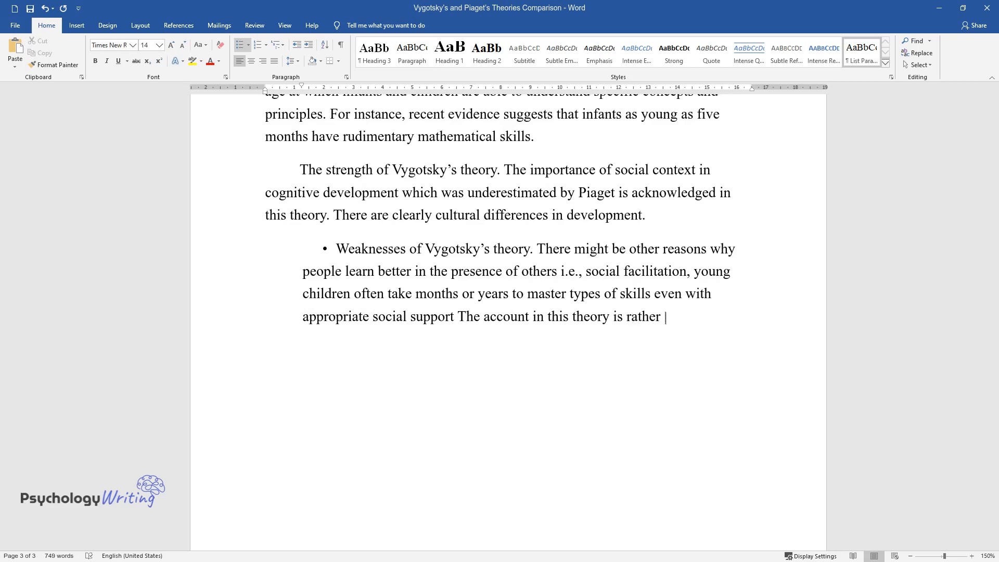
type("sketchy- no real account of the type of social interaction that promotes")
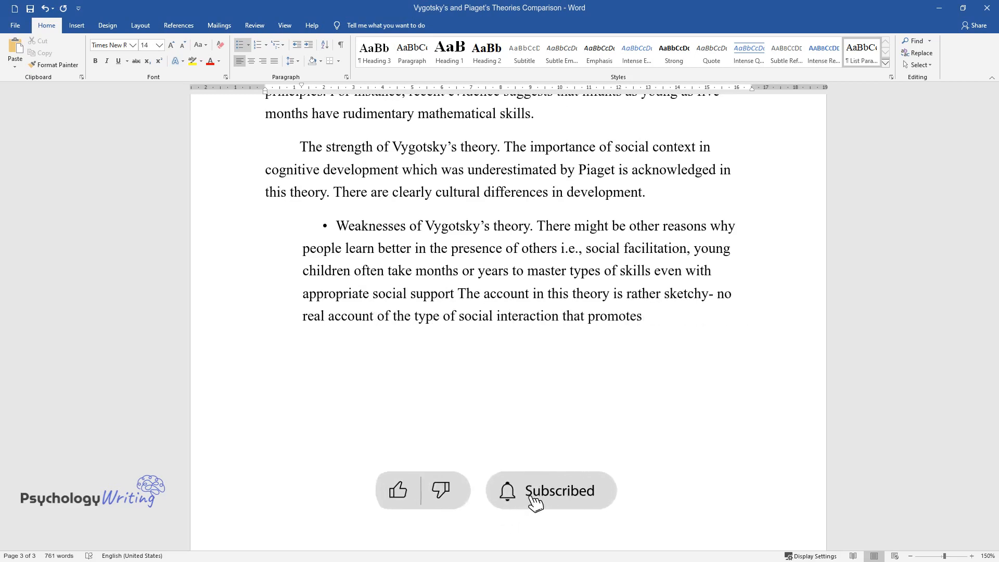
type("cognition development")
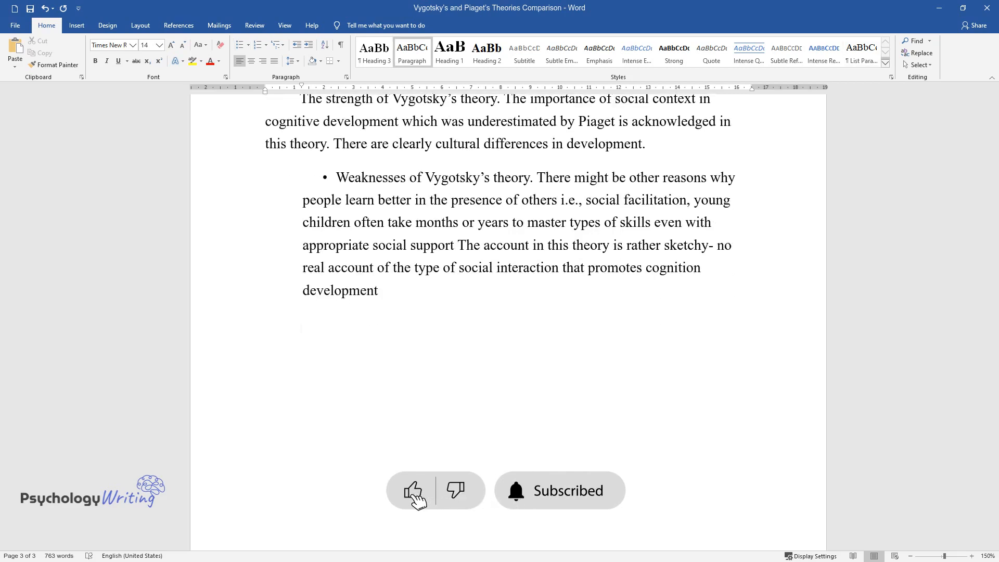
type("Some types of social interact")
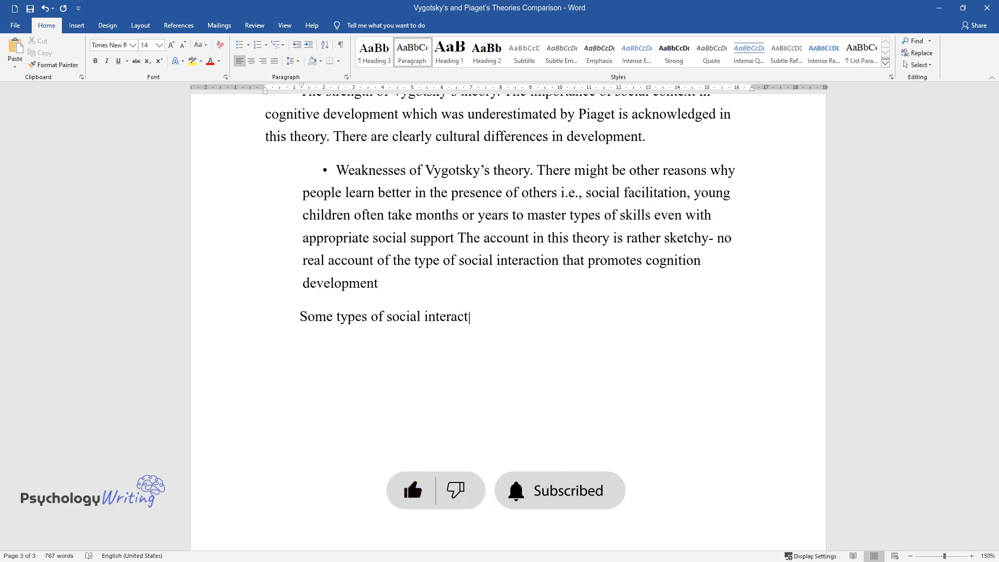
type("ions may actually hold developmen")
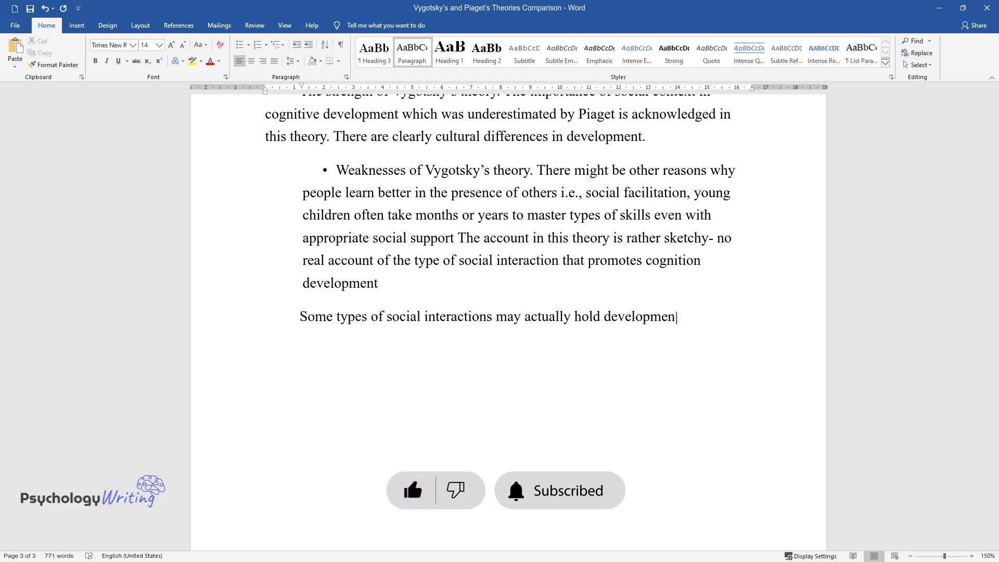